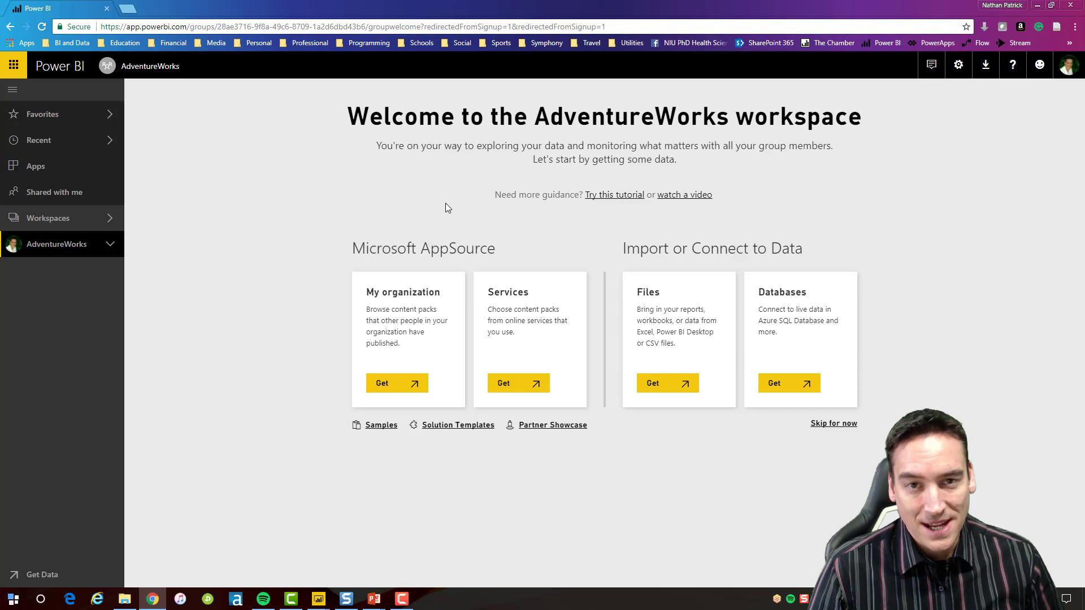
mouse_move(166, 205)
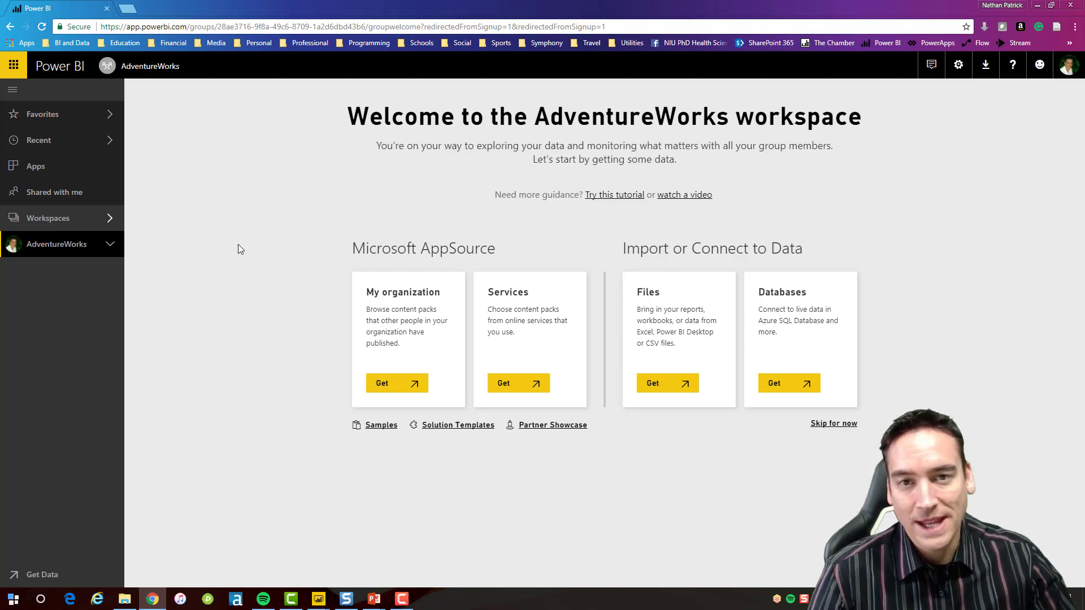
mouse_move(327, 574)
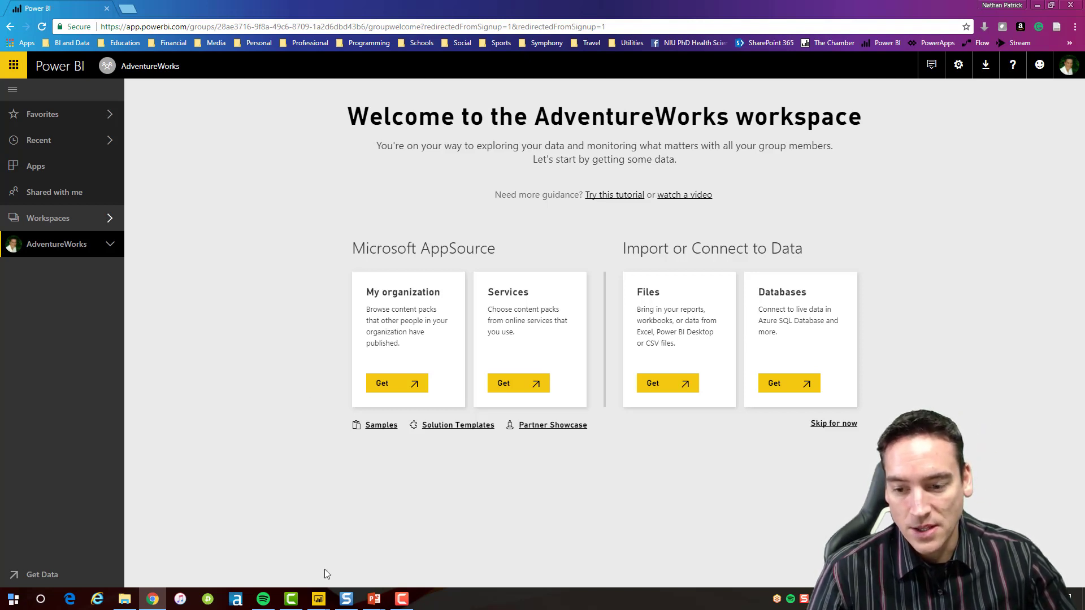
Step: Publish the Surveys report to the AdventureWorks workspace, then bring up the Inventory report window
left_click(317, 599)
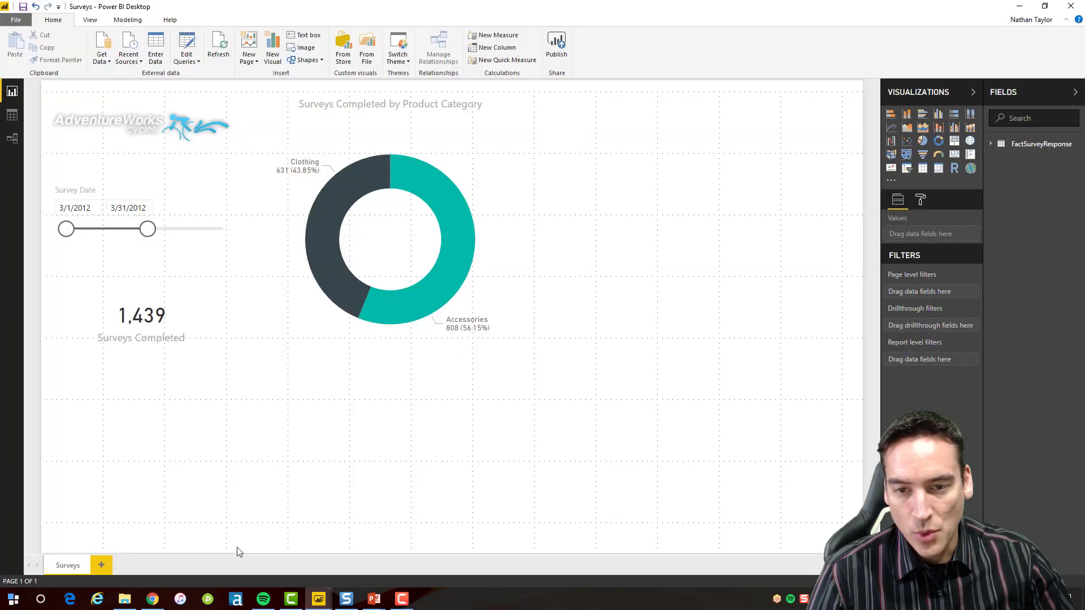
mouse_move(374, 479)
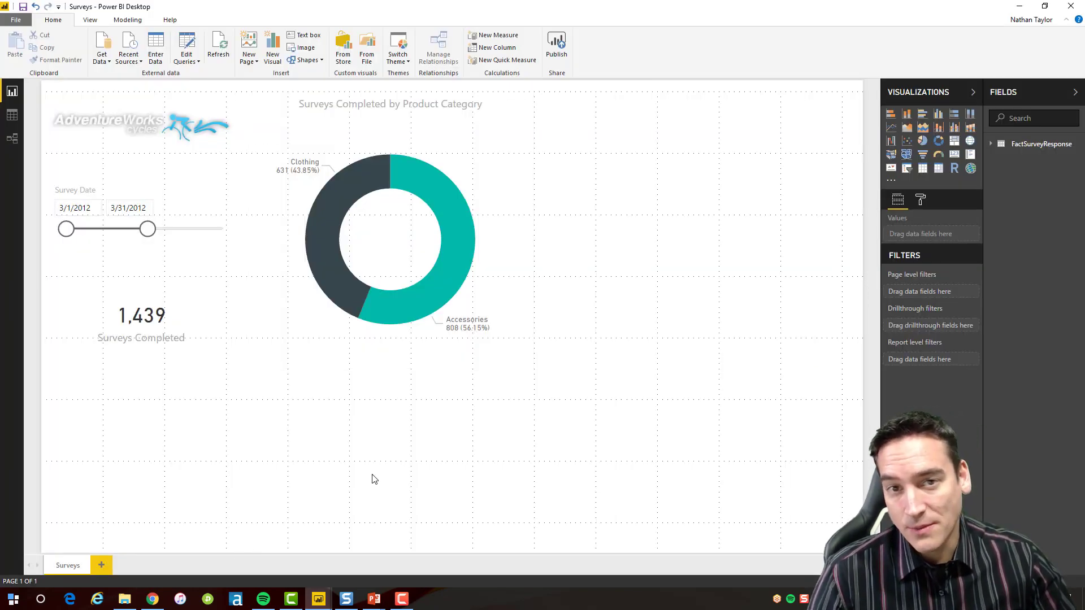
left_click(556, 42)
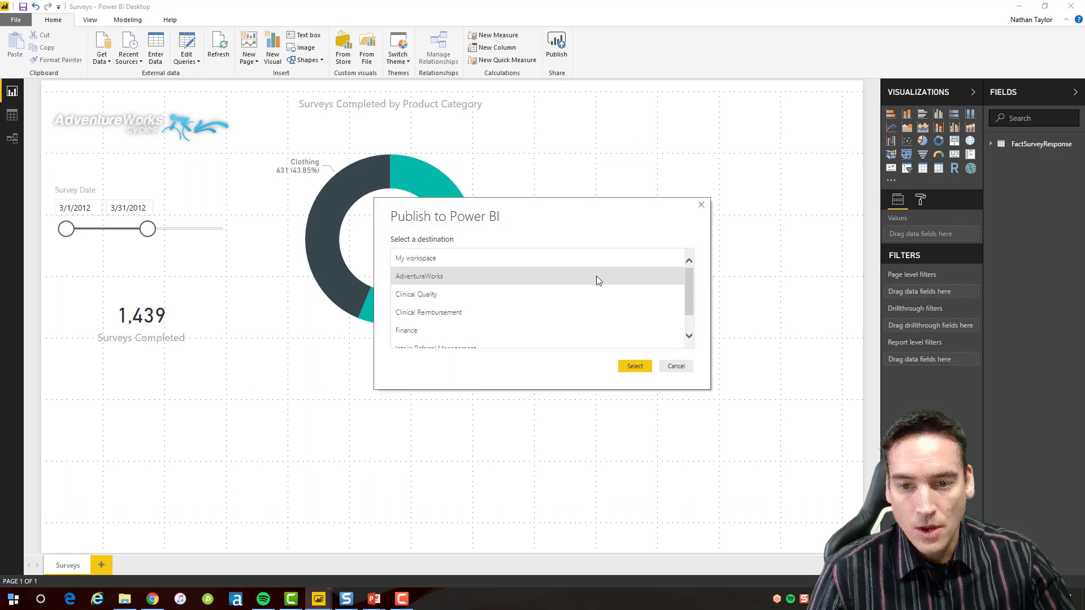
mouse_move(544, 286)
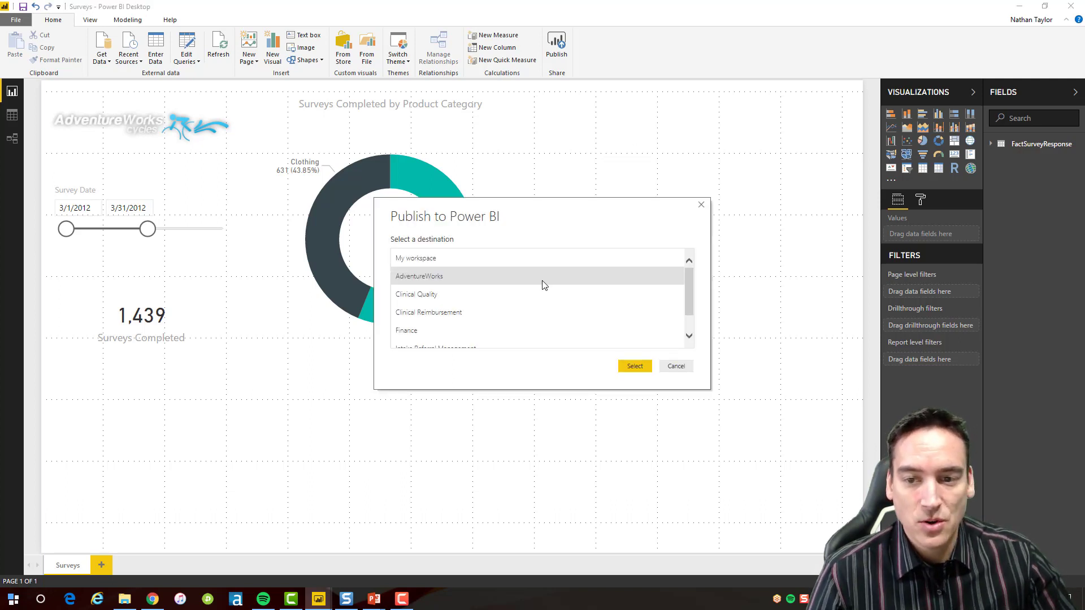
mouse_move(634, 366)
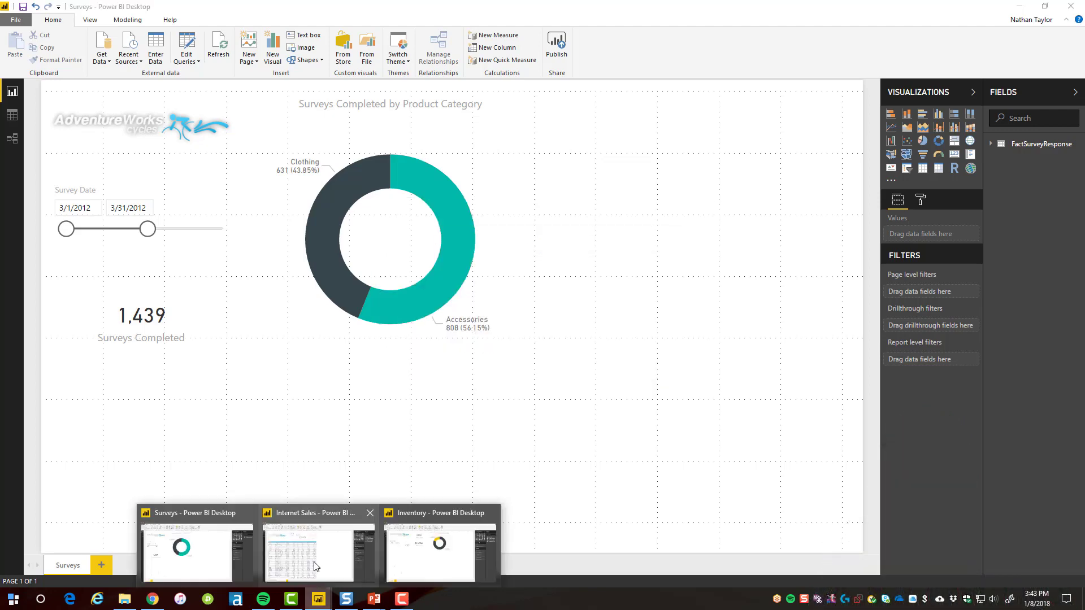
left_click(314, 554)
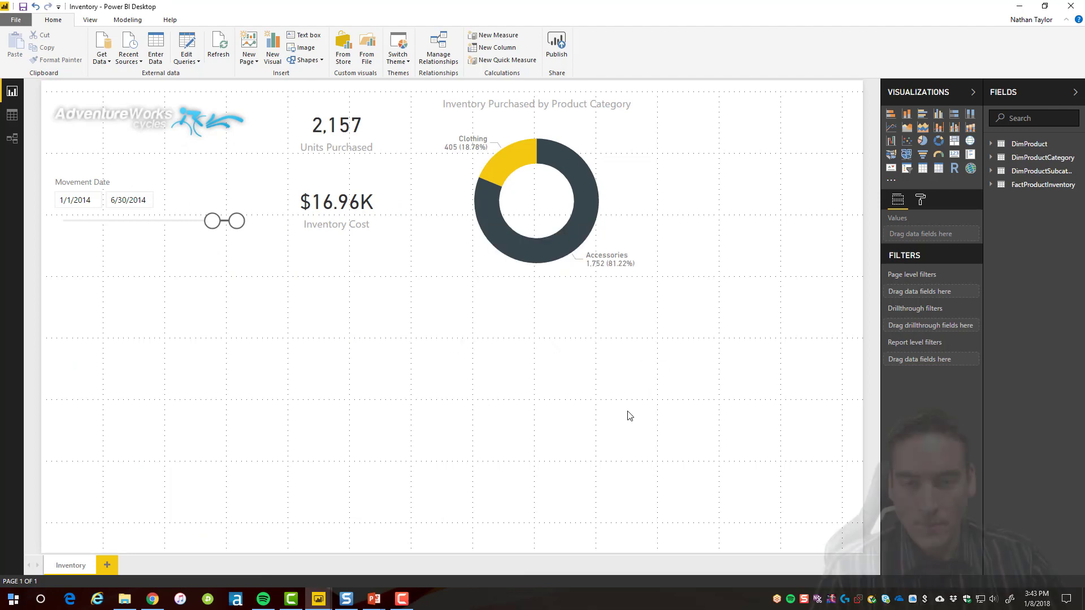
mouse_move(446, 467)
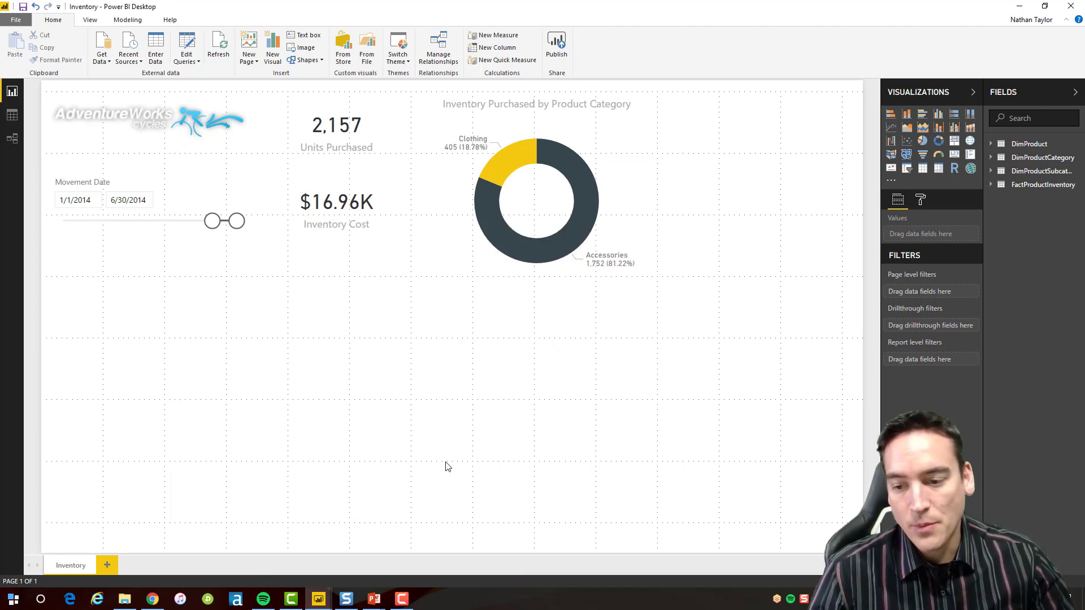
Step: Return to the browser, dismiss the dataset notifications and select the AdventureWorks workspace
left_click(153, 599)
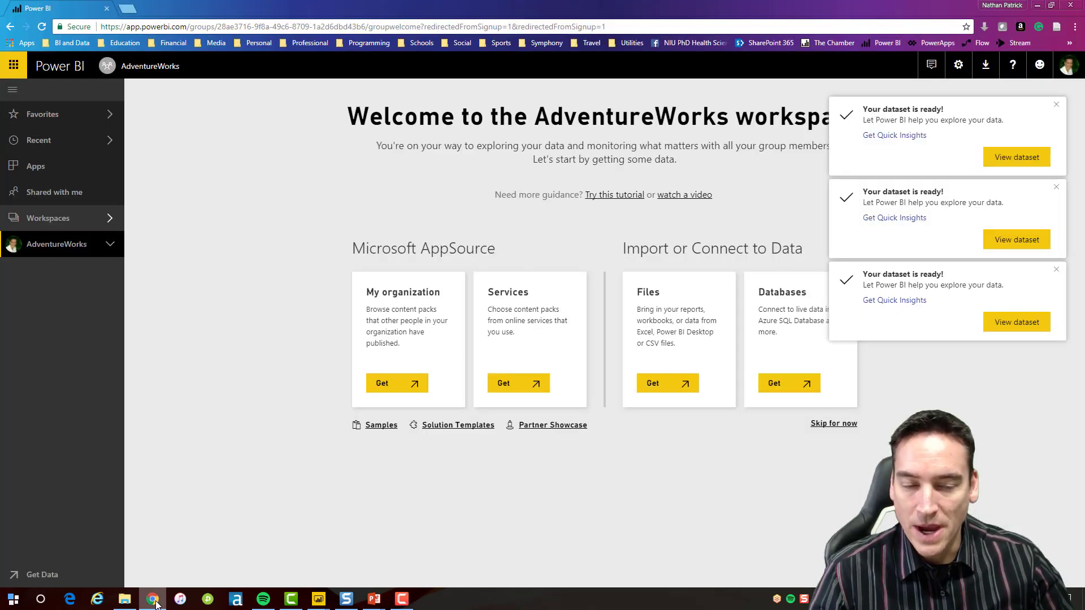
mouse_move(1016, 157)
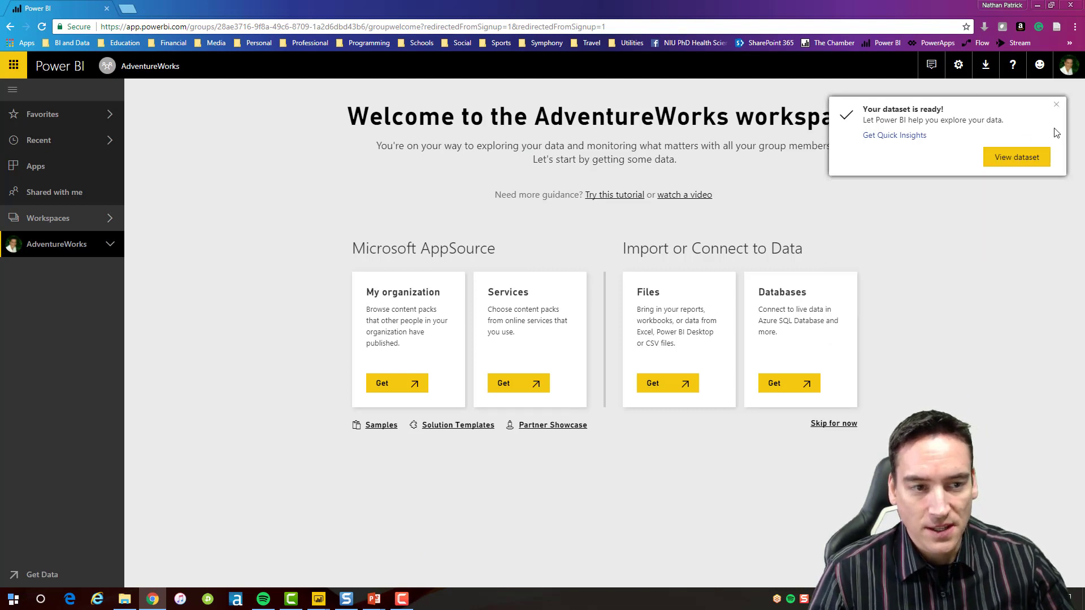
left_click(1056, 104)
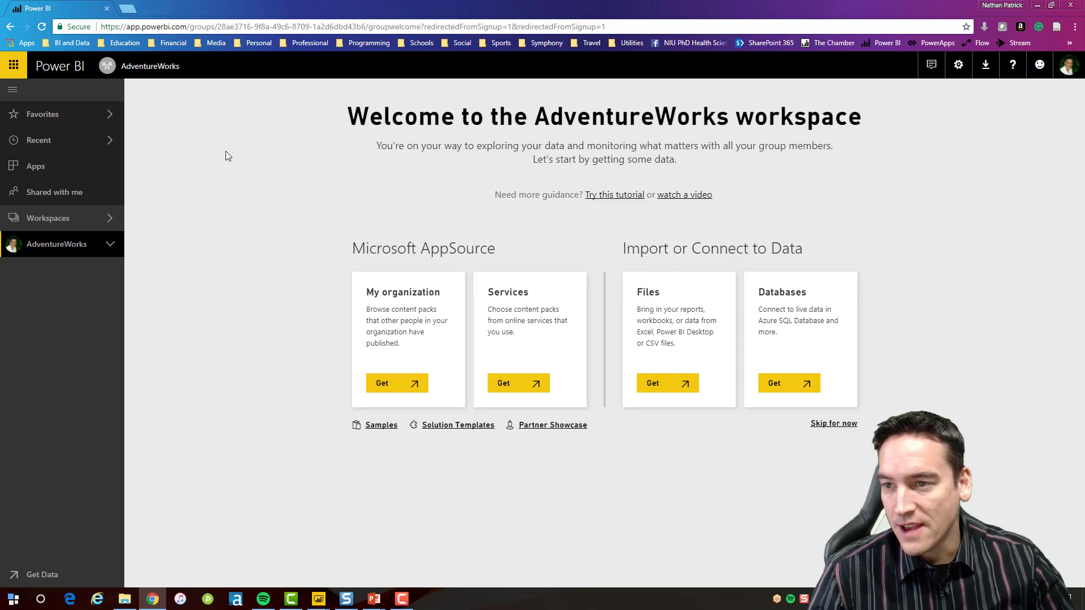
left_click(12, 88)
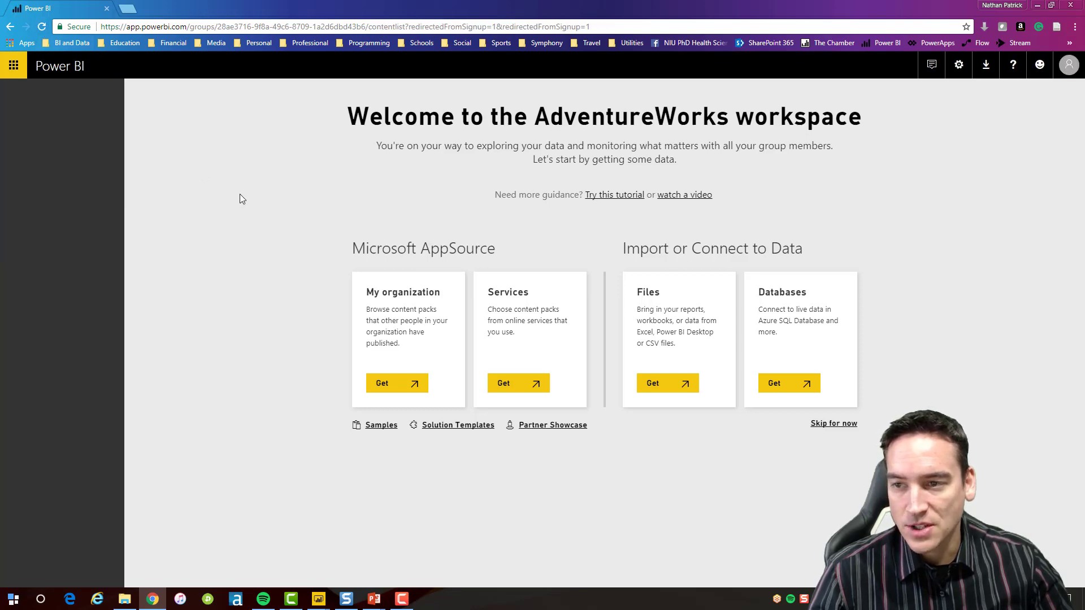
left_click(833, 424)
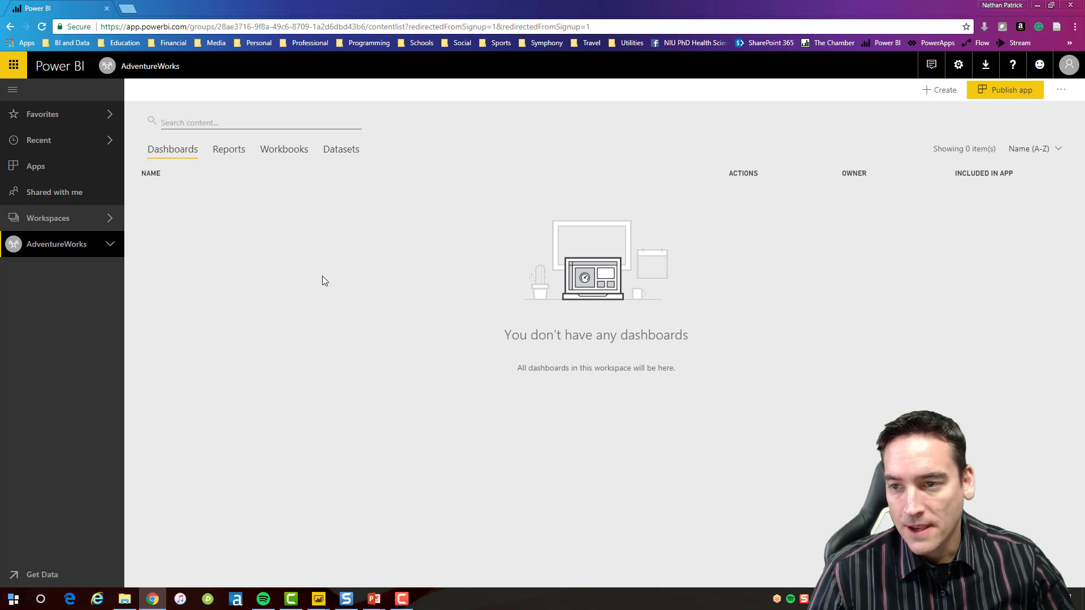
left_click(48, 218)
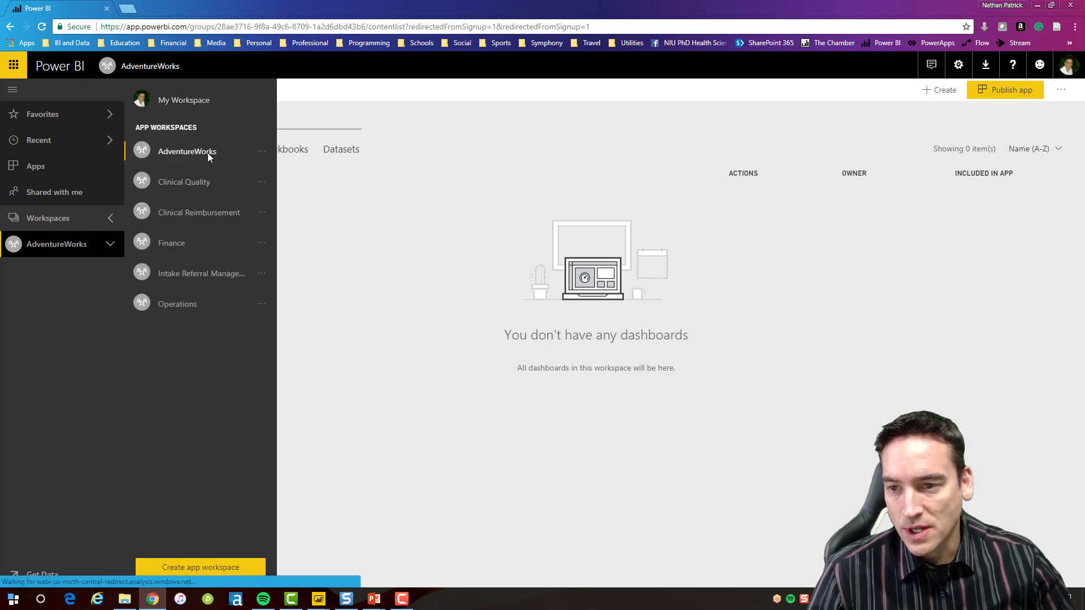
left_click(187, 151)
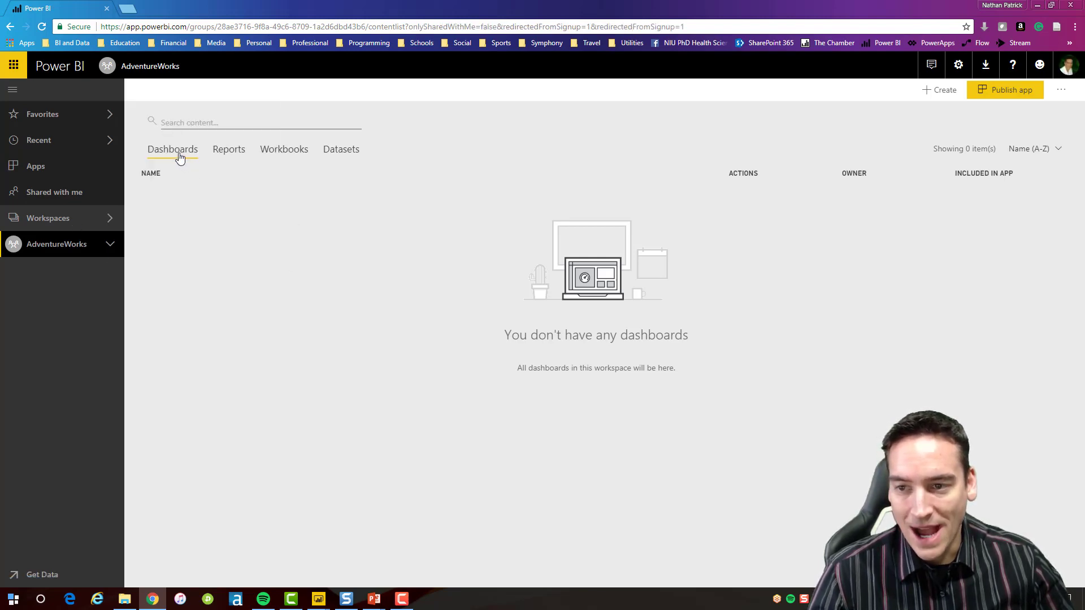
Step: Browse the workspace's Reports, Workbooks and Datasets lists, ending on the three reports
left_click(228, 149)
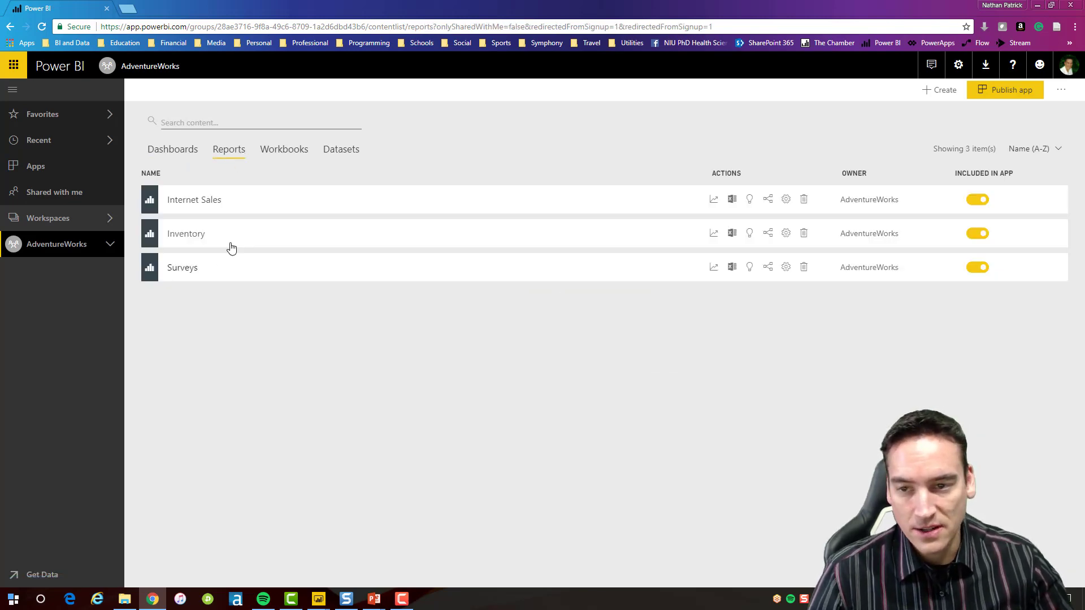
left_click(283, 149)
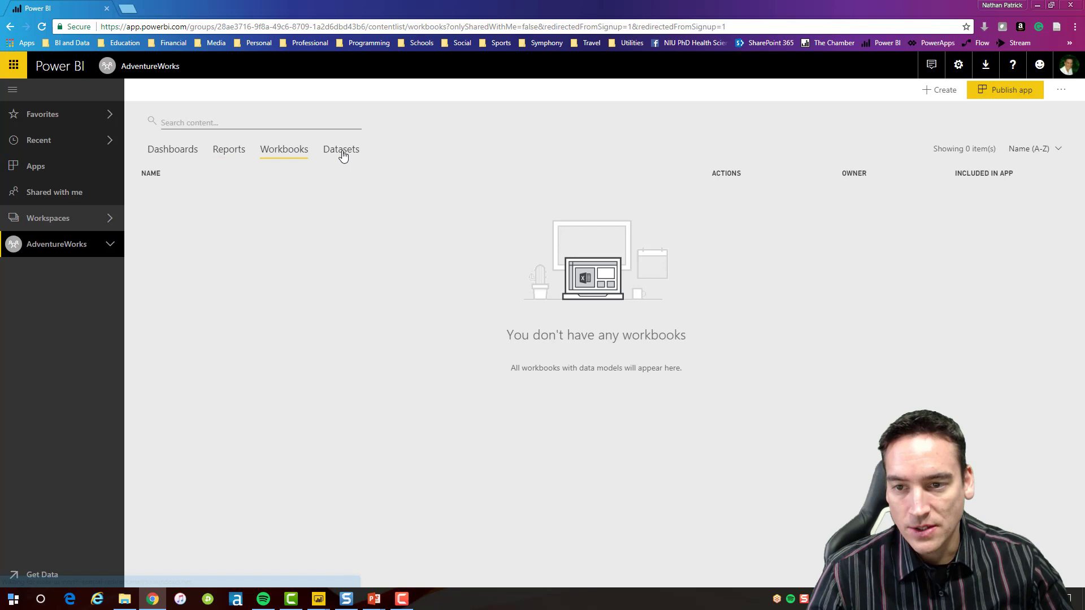
left_click(340, 149)
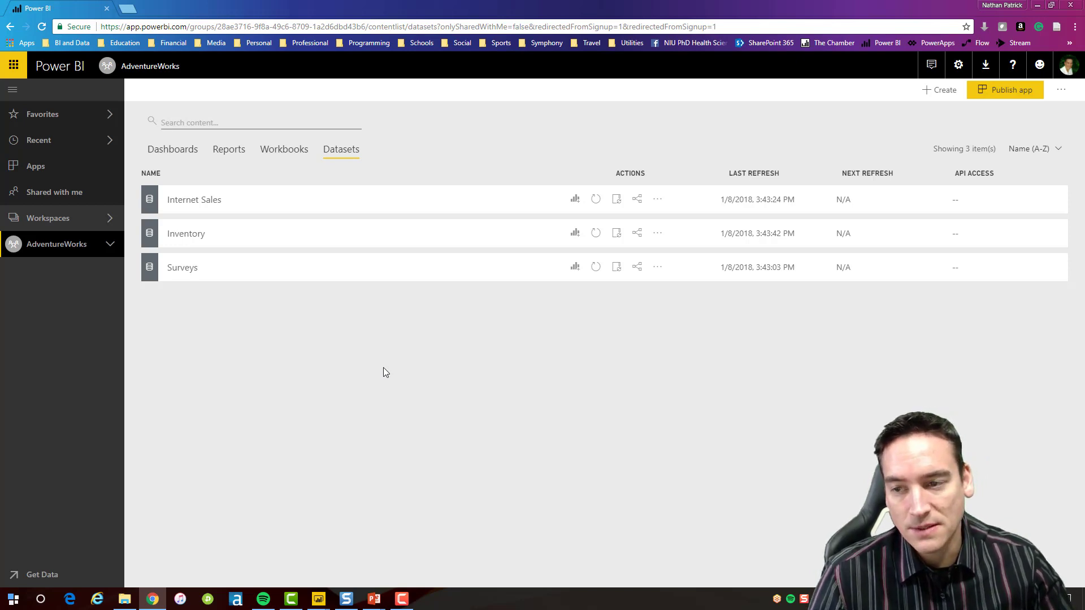
mouse_move(312, 339)
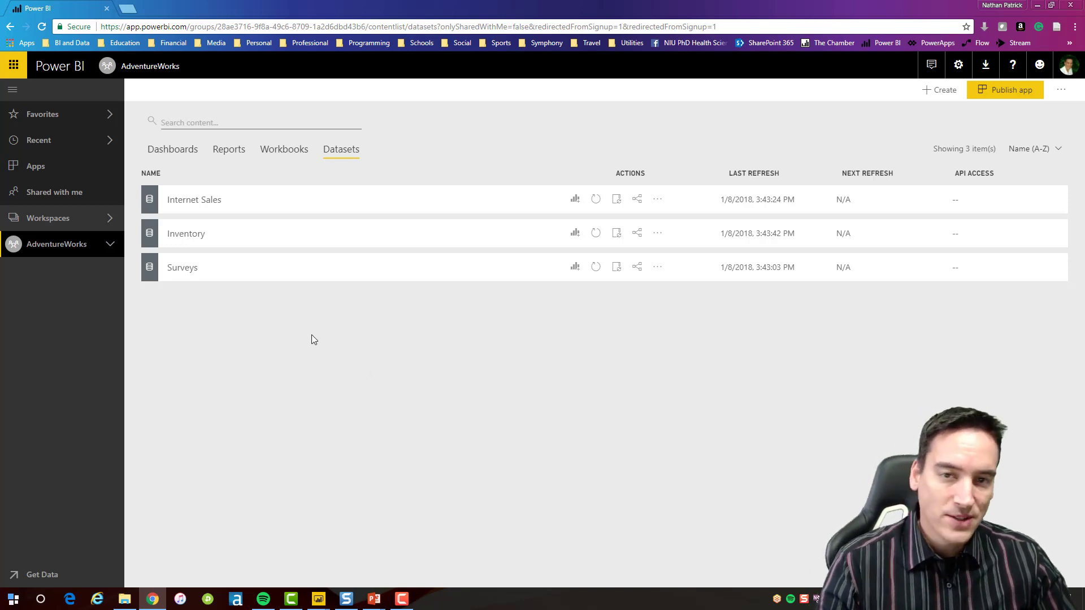
mouse_move(228, 150)
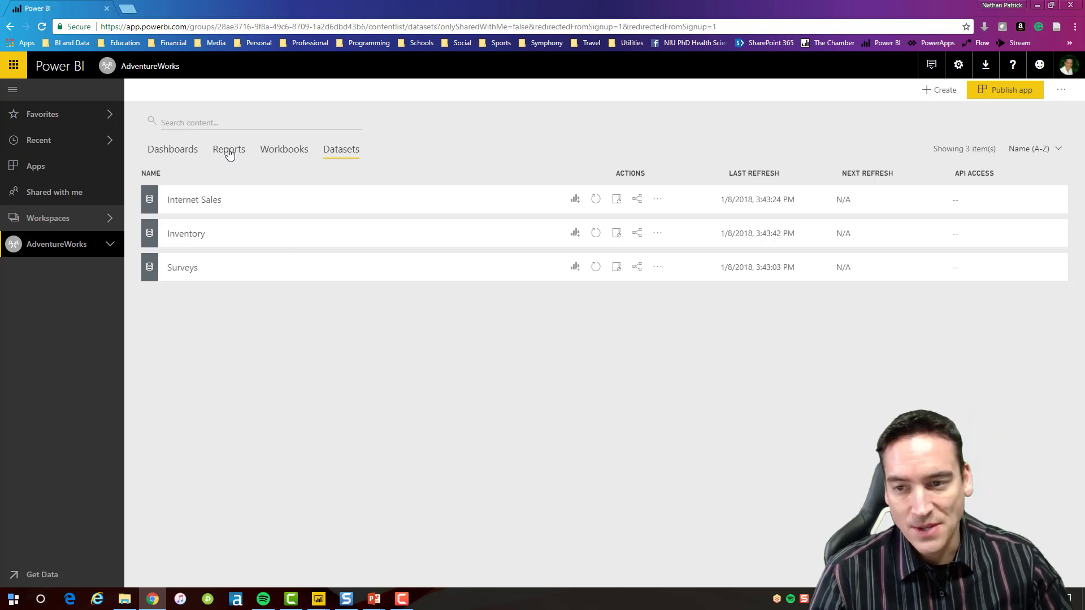
left_click(228, 149)
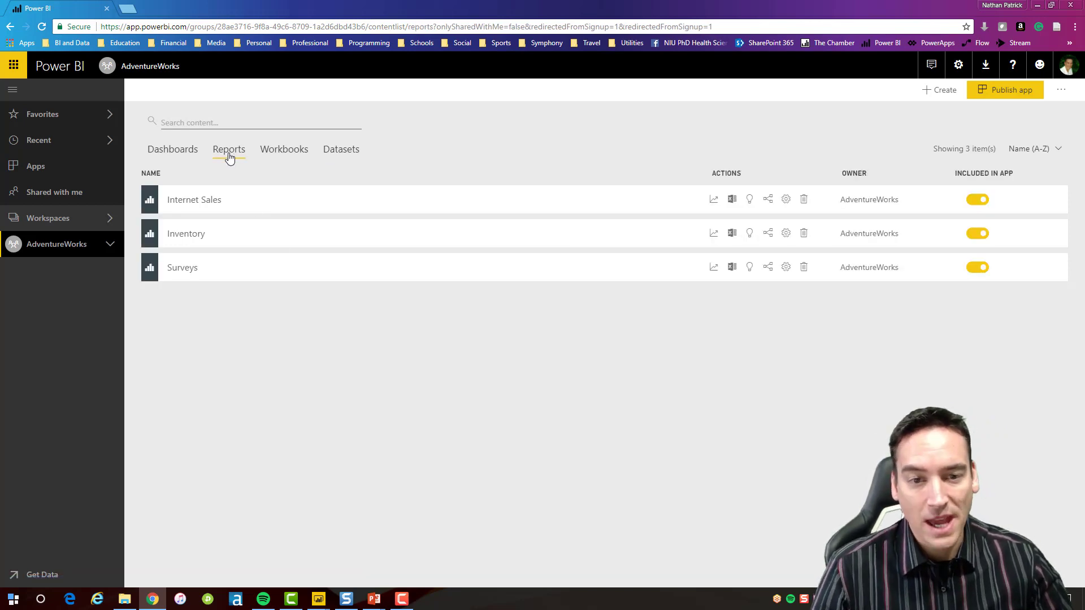
left_click(193, 199)
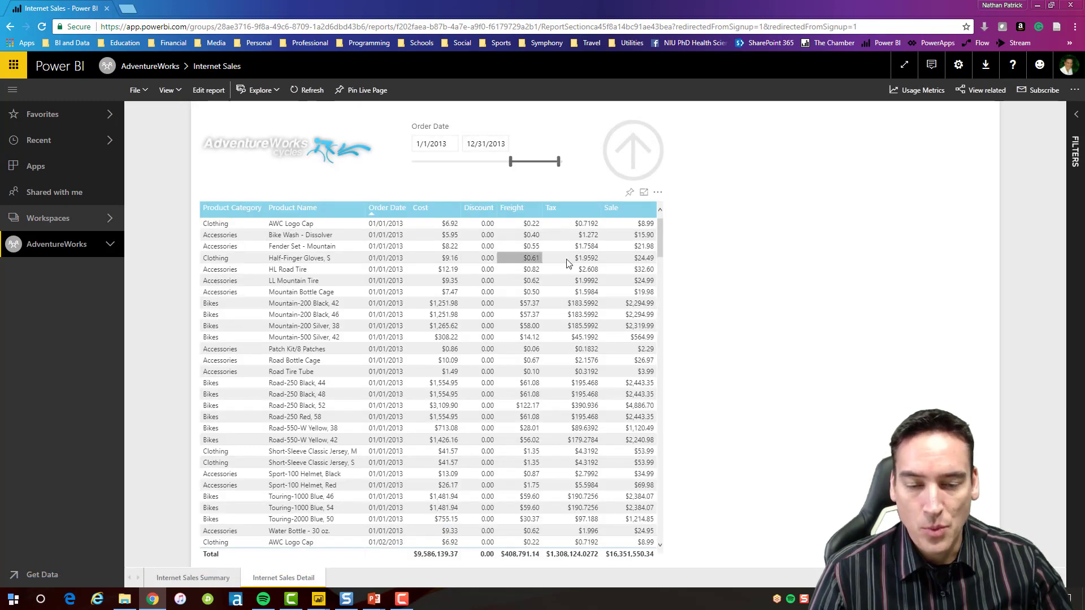
mouse_move(151, 65)
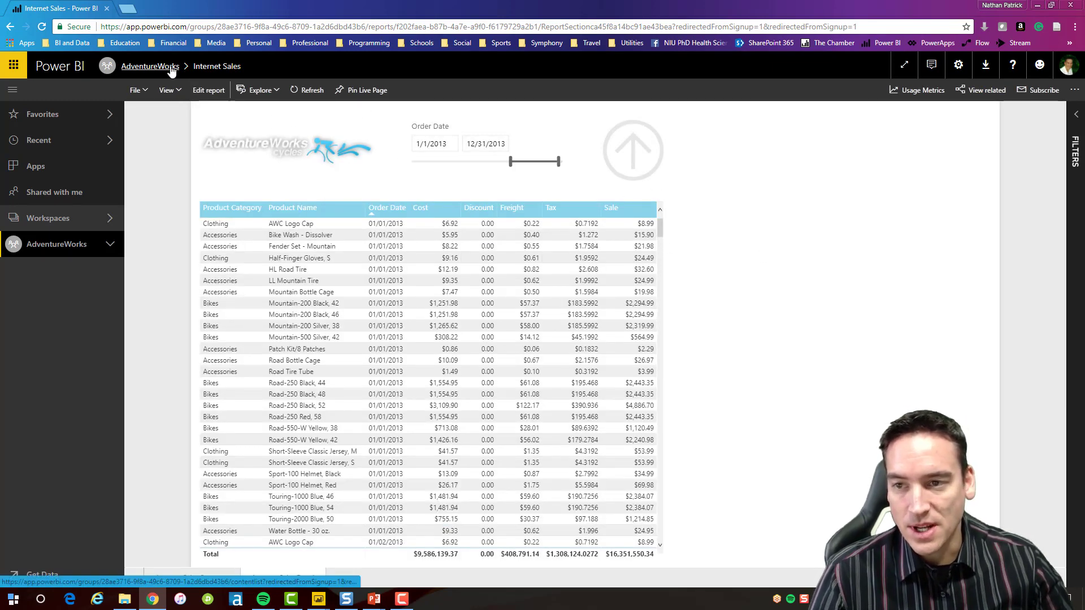
left_click(150, 65)
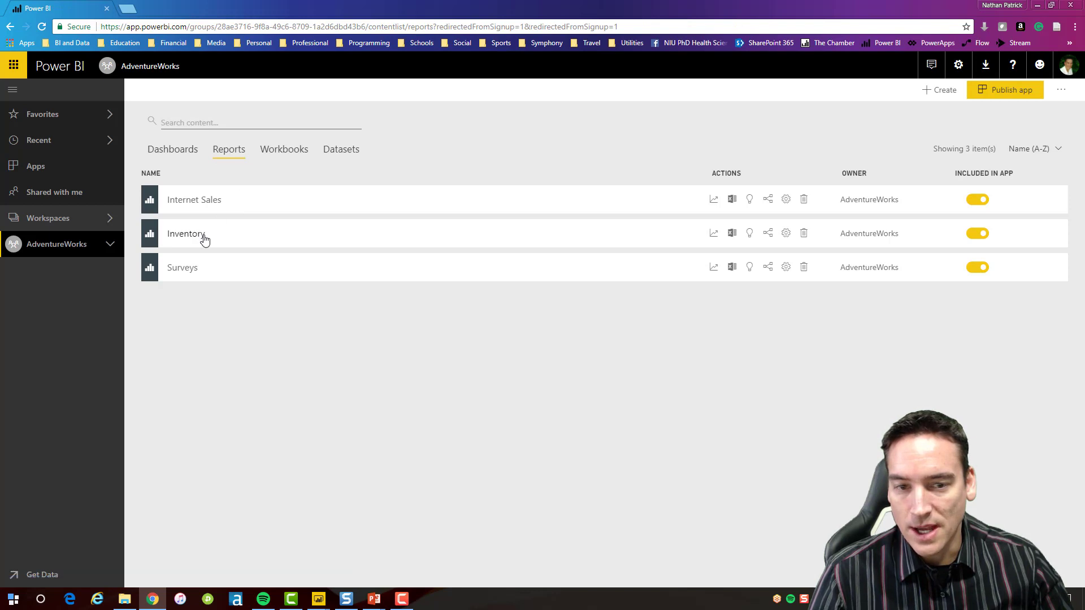
left_click(185, 233)
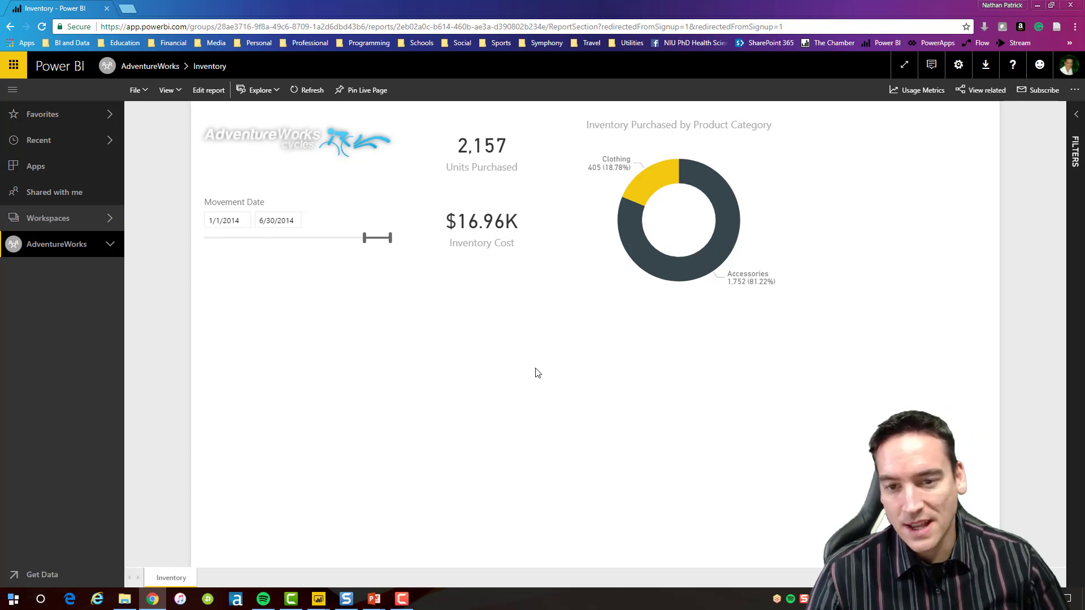
mouse_move(511, 358)
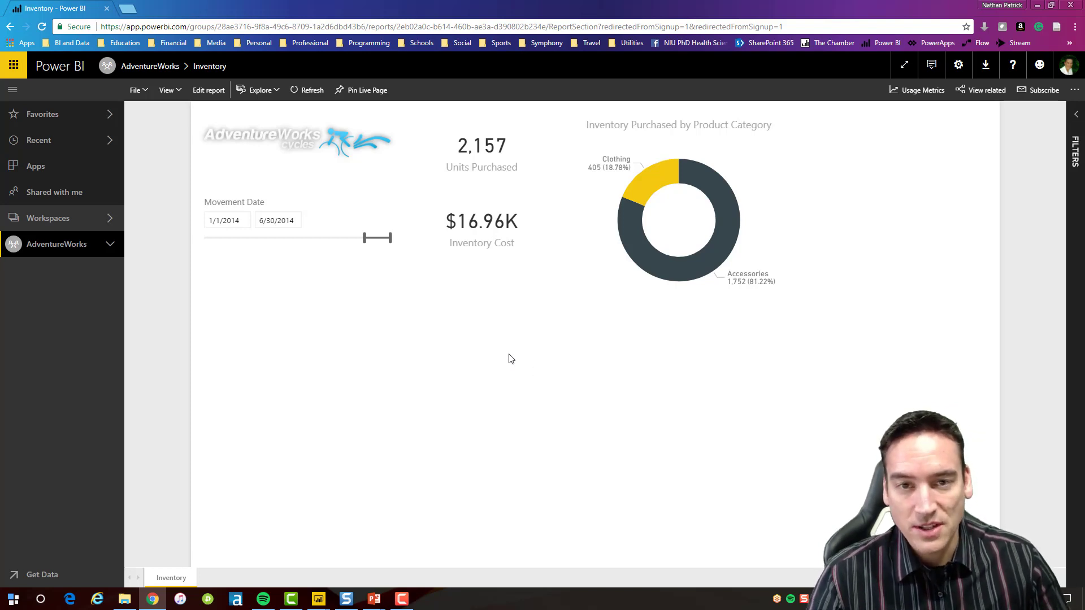
mouse_move(434, 281)
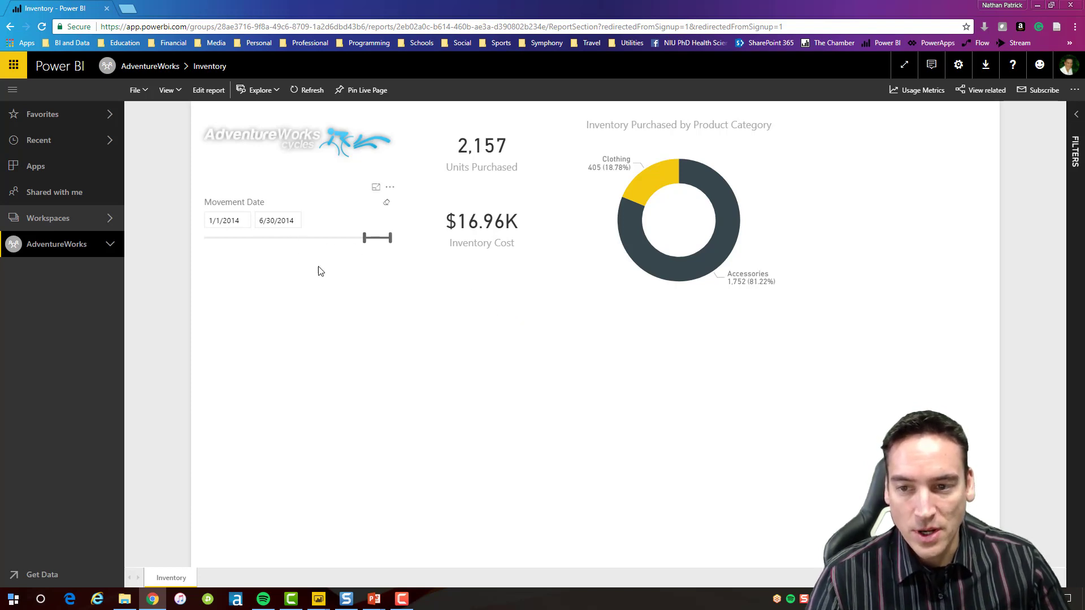
mouse_move(488, 237)
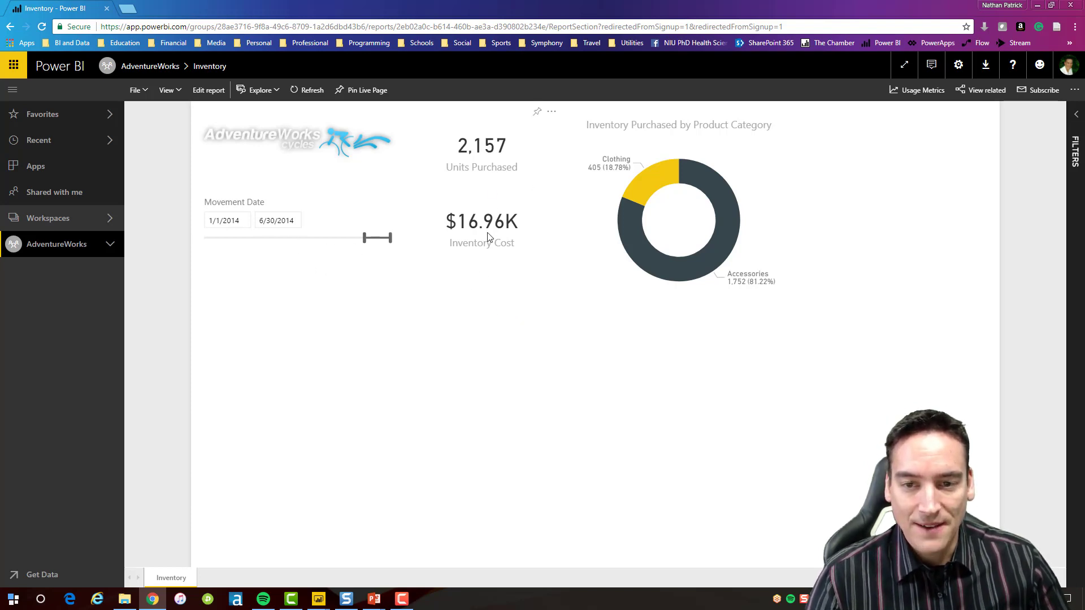
mouse_move(600, 286)
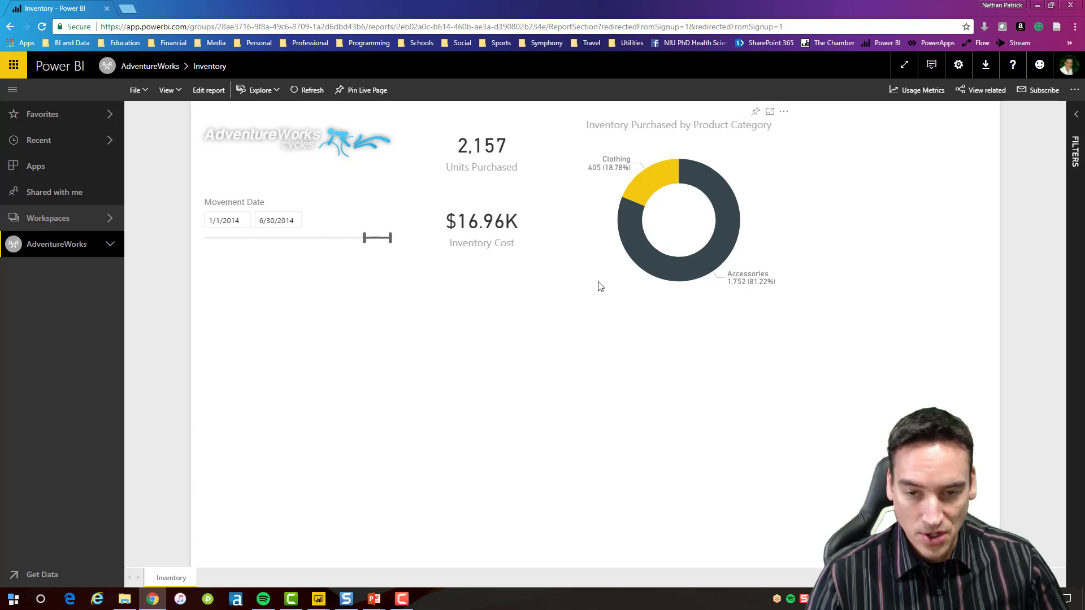
mouse_move(553, 238)
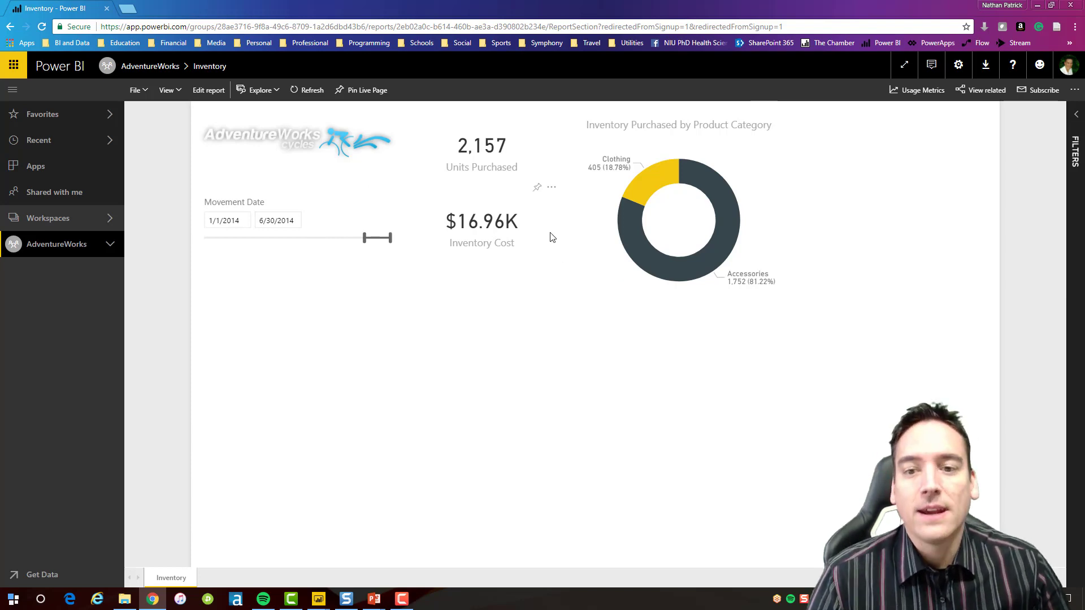
mouse_move(495, 167)
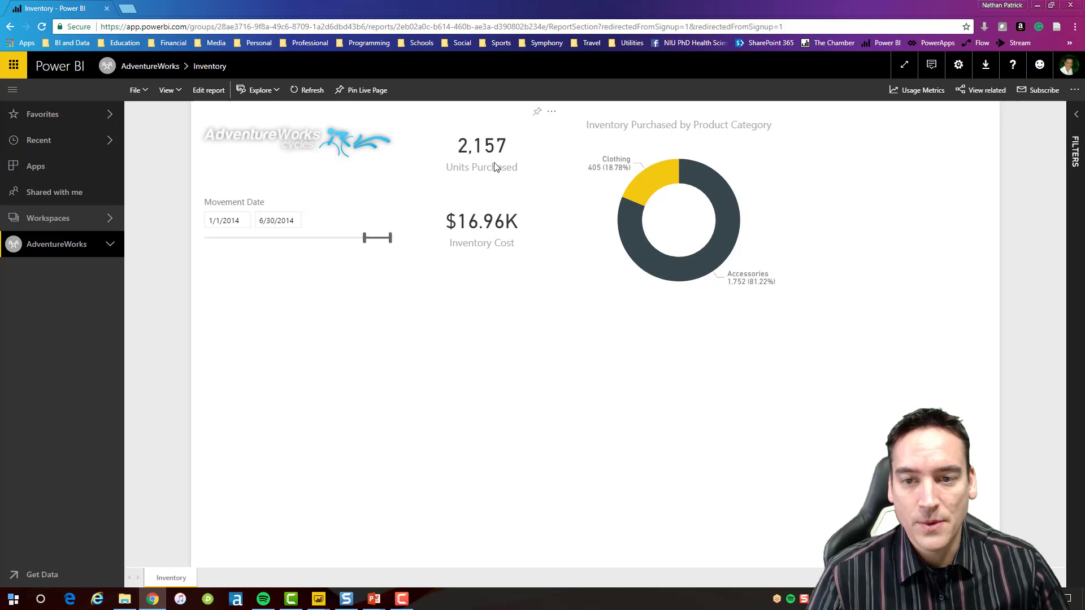
mouse_move(505, 134)
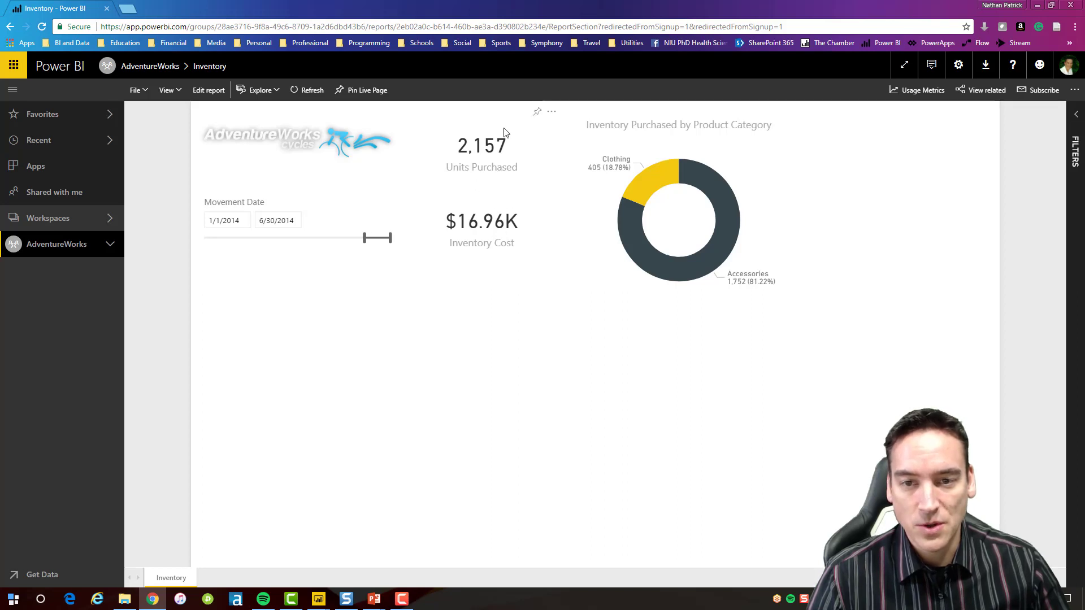
mouse_move(537, 112)
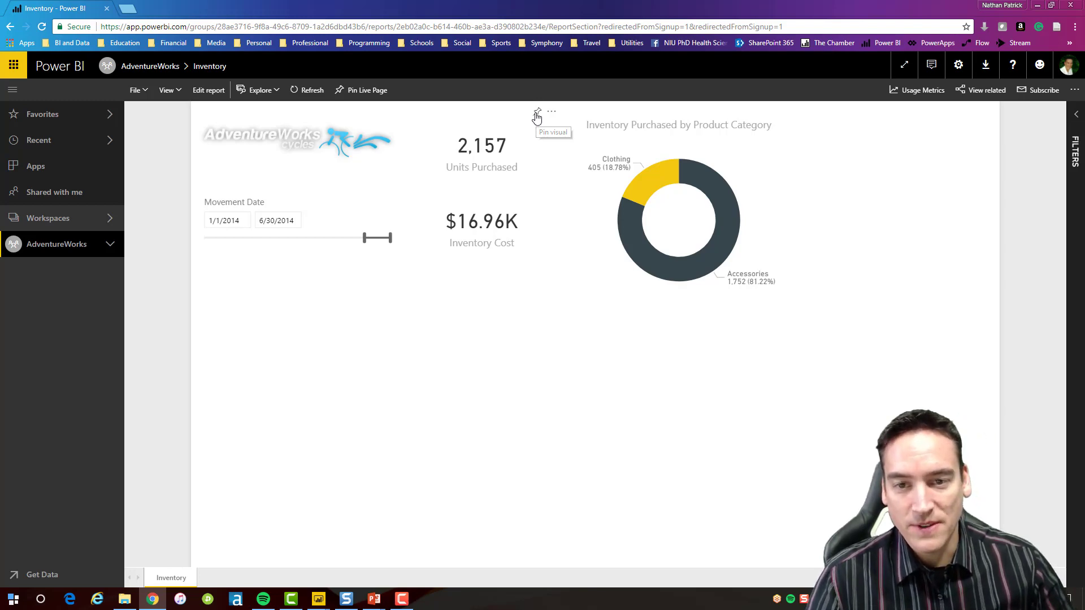
Step: Pin the Units Purchased card to a new dashboard named 'AdventureWorks Operations'
left_click(553, 131)
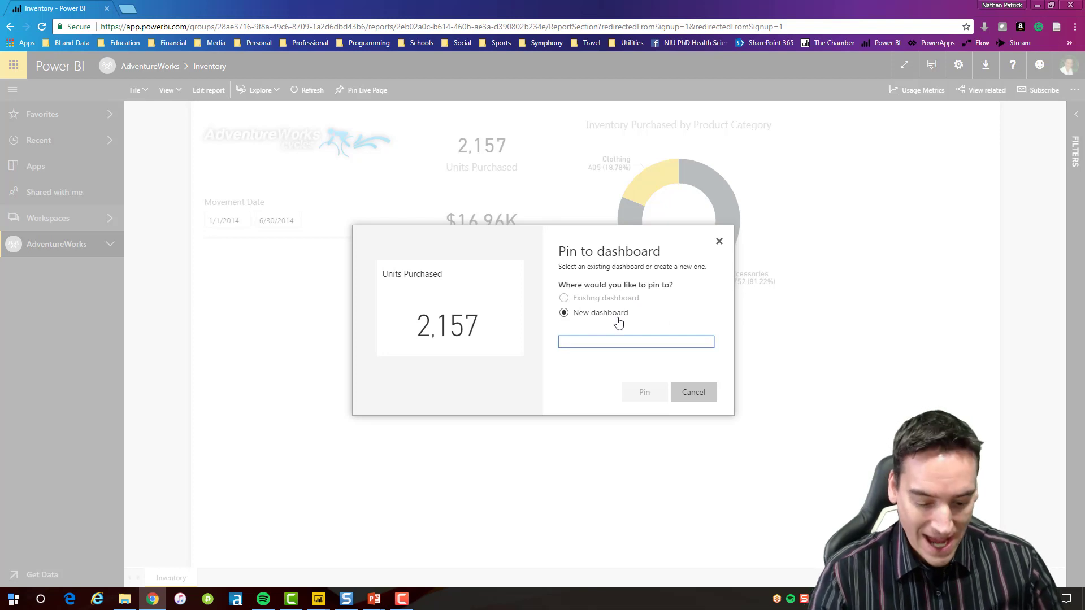
type("A")
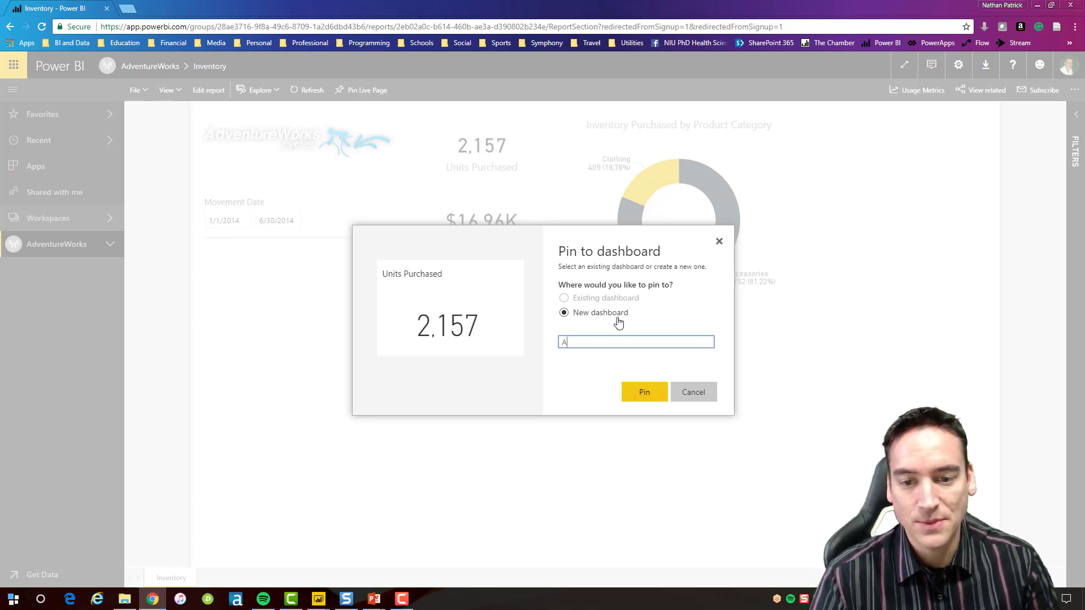
type("dventureW")
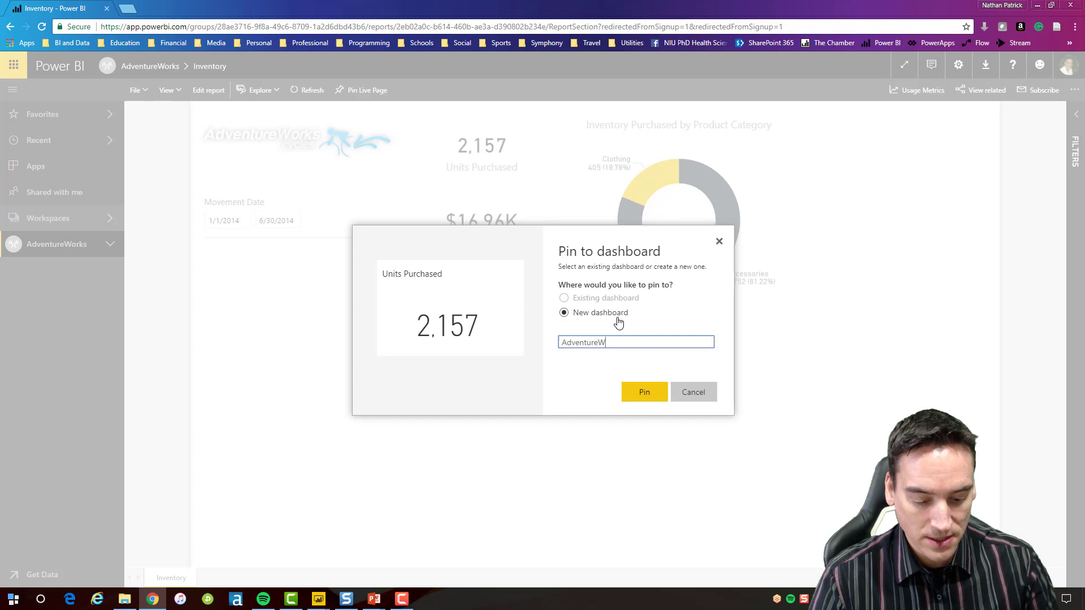
type("orks")
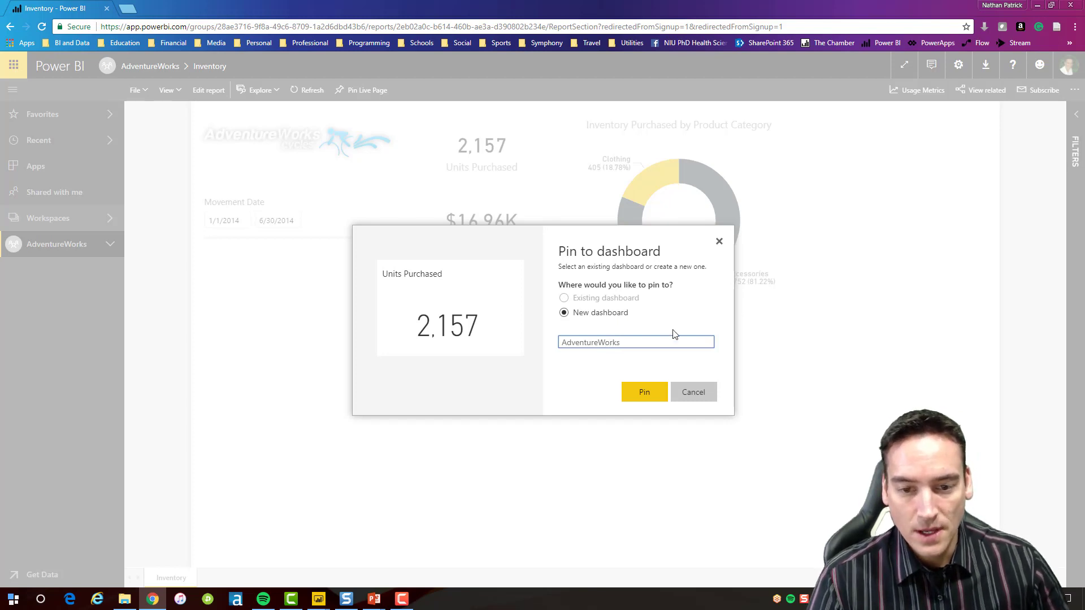
type("Opera")
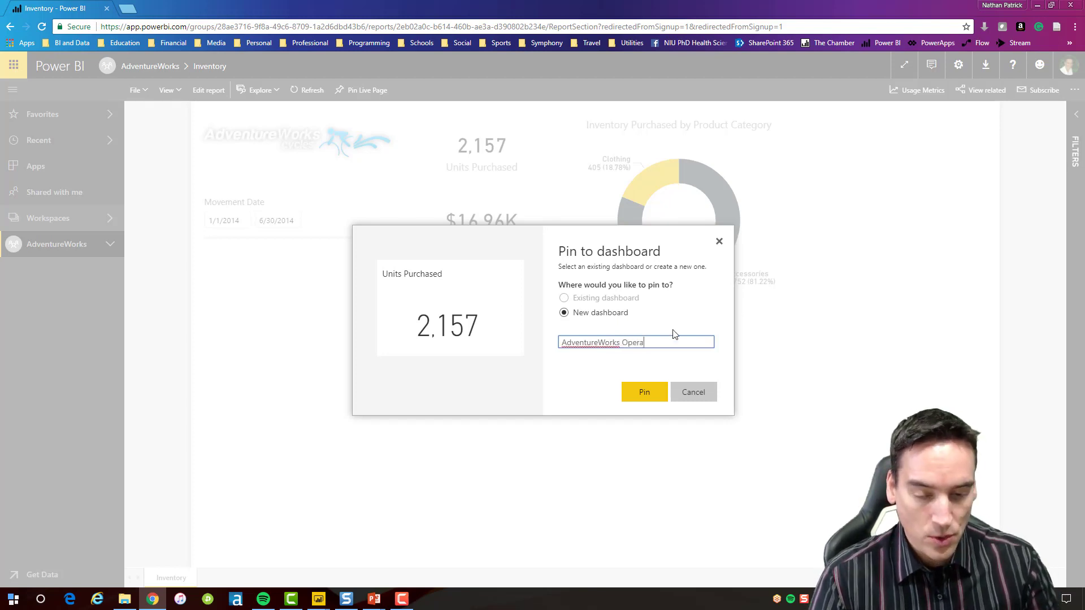
type("tions")
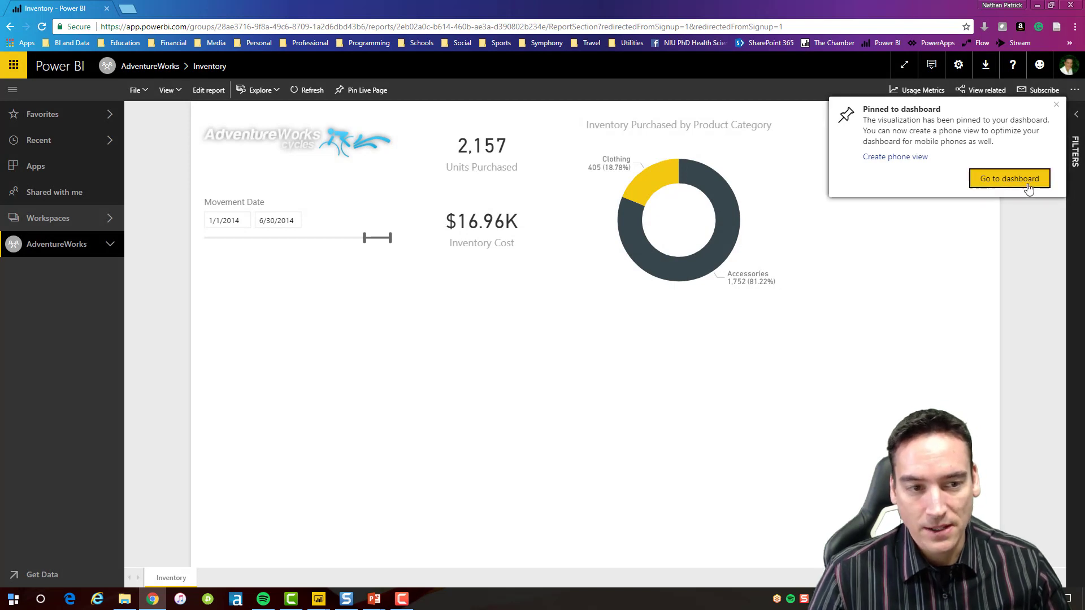
Step: Reach the AdventureWorks Operations dashboard and reopen the Inventory report from its Units Purchased tile
left_click(1009, 178)
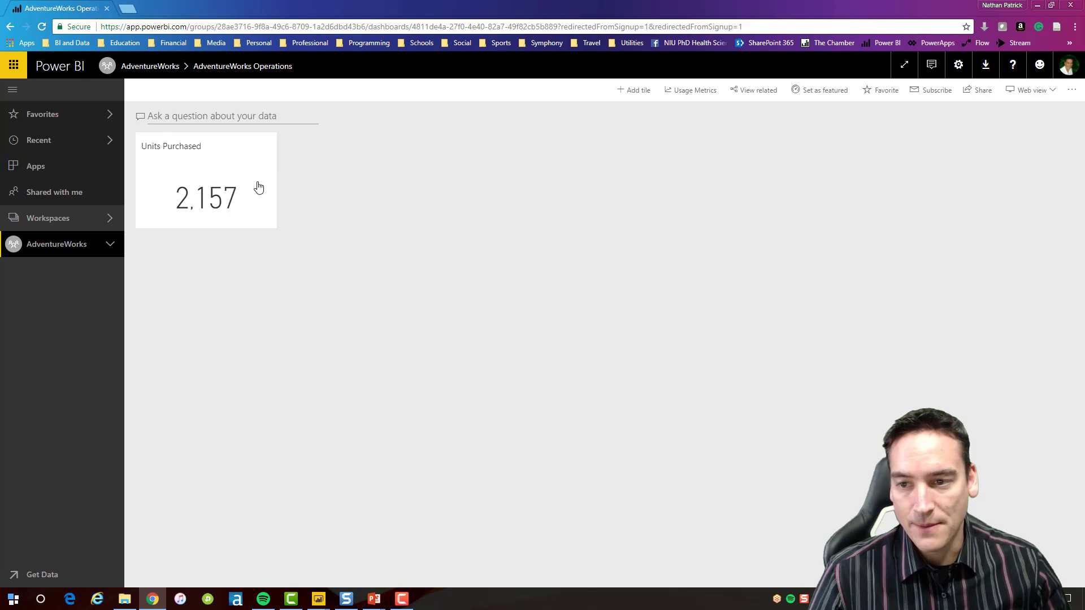
mouse_move(191, 152)
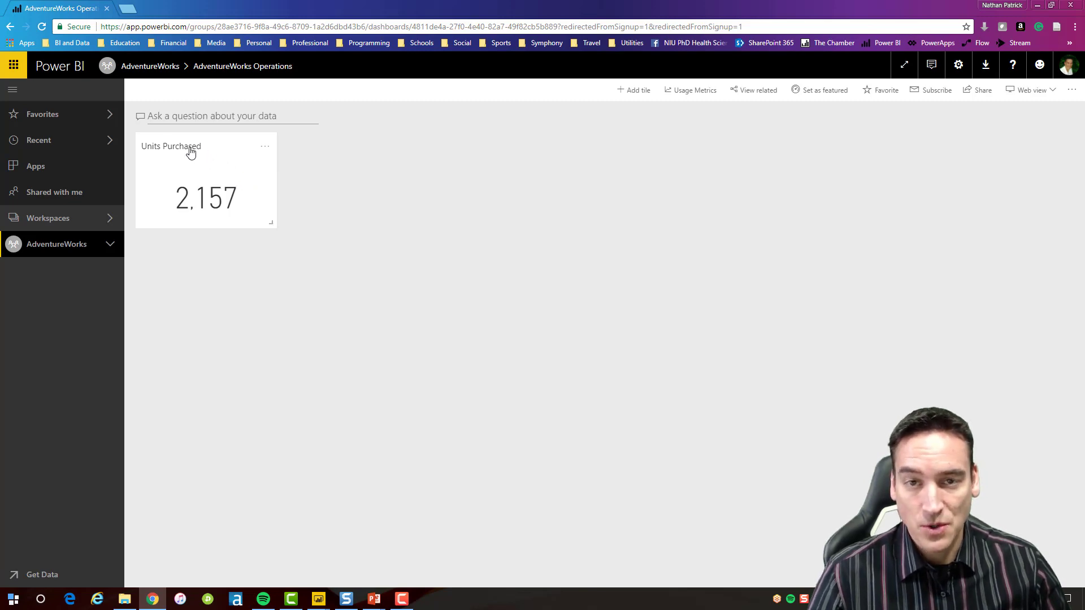
mouse_move(118, 239)
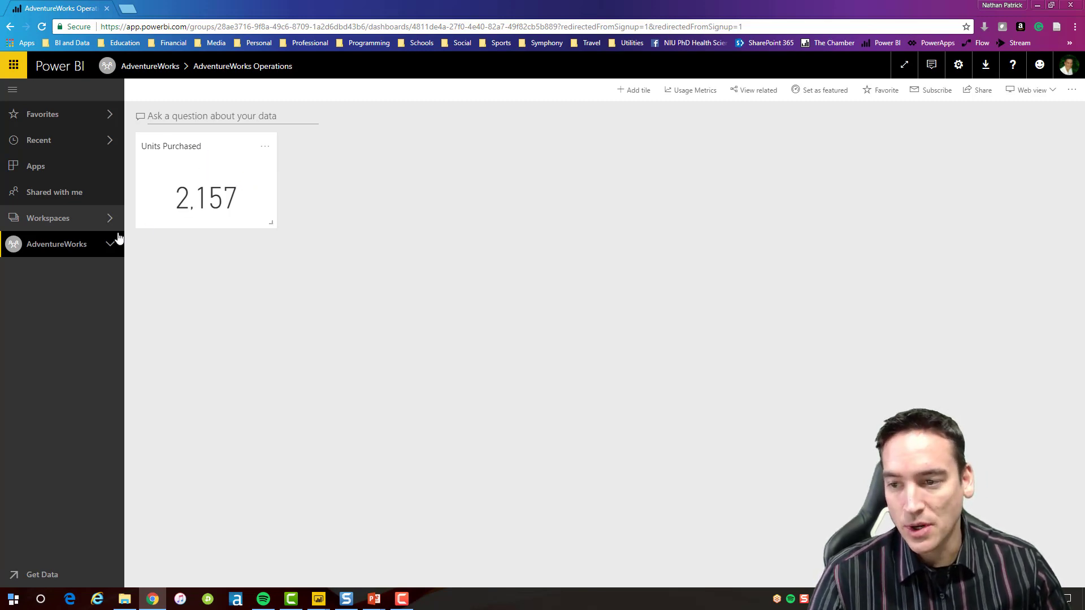
mouse_move(84, 228)
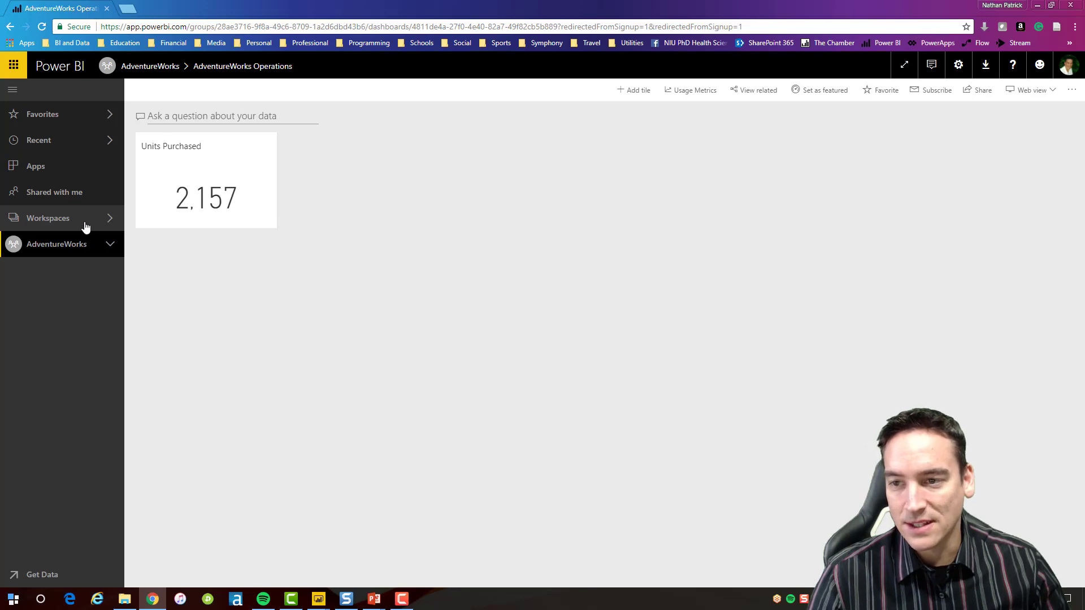
left_click(57, 244)
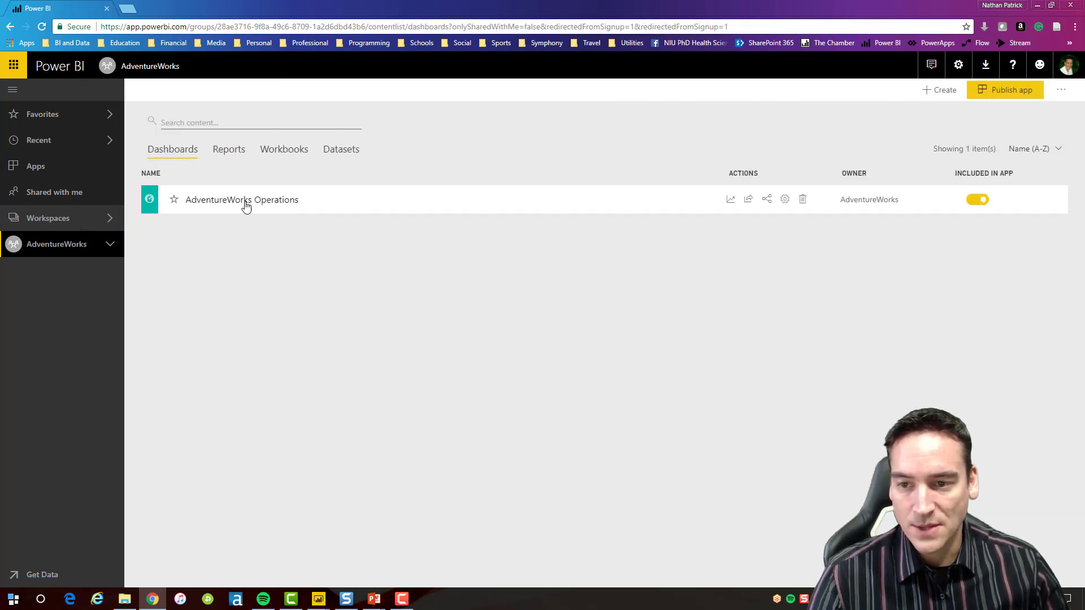
mouse_move(241, 199)
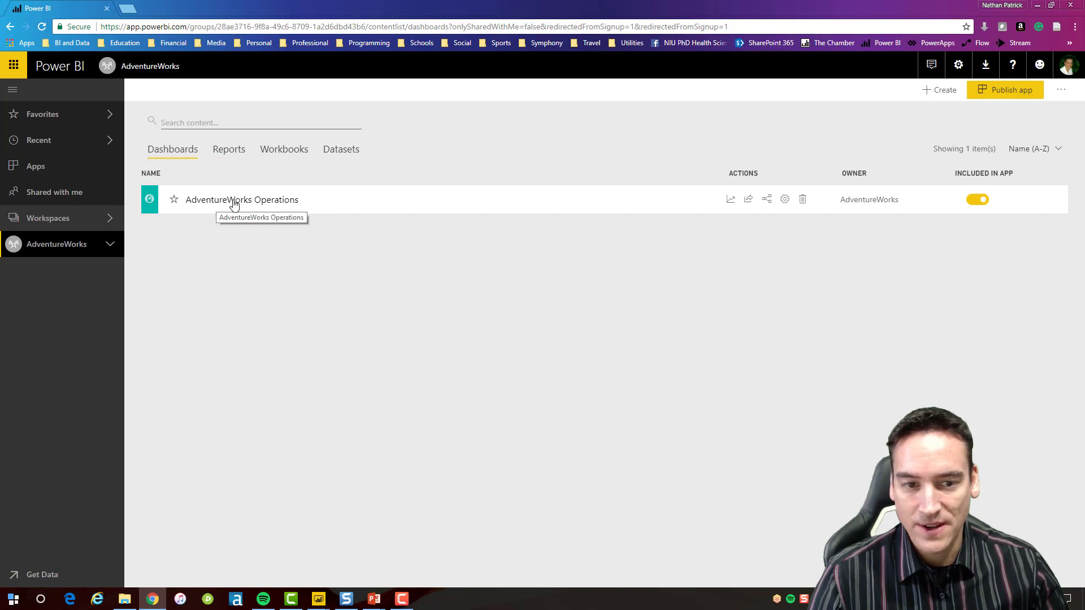
left_click(241, 199)
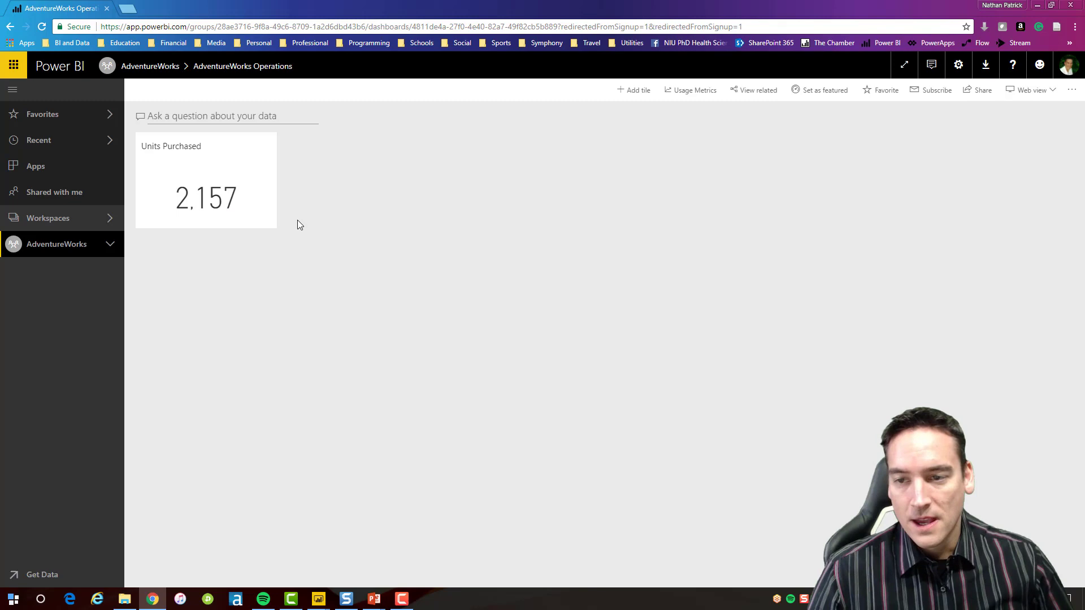
mouse_move(206, 164)
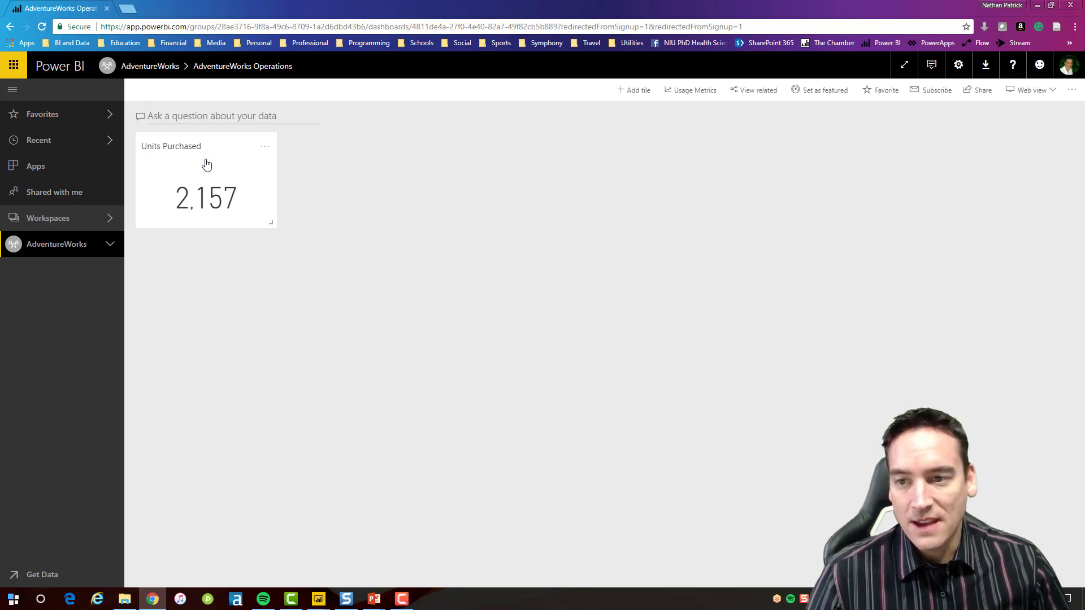
mouse_move(197, 181)
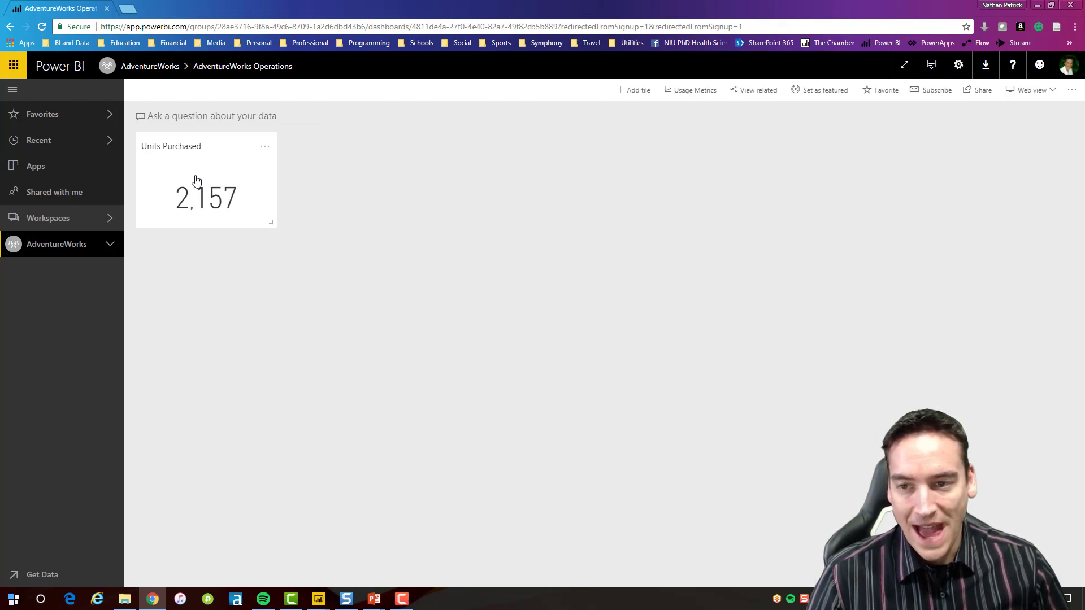
left_click(206, 197)
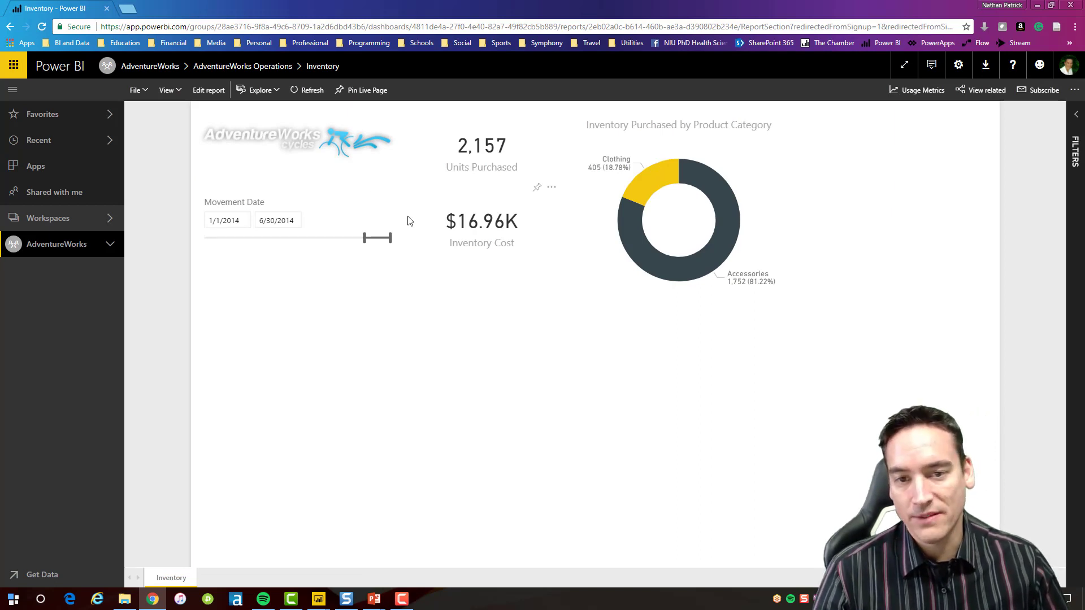
mouse_move(589, 307)
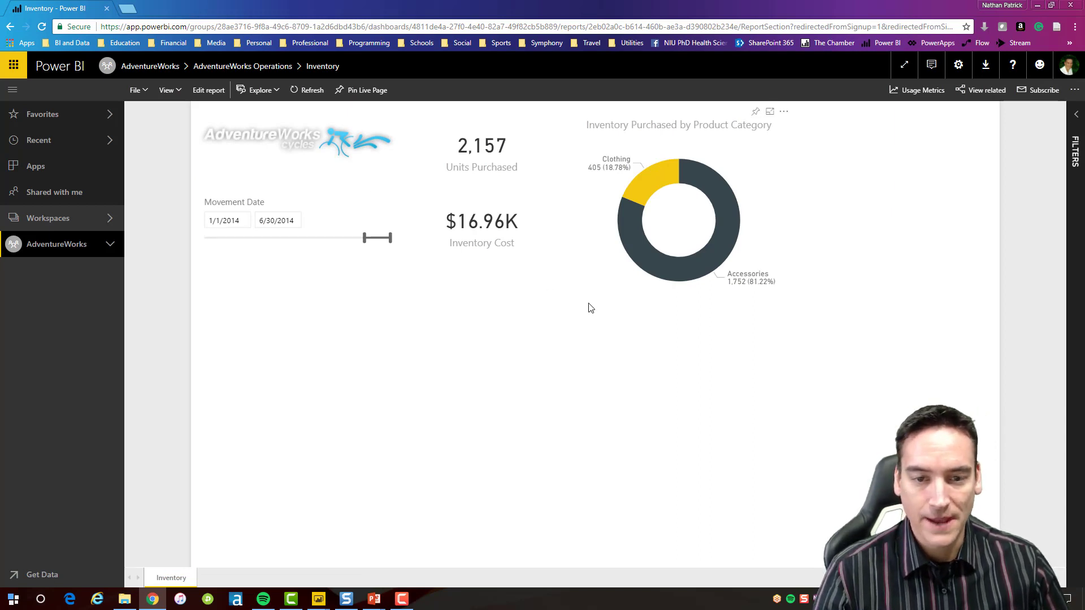
mouse_move(611, 302)
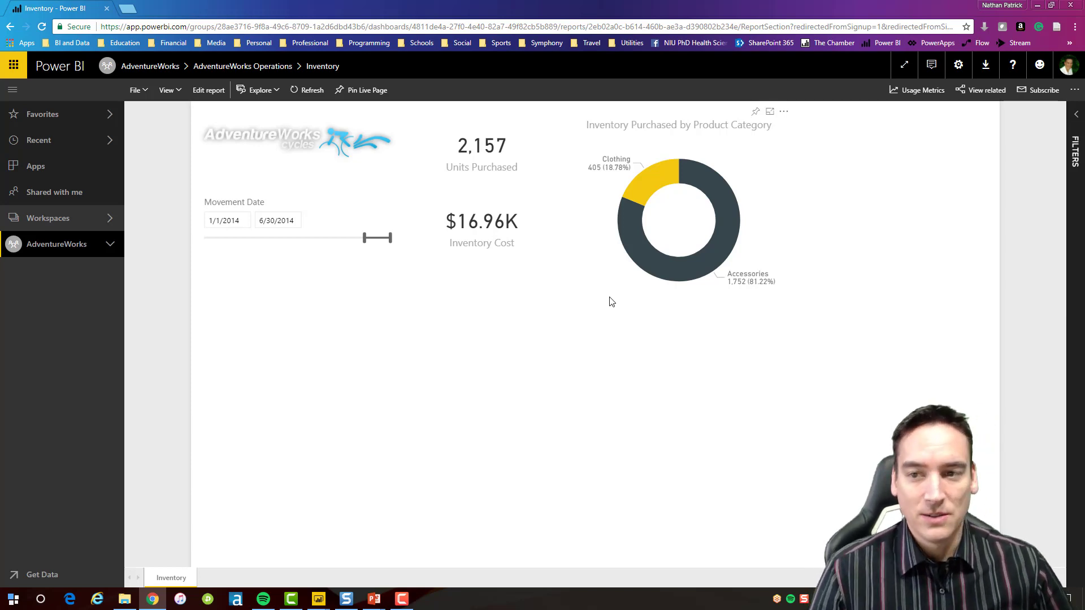
mouse_move(563, 221)
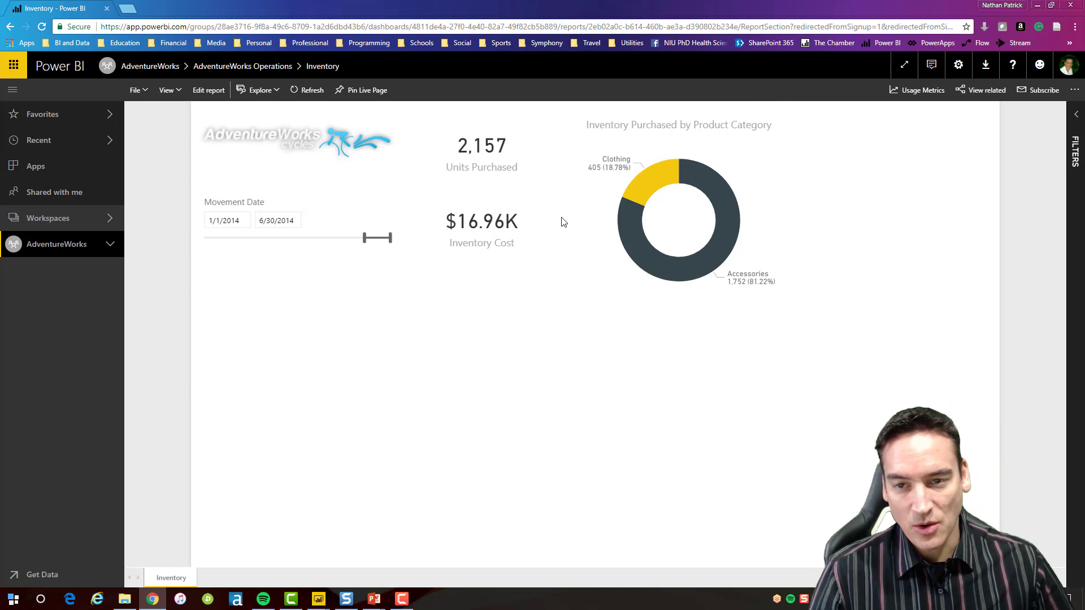
mouse_move(407, 131)
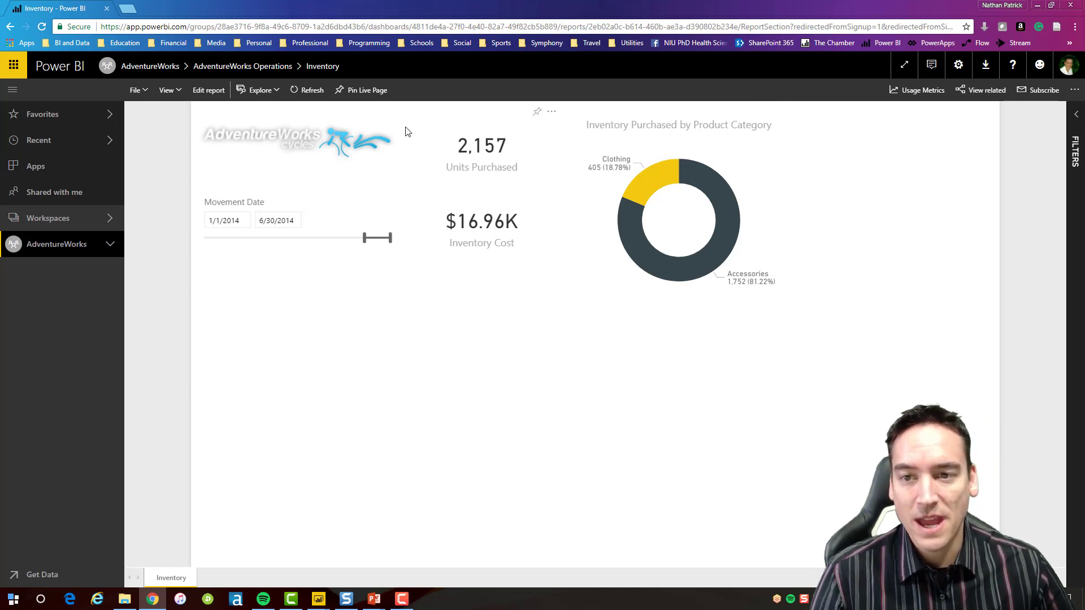
mouse_move(366, 90)
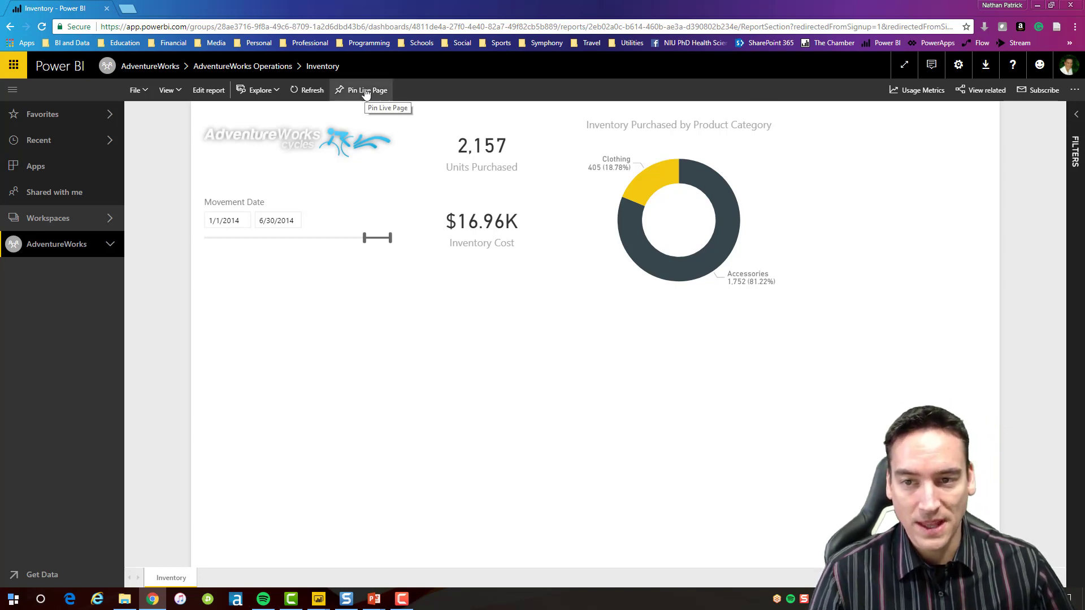
Step: Pin the whole Inventory report page live to the AdventureWorks Operations dashboard
left_click(365, 91)
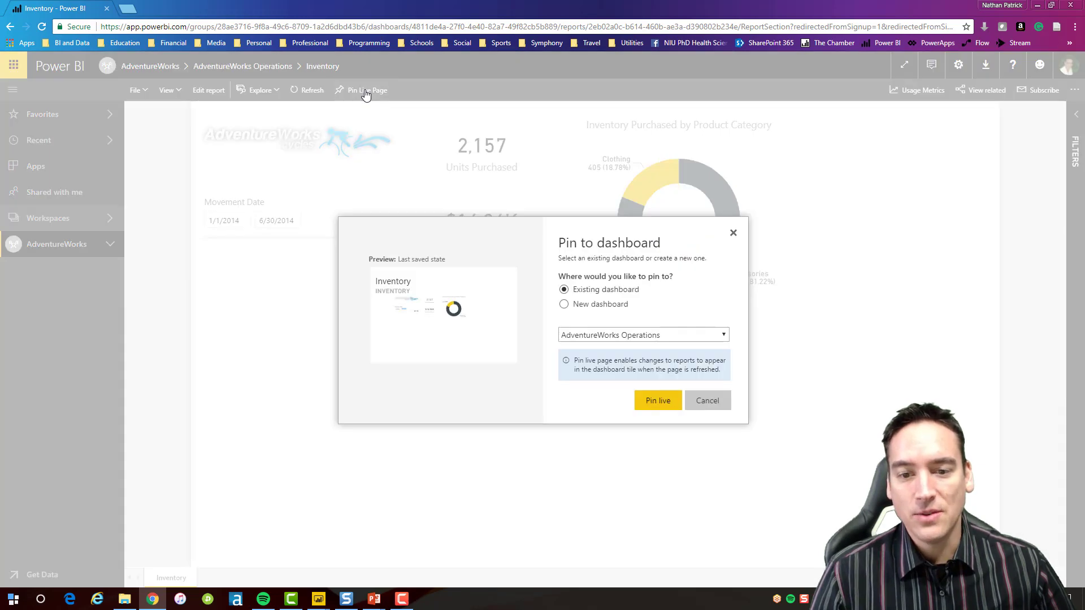
mouse_move(618, 309)
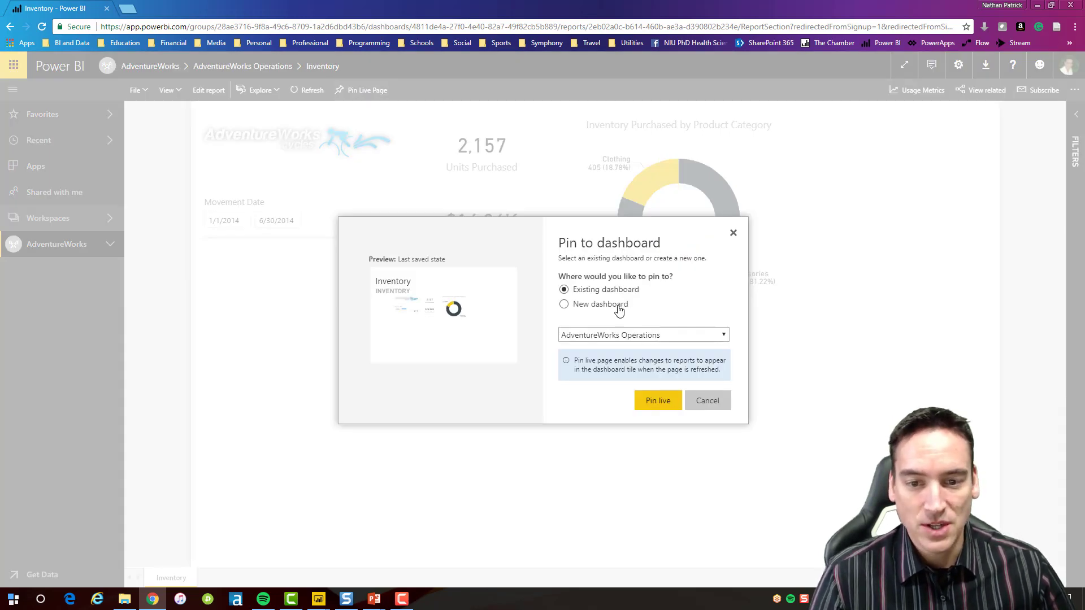
mouse_move(603, 348)
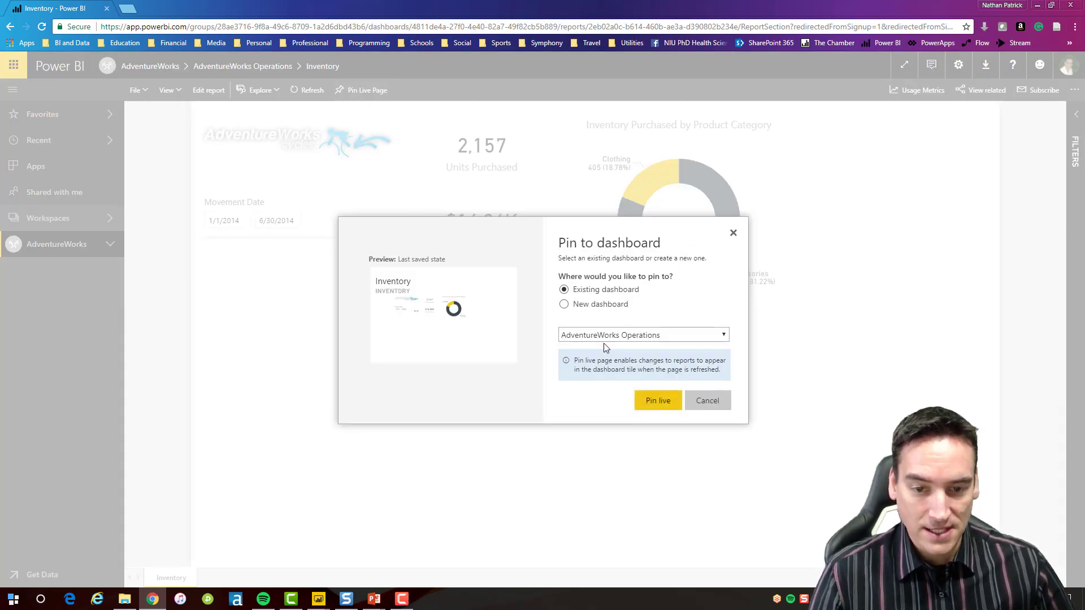
mouse_move(657, 400)
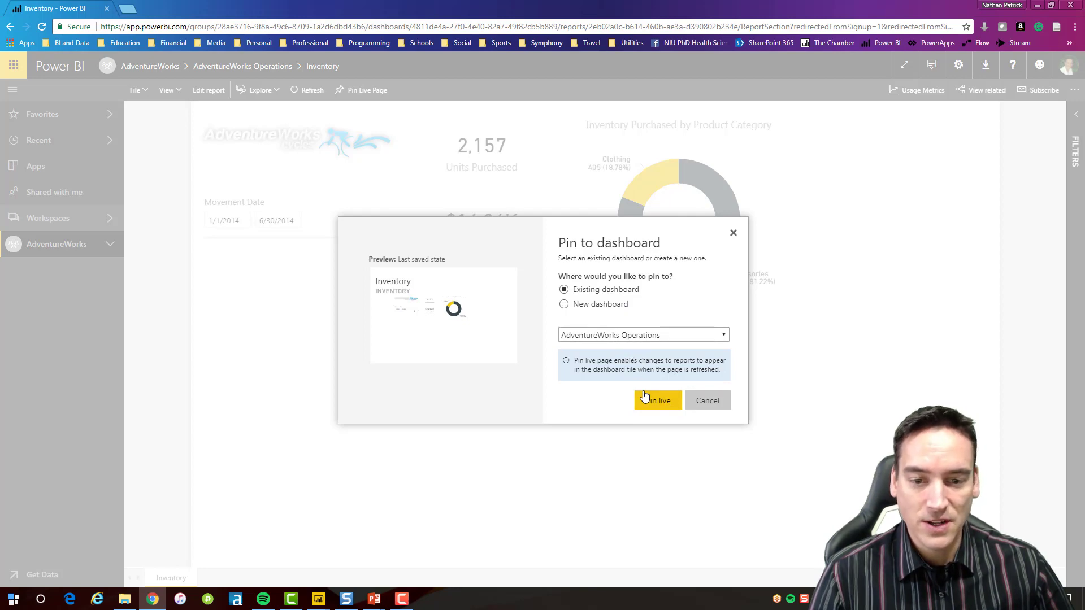
left_click(656, 400)
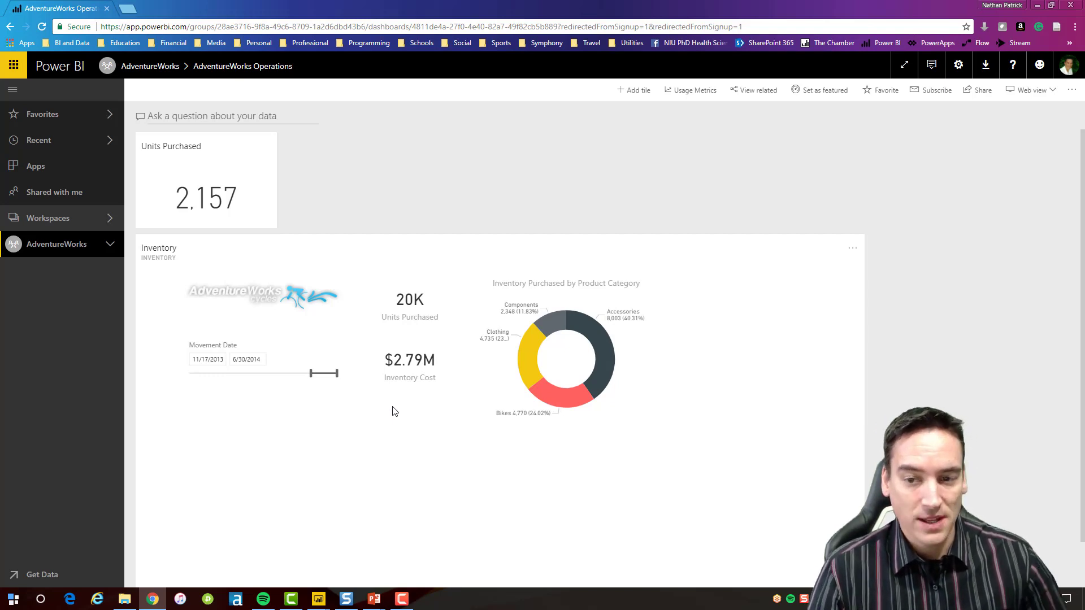
mouse_move(462, 362)
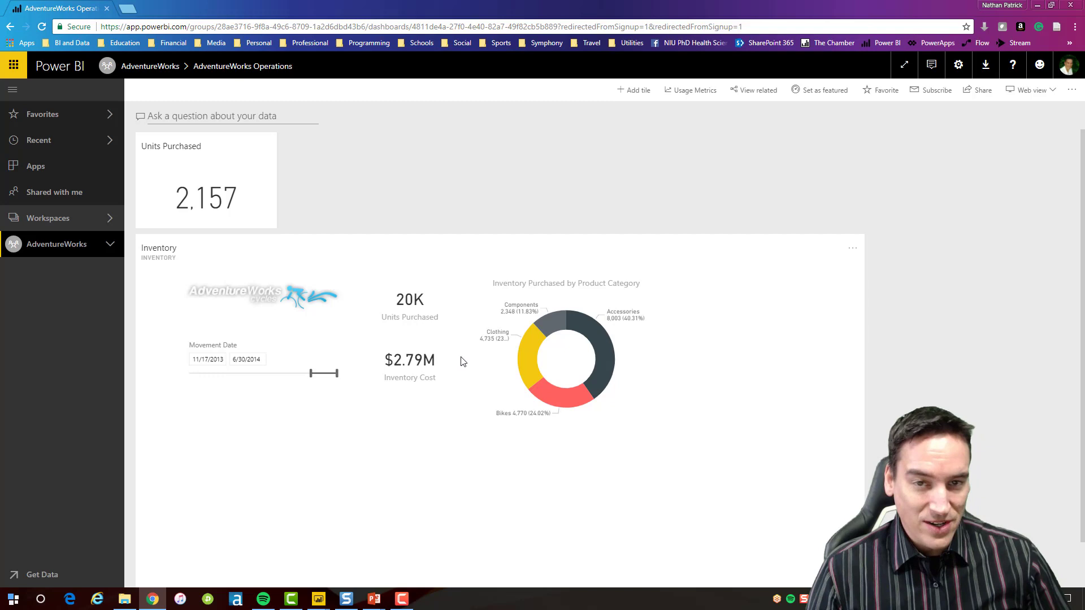
mouse_move(578, 308)
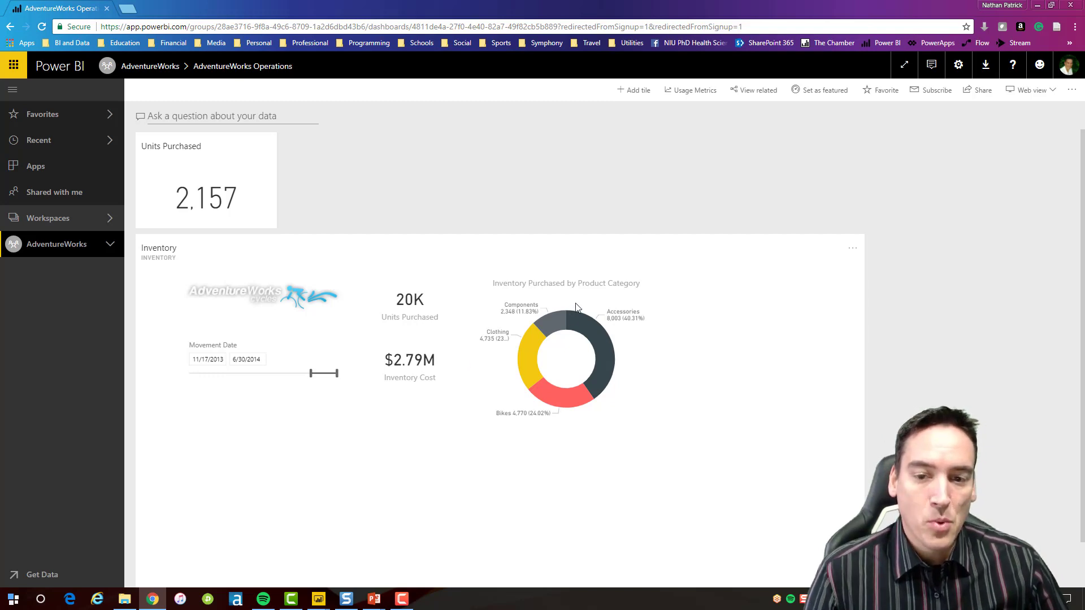
mouse_move(535, 291)
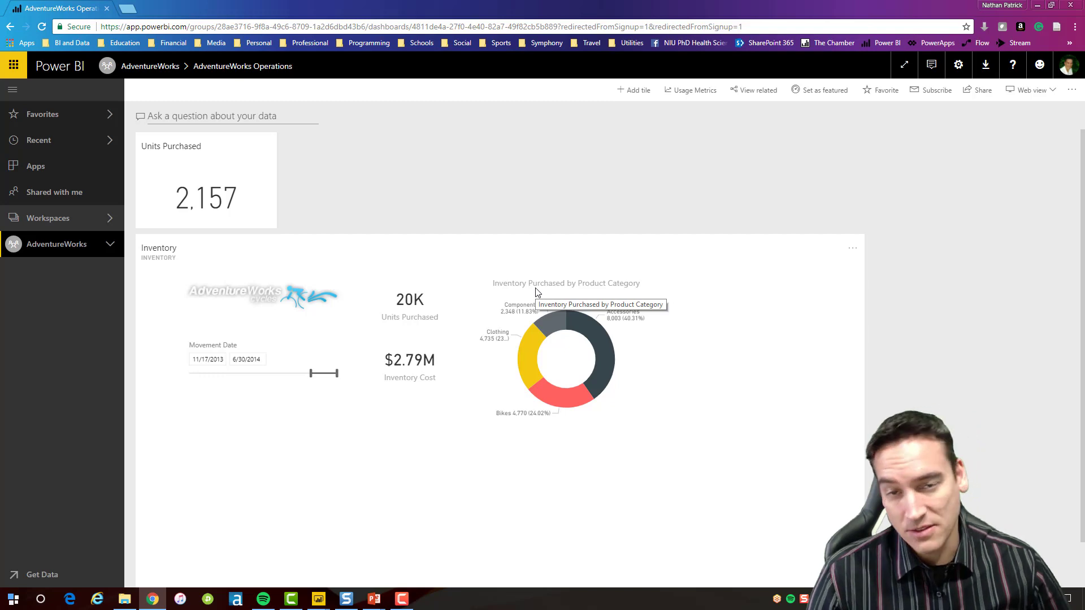
mouse_move(408, 354)
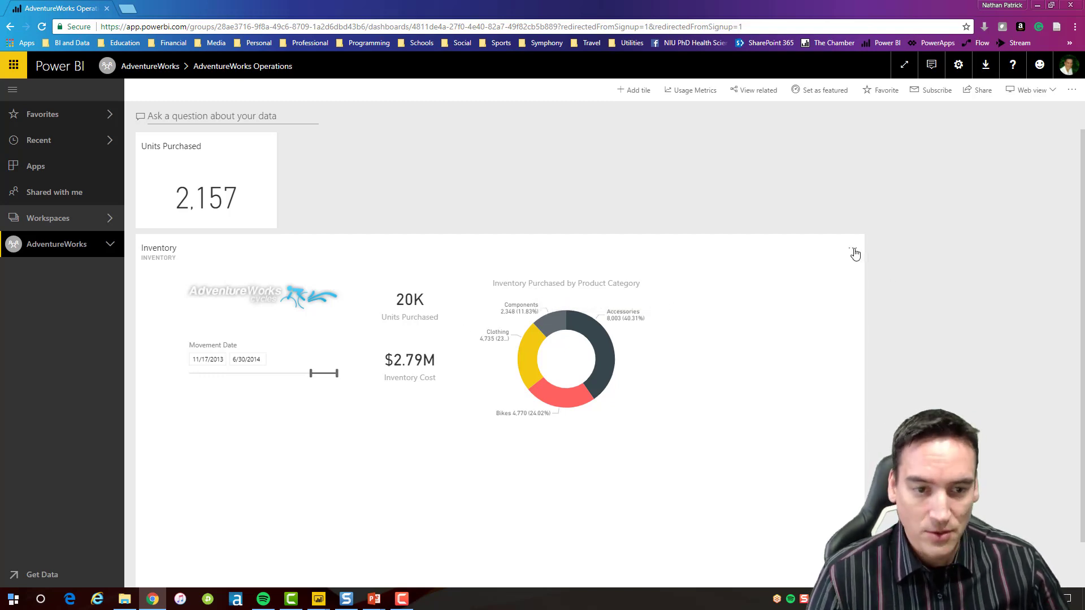
Step: Delete the live Inventory page tile from the AdventureWorks Operations dashboard
left_click(855, 253)
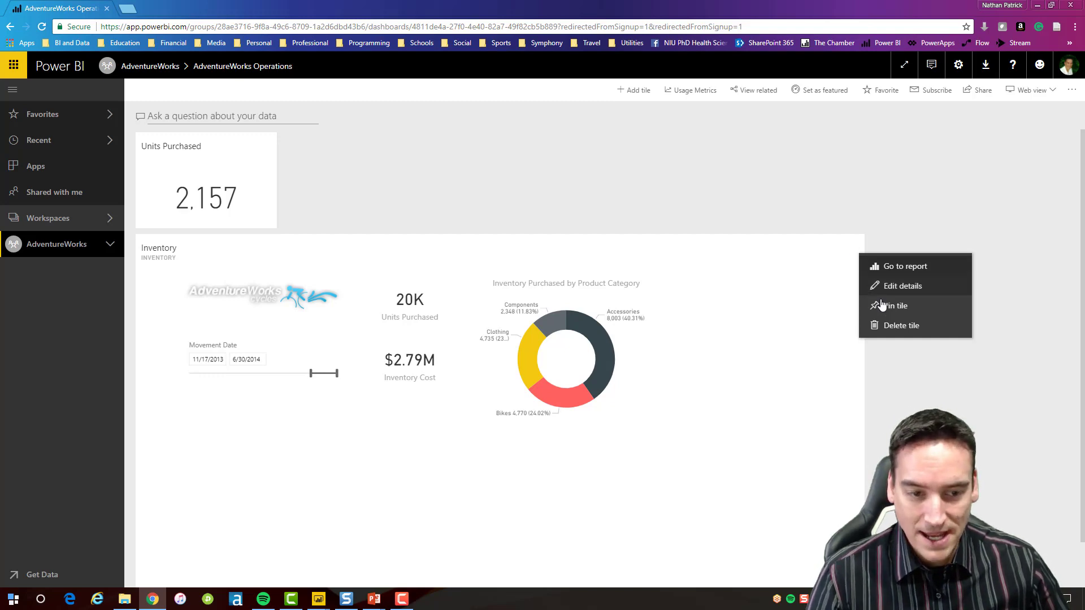
mouse_move(899, 326)
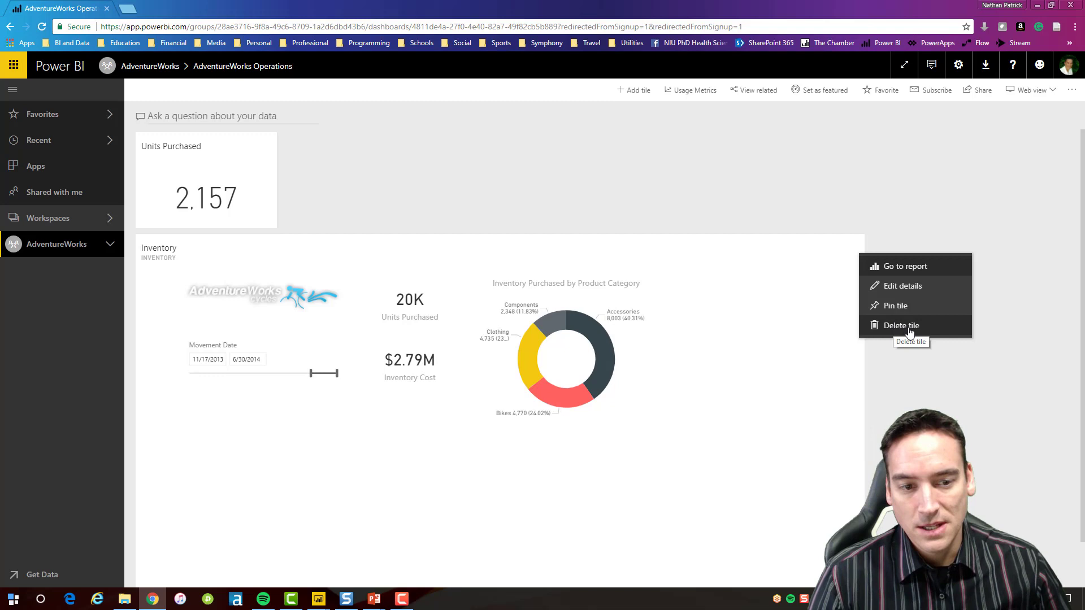
left_click(899, 325)
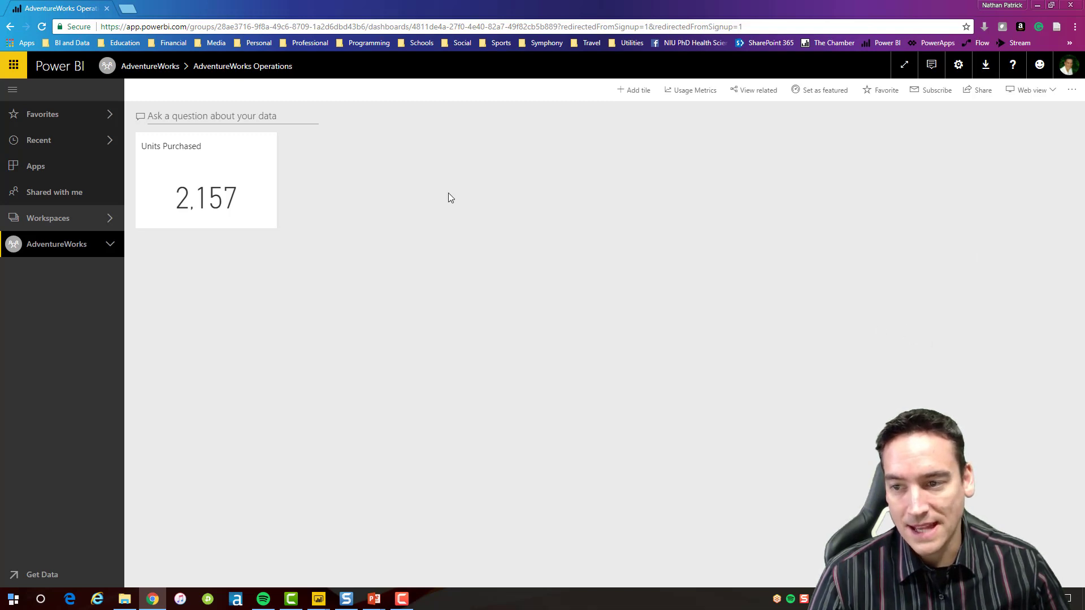
mouse_move(128, 146)
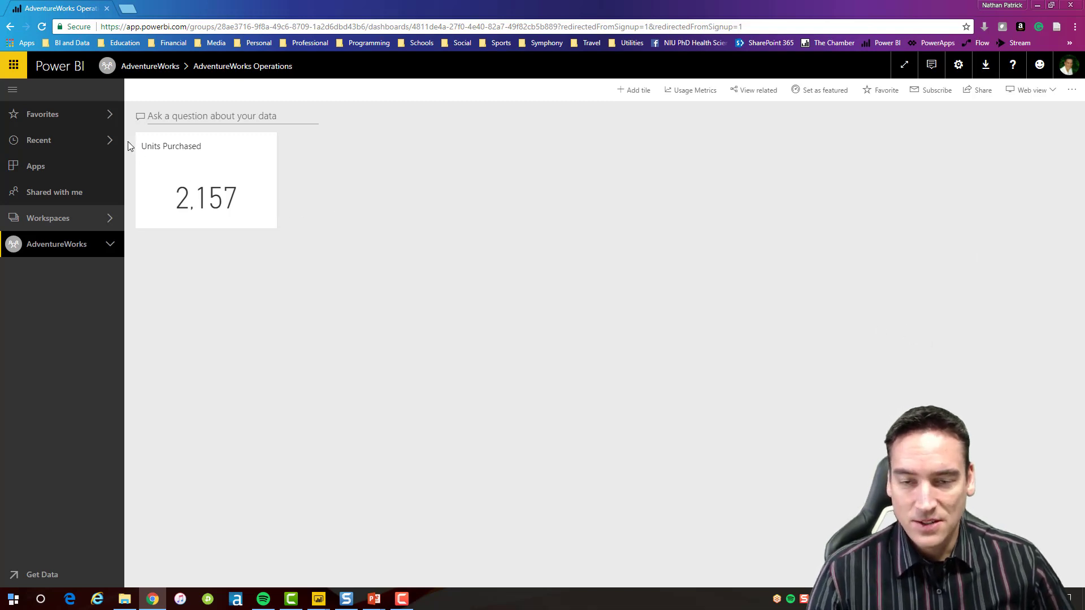
mouse_move(117, 187)
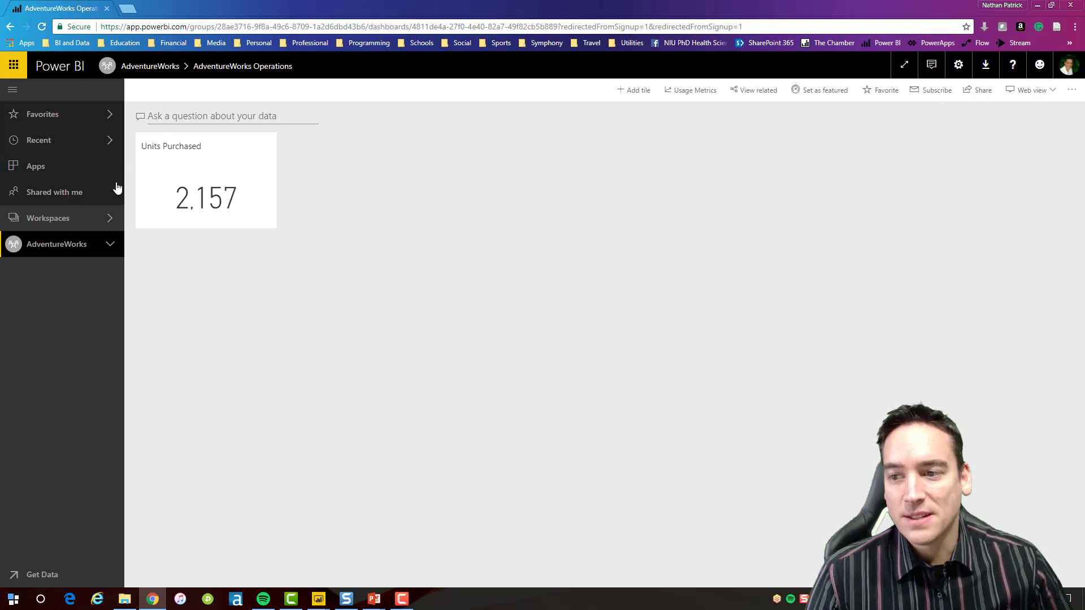
Step: Reopen the Inventory report from the AdventureWorks workspace's report list
left_click(56, 244)
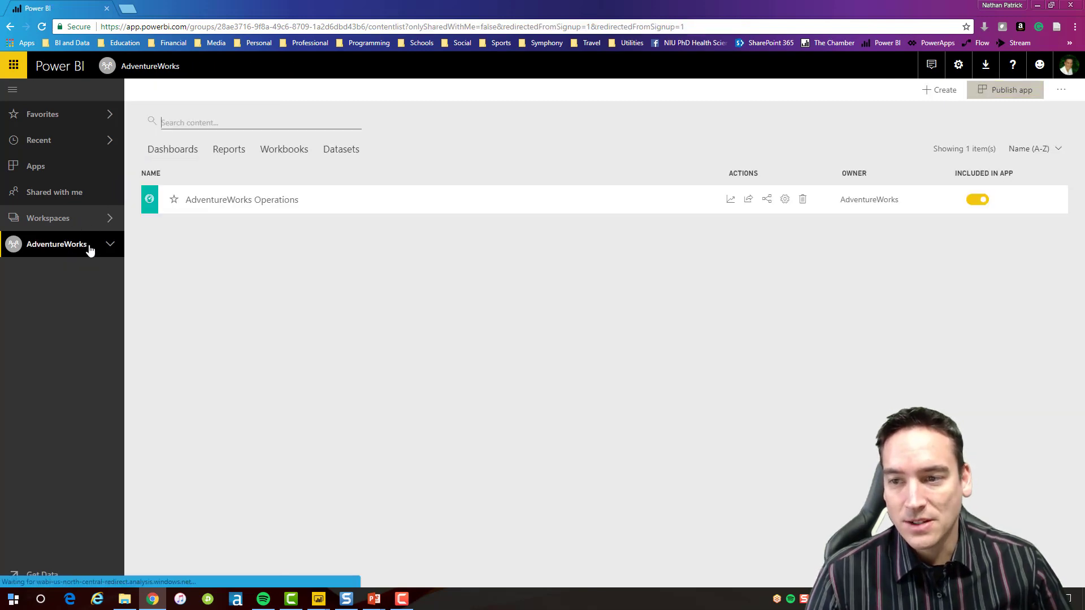
left_click(228, 149)
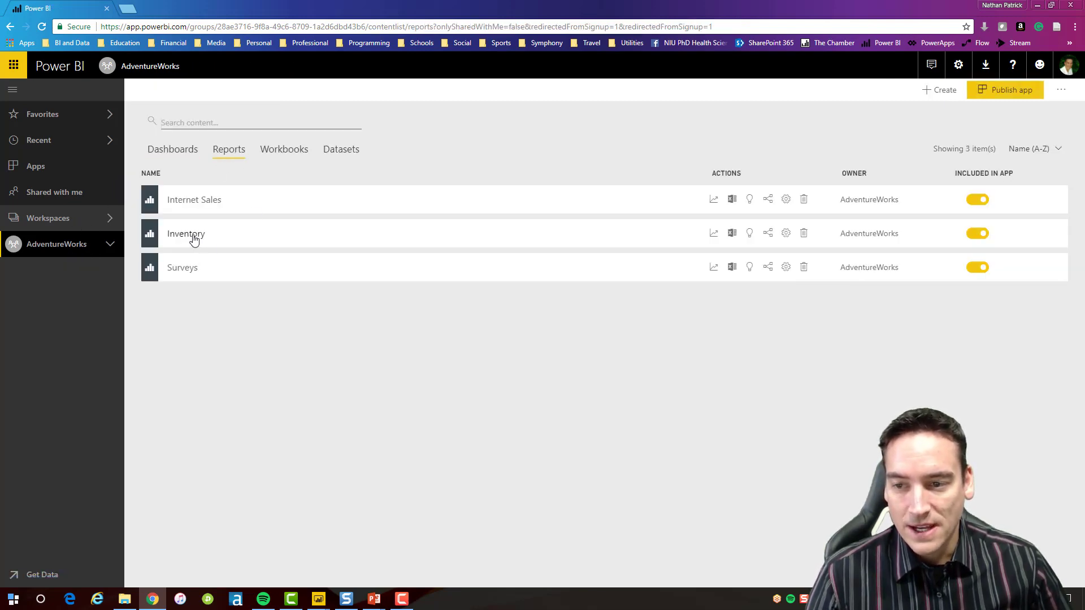
left_click(186, 233)
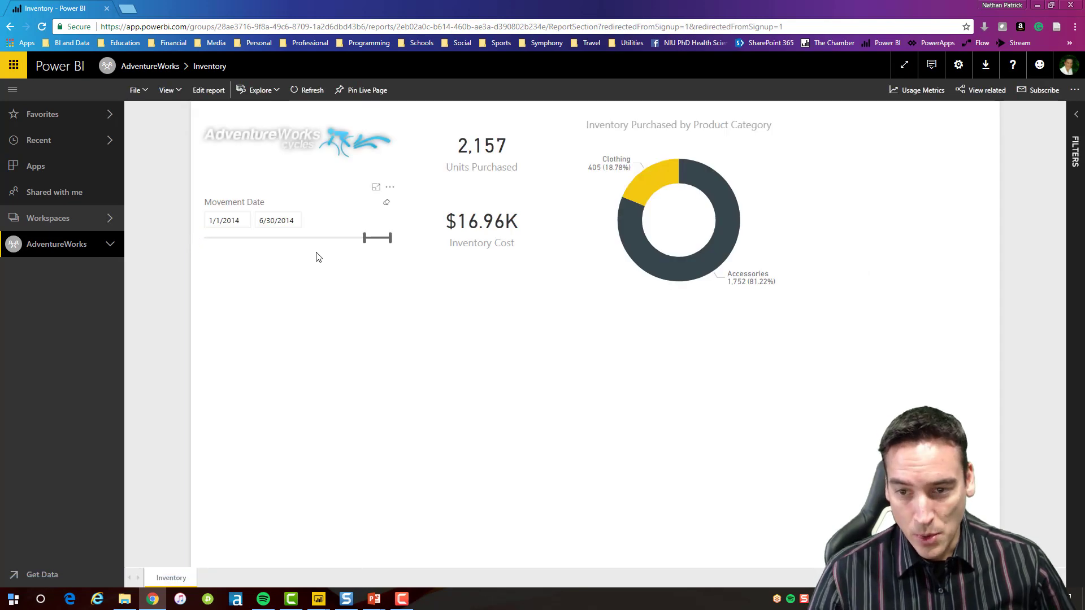
mouse_move(536, 194)
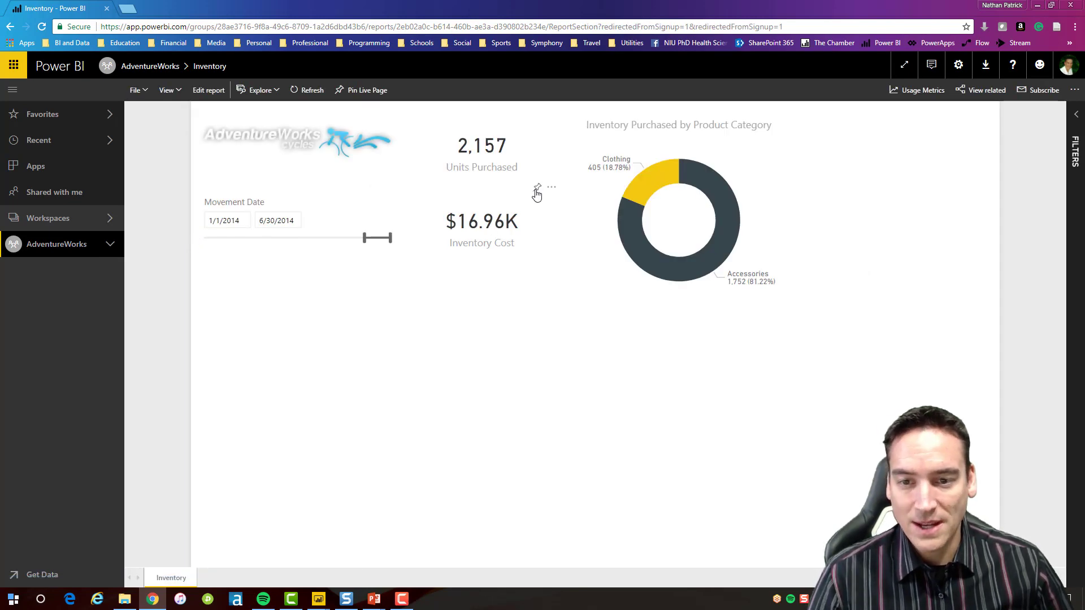
Step: Pin the Inventory Cost card and the Inventory Purchased by Product Category donut to AdventureWorks Operations
left_click(536, 192)
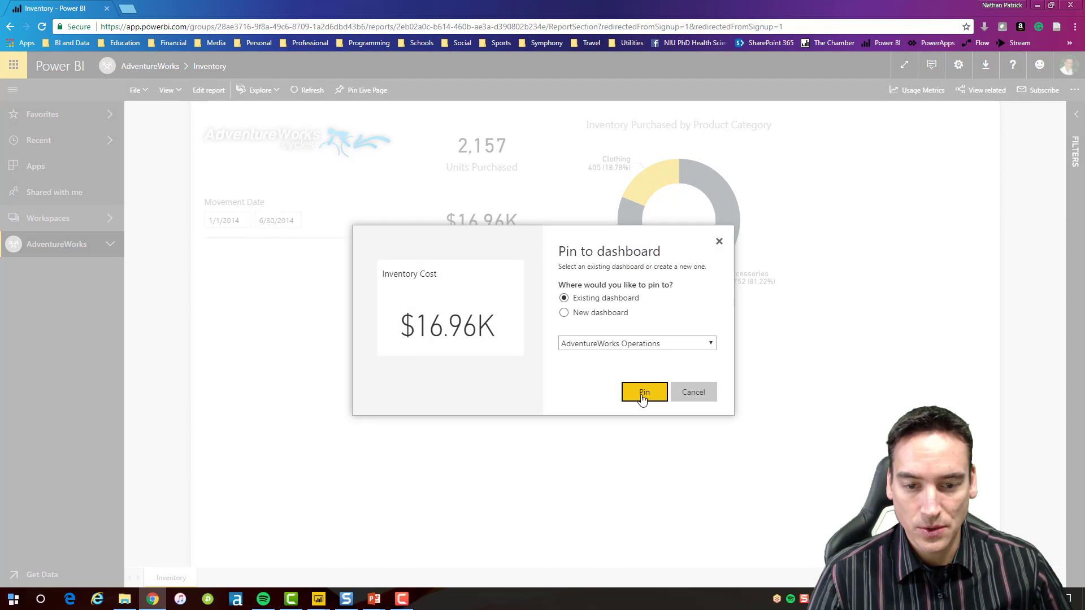
left_click(643, 392)
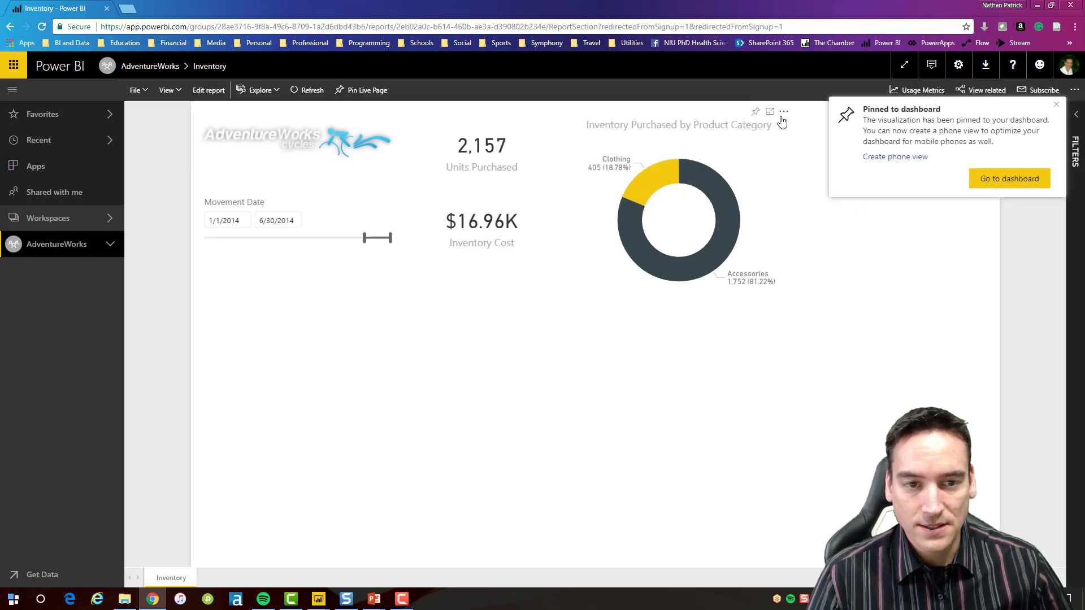
left_click(755, 112)
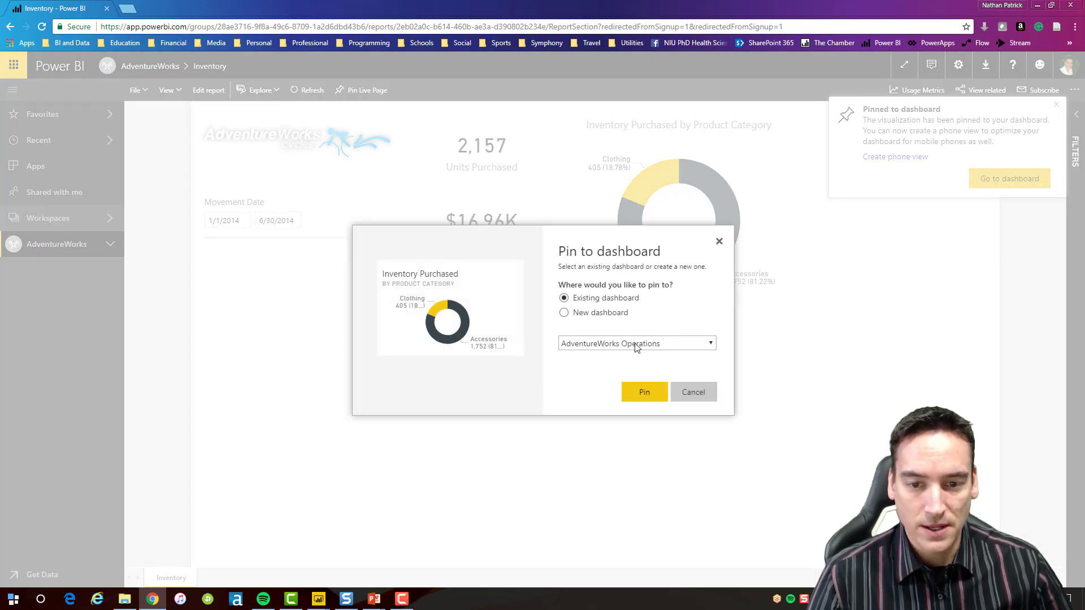
left_click(643, 392)
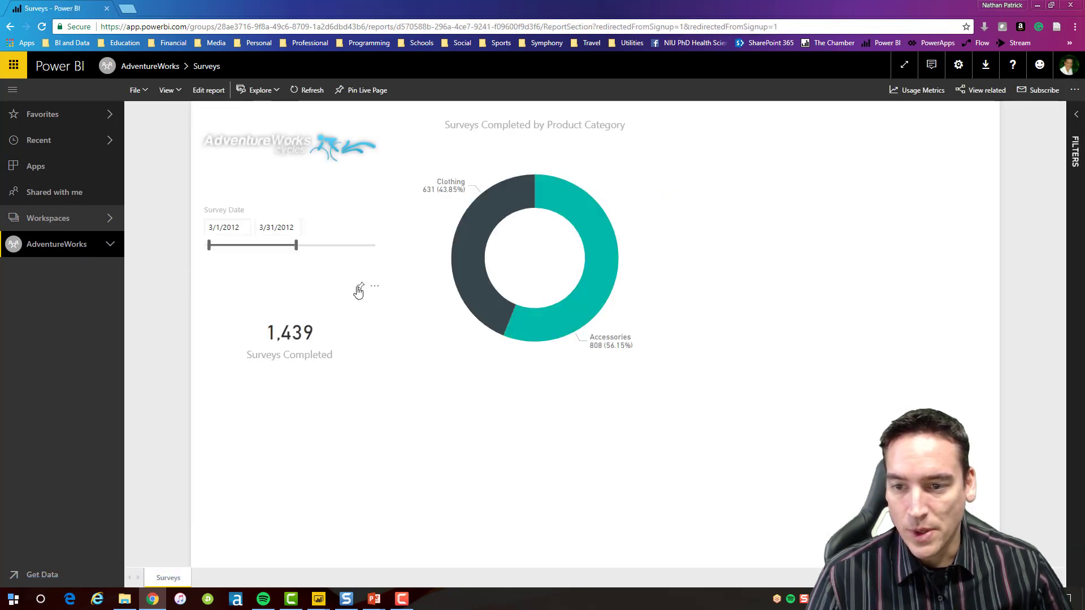
Step: Pin the Surveys Completed by Product Category donut to AdventureWorks Operations and return to the workspace
left_click(358, 287)
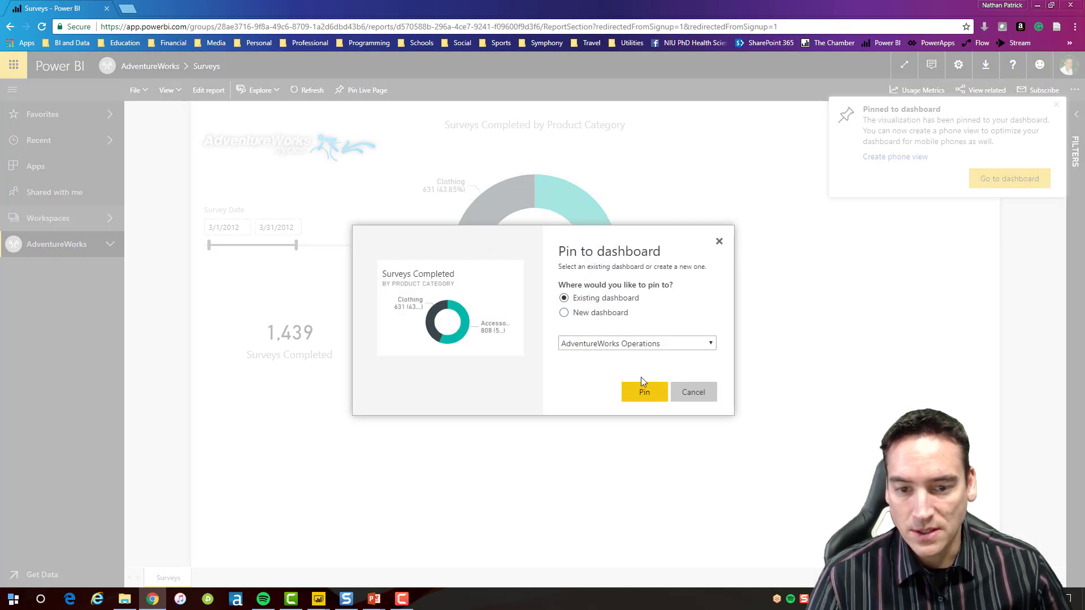
left_click(643, 392)
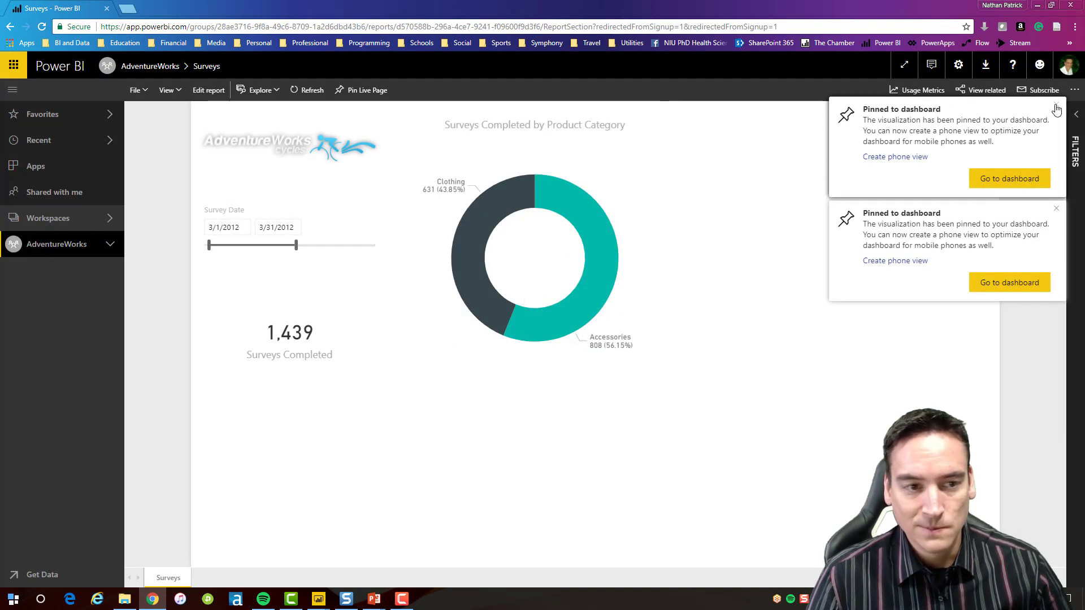
left_click(1056, 109)
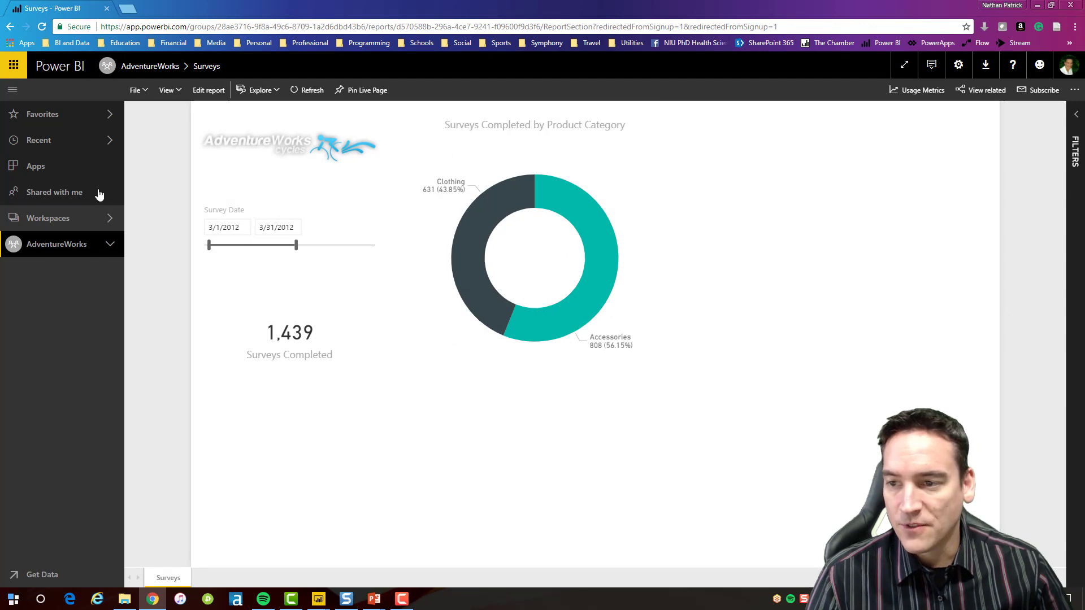
left_click(57, 244)
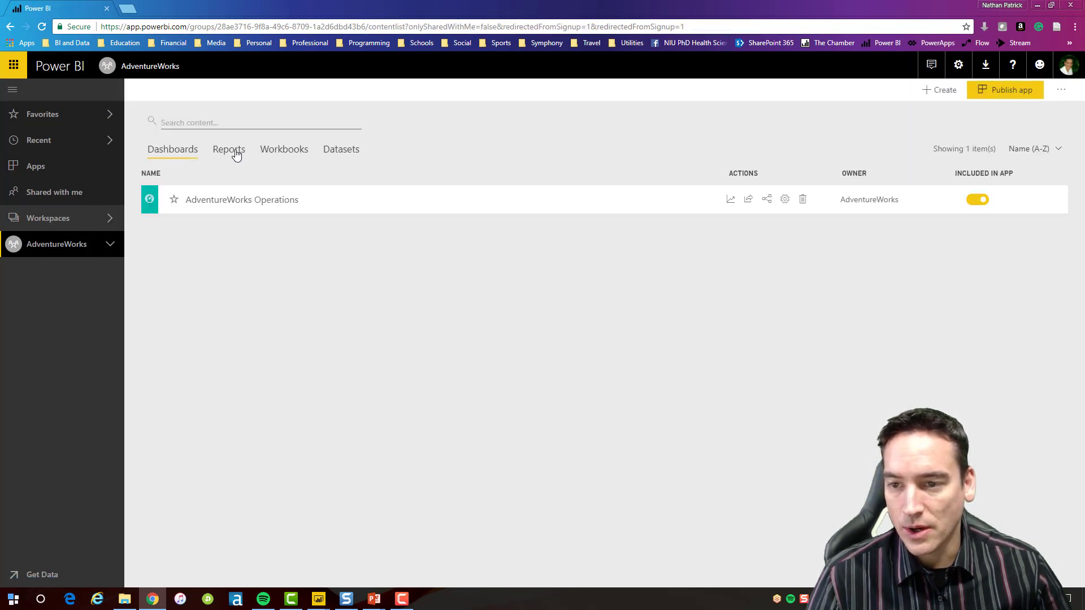
Step: Bring up the Internet Sales report's Summary page from the workspace report list
left_click(228, 149)
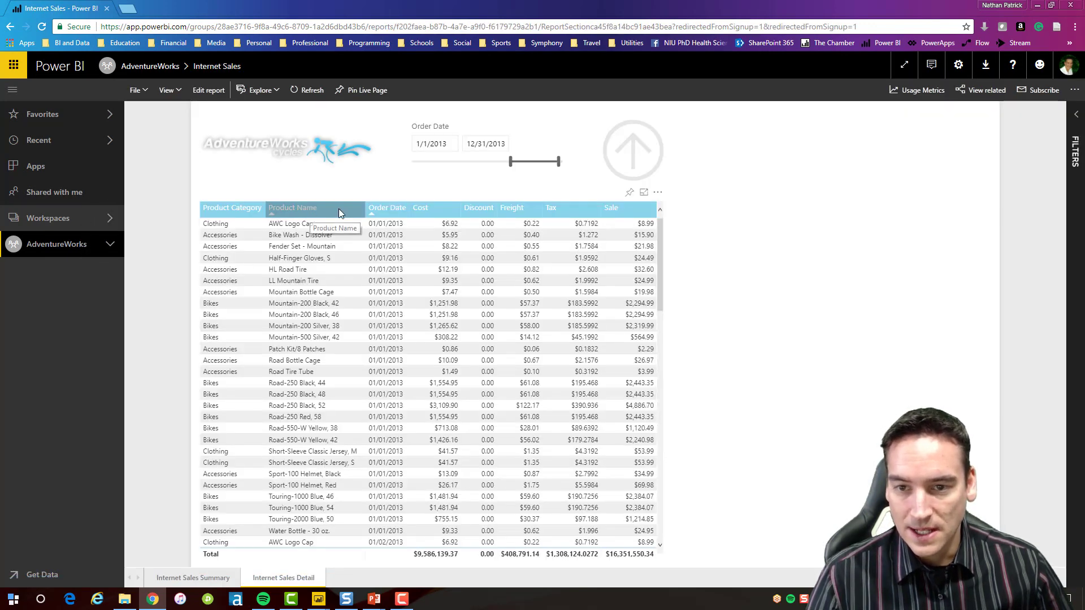
scroll("down", 3)
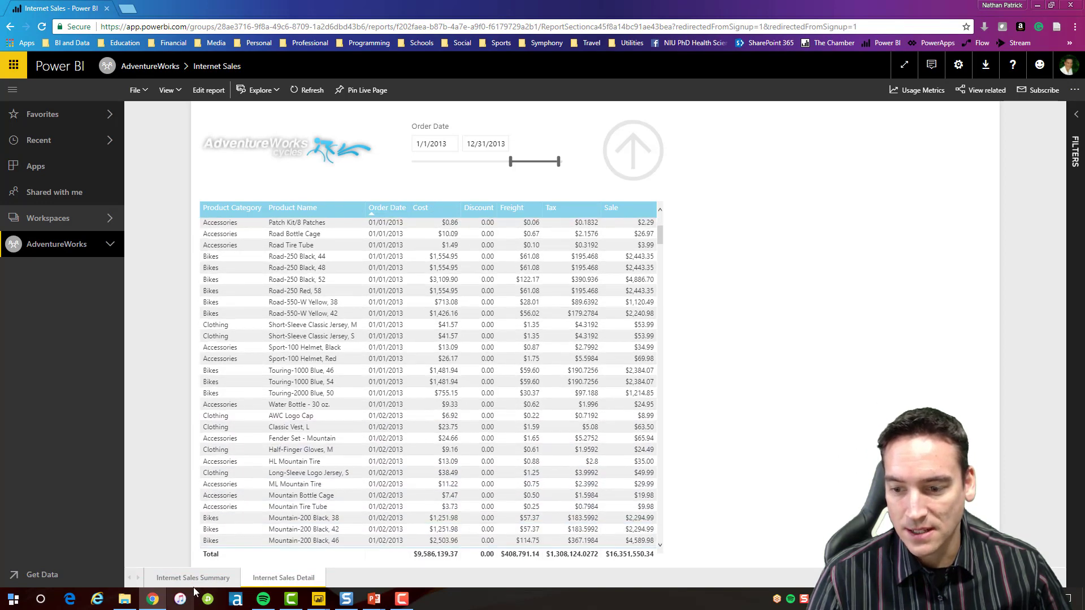
left_click(194, 578)
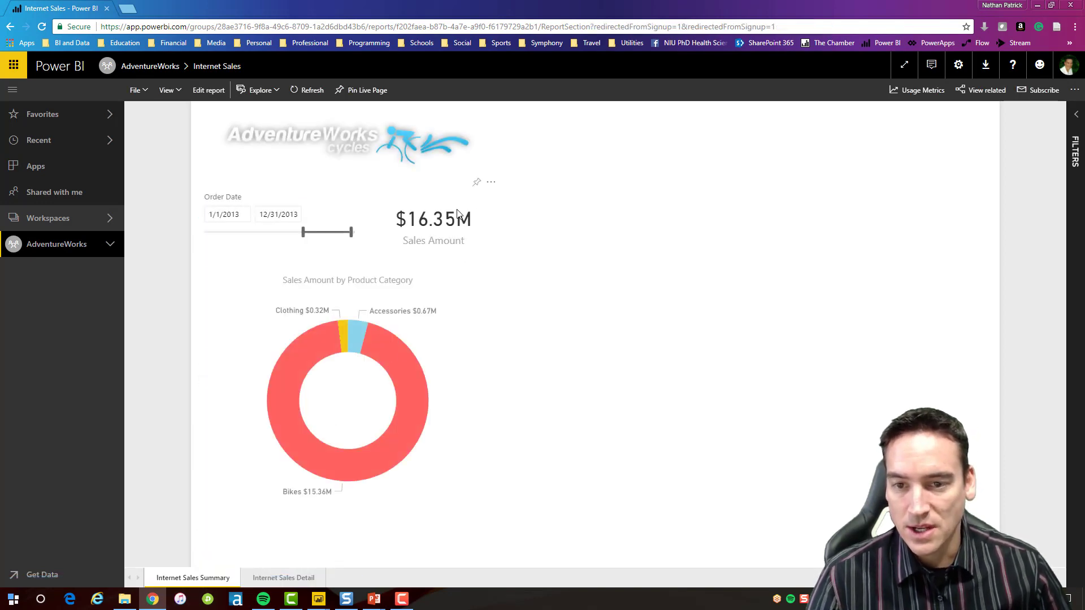
Step: Pin the Sales Amount card and Sales Amount by Product Category donut to AdventureWorks Operations, then view the dashboard
left_click(475, 182)
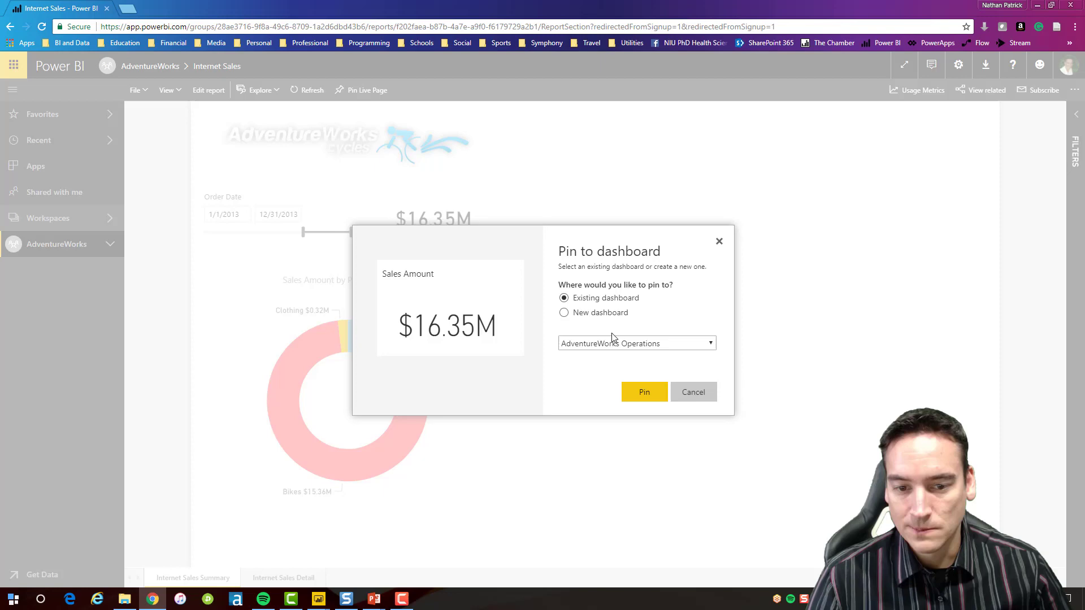
left_click(643, 392)
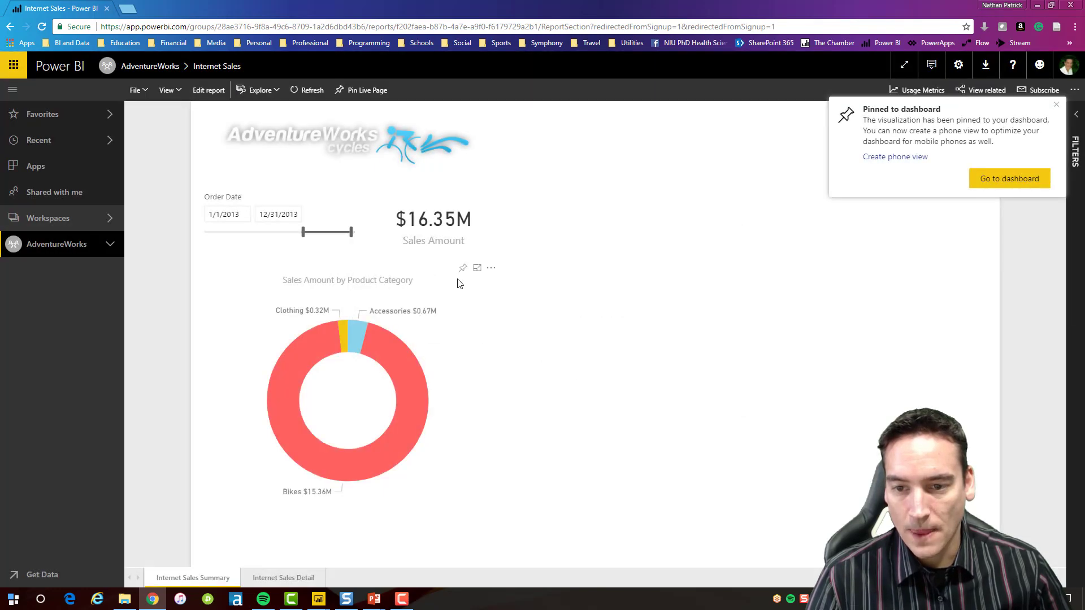
left_click(462, 268)
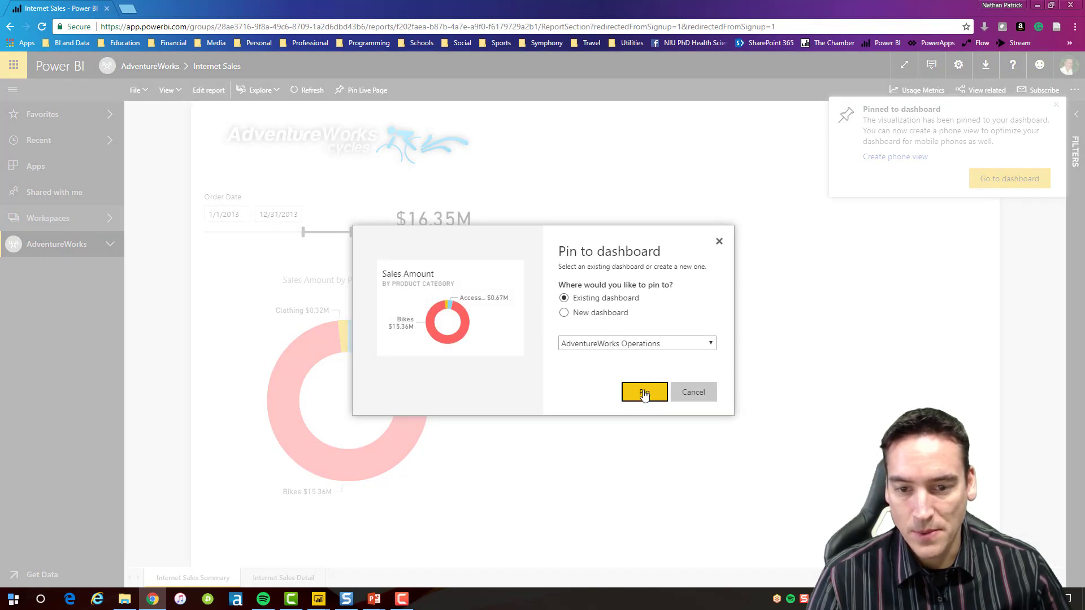
left_click(643, 392)
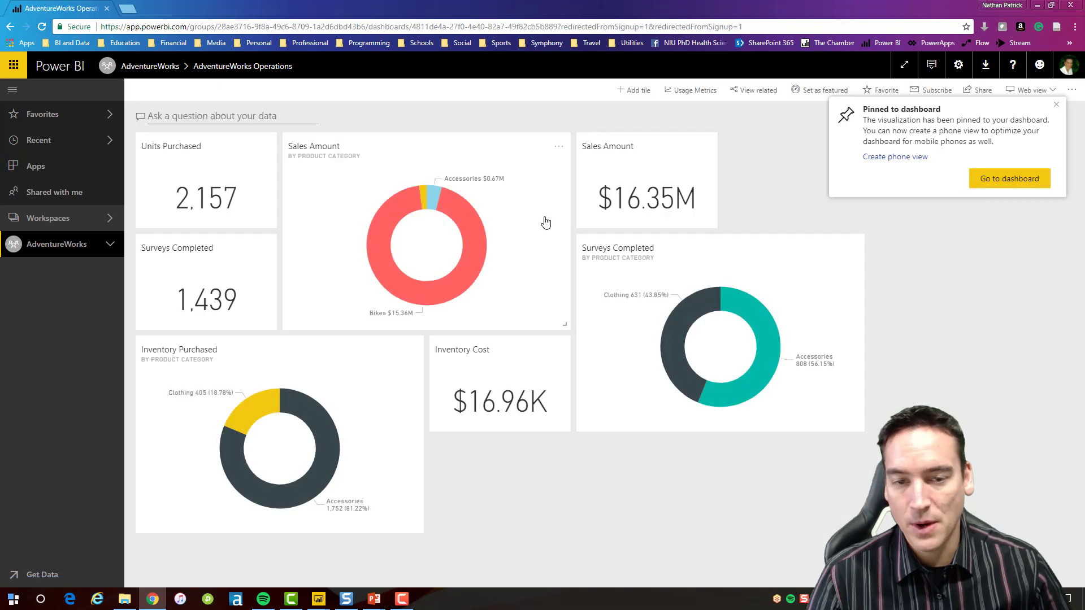
Step: Tidy the seven dashboard tiles, checking the Internet Sales report from its tile and returning
left_click(1056, 104)
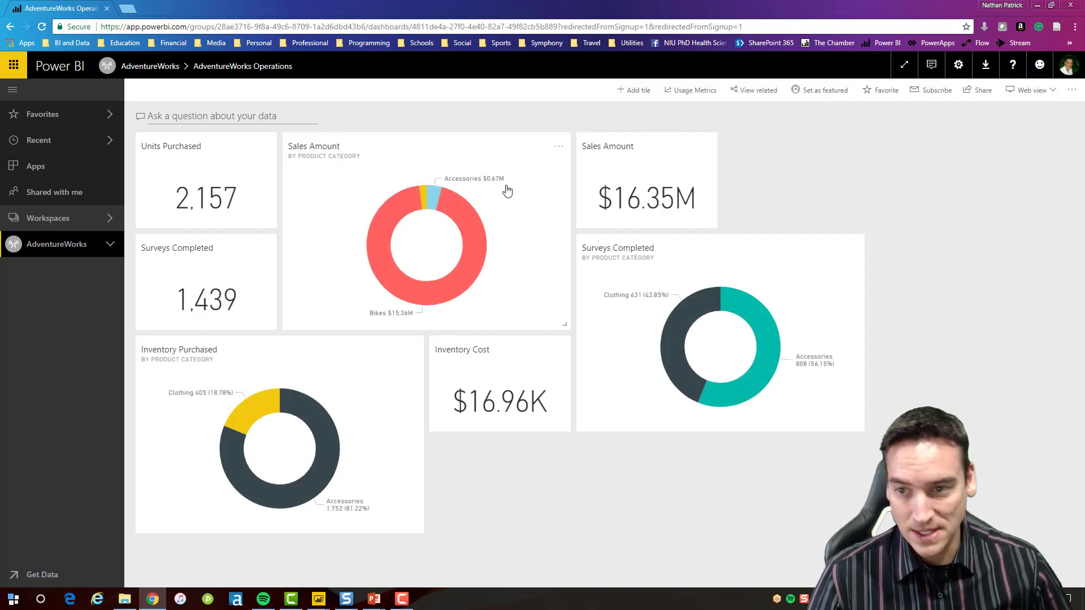
mouse_move(453, 165)
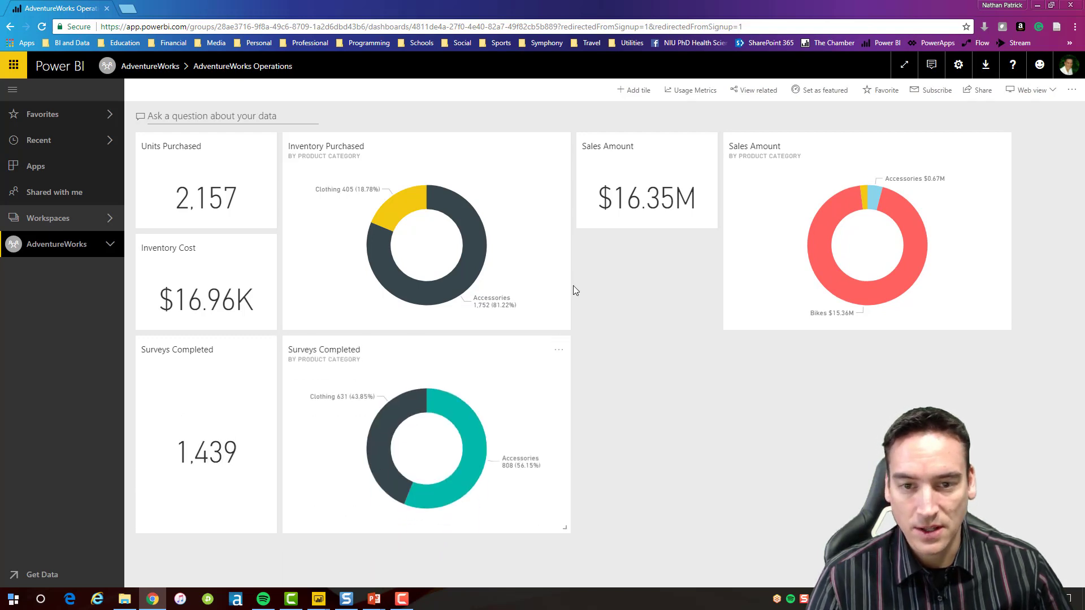
mouse_move(773, 180)
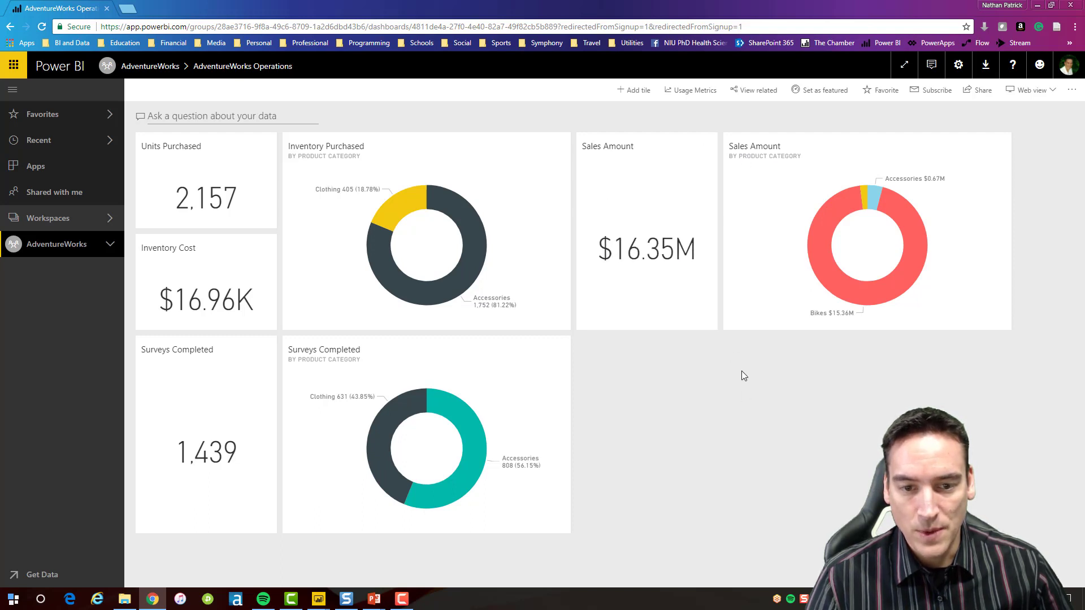
mouse_move(667, 397)
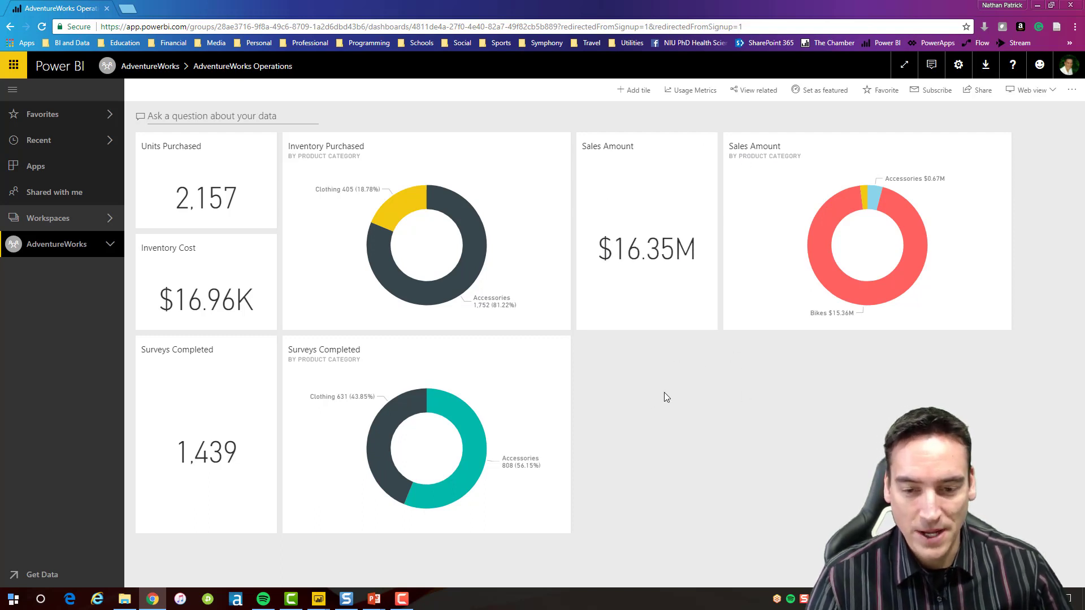
mouse_move(708, 395)
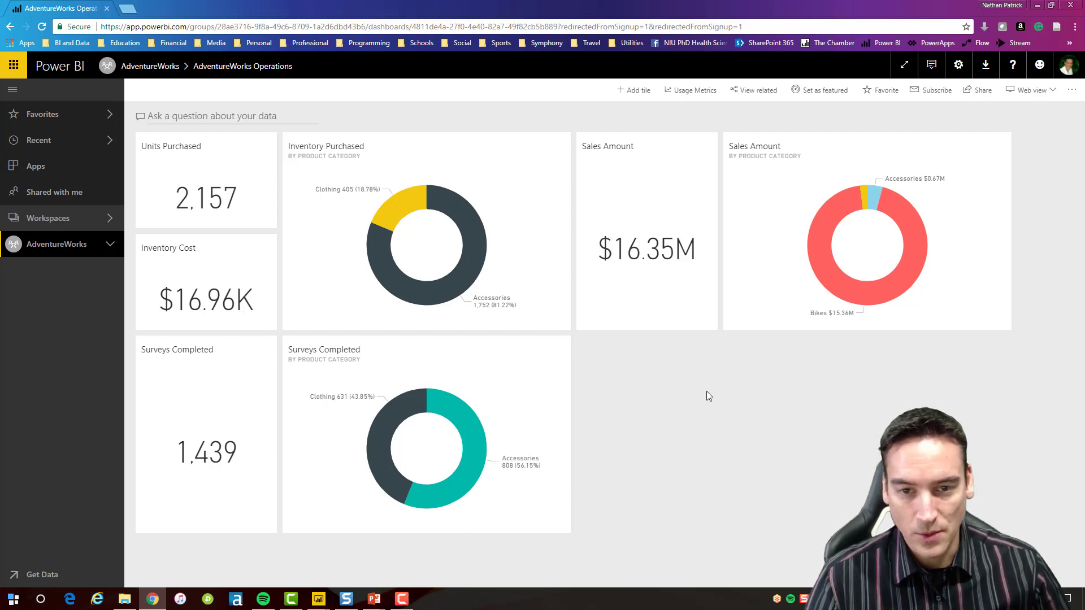
mouse_move(704, 404)
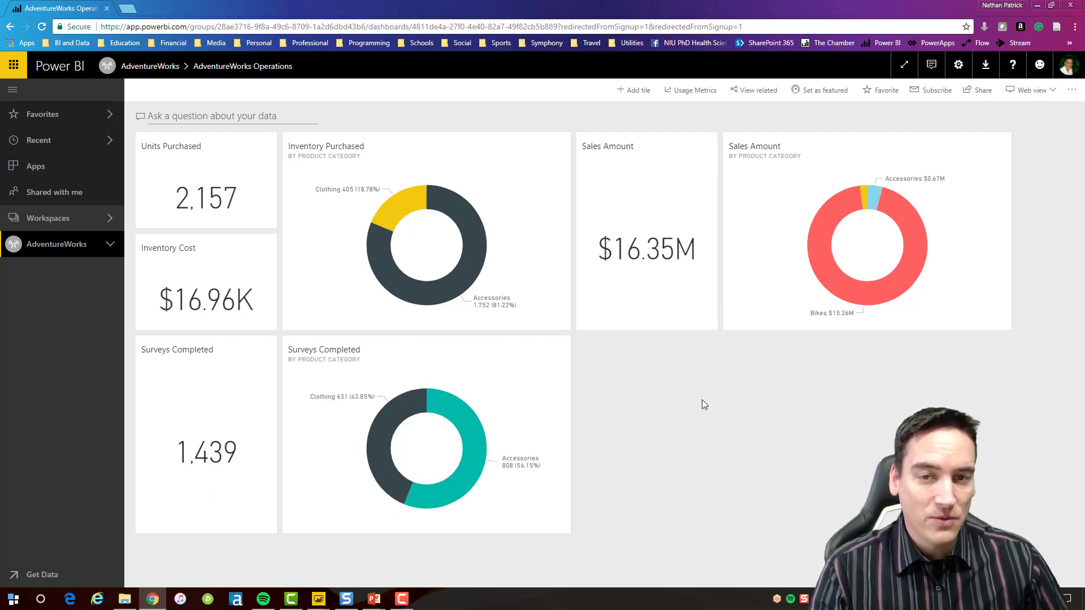
mouse_move(683, 340)
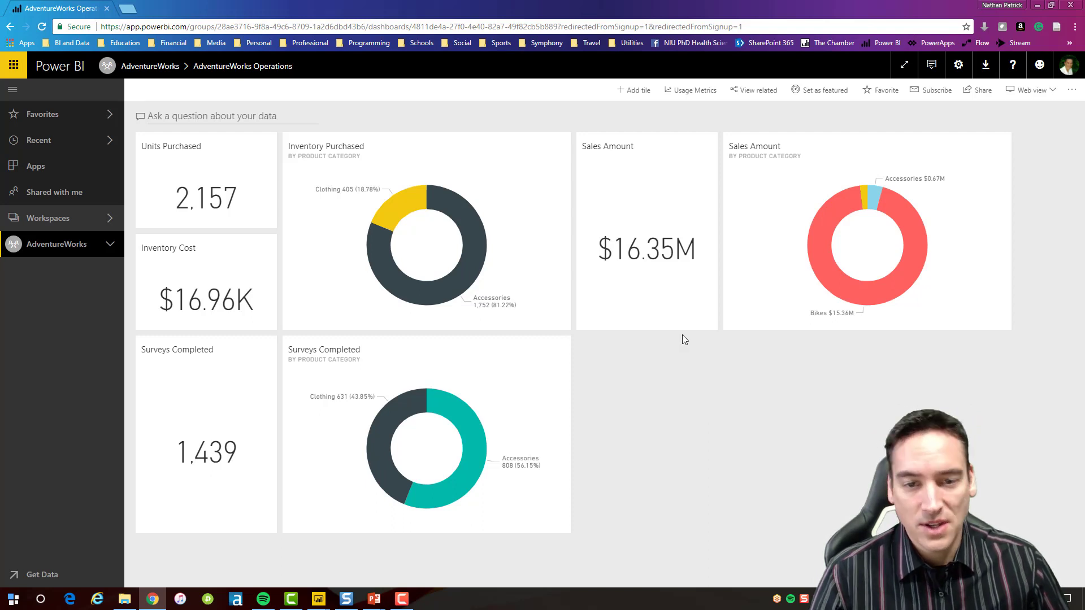
left_click(646, 249)
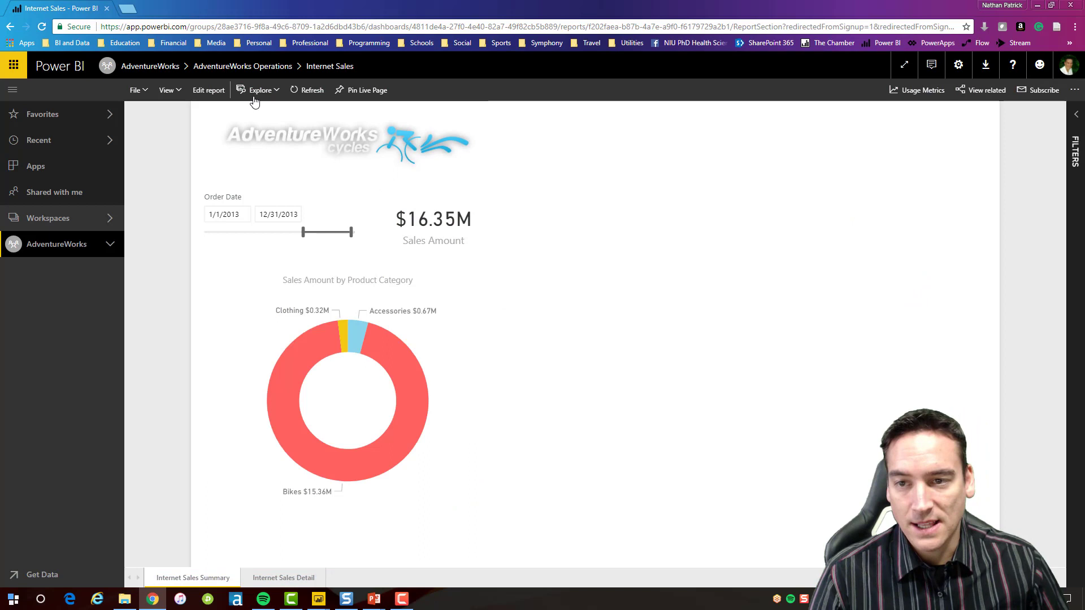
left_click(242, 65)
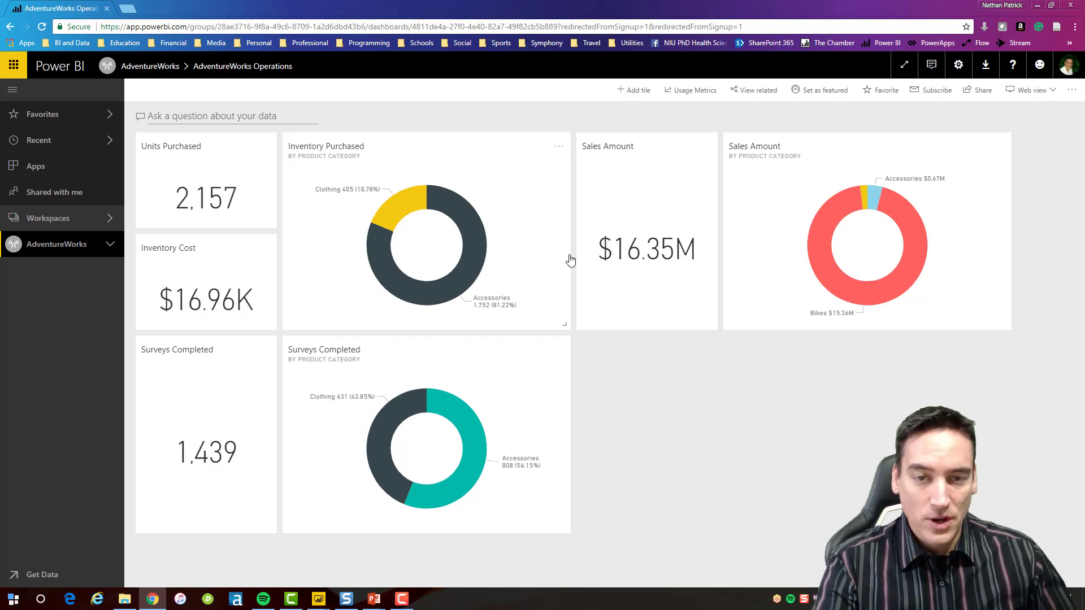
mouse_move(636, 245)
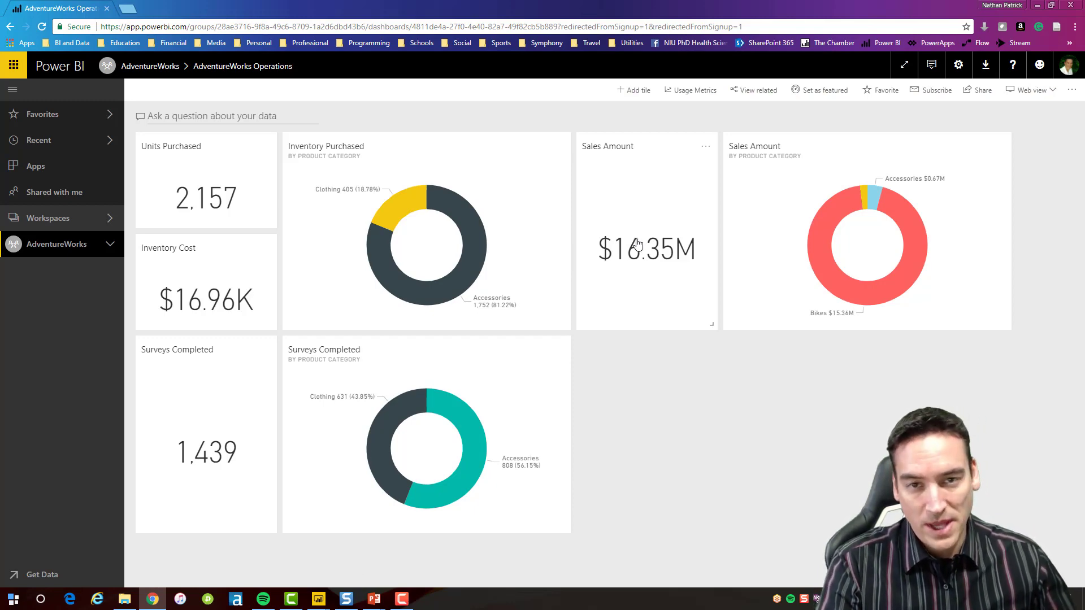
mouse_move(638, 244)
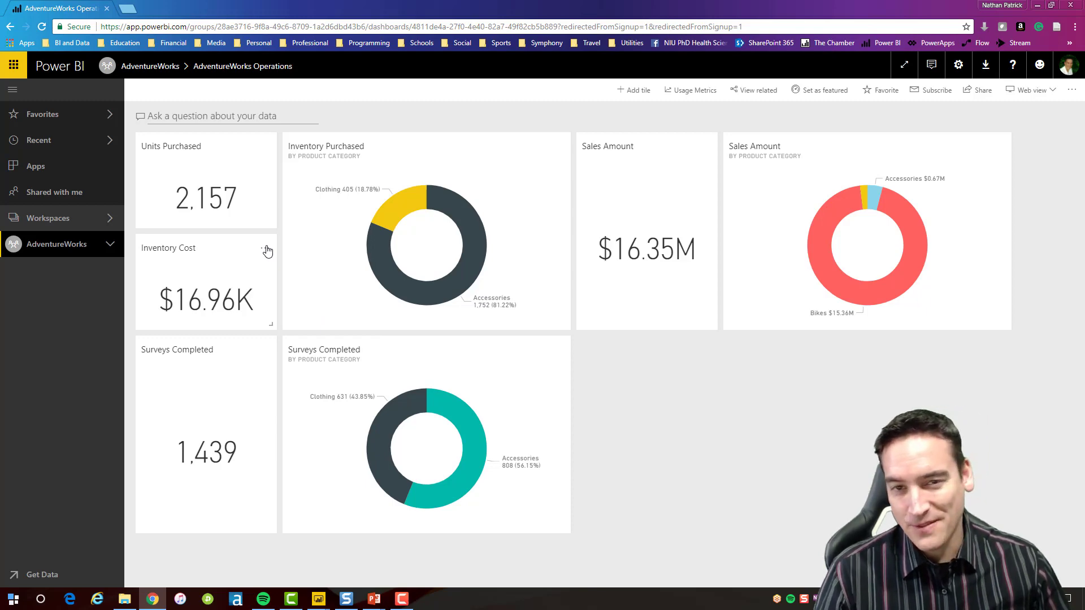
mouse_move(219, 171)
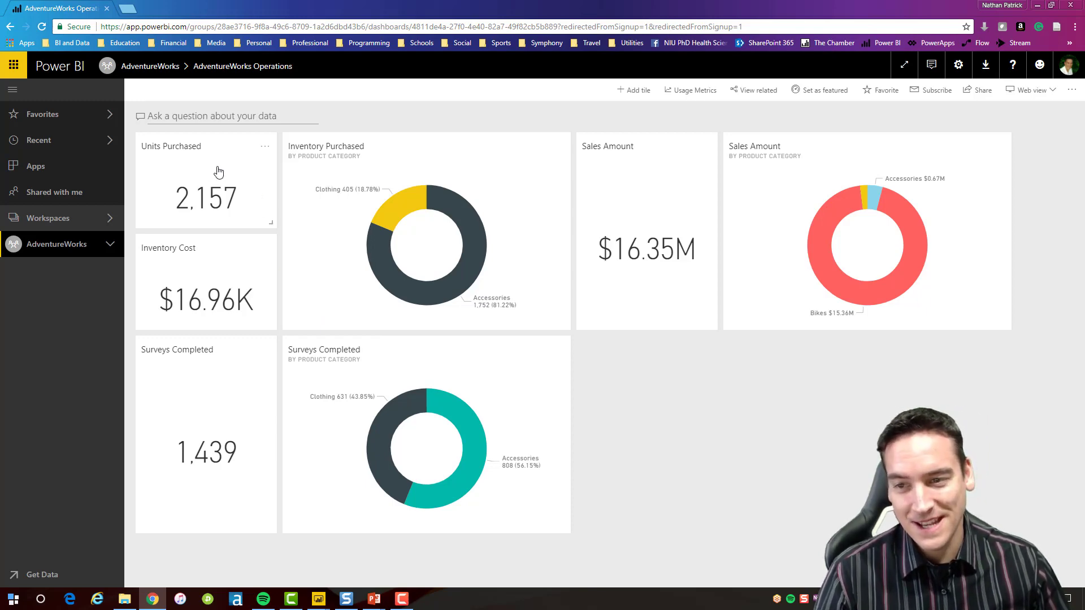
Step: Open the Inventory report from the Units Purchased tile and cancel a pin attempt on its card
left_click(204, 197)
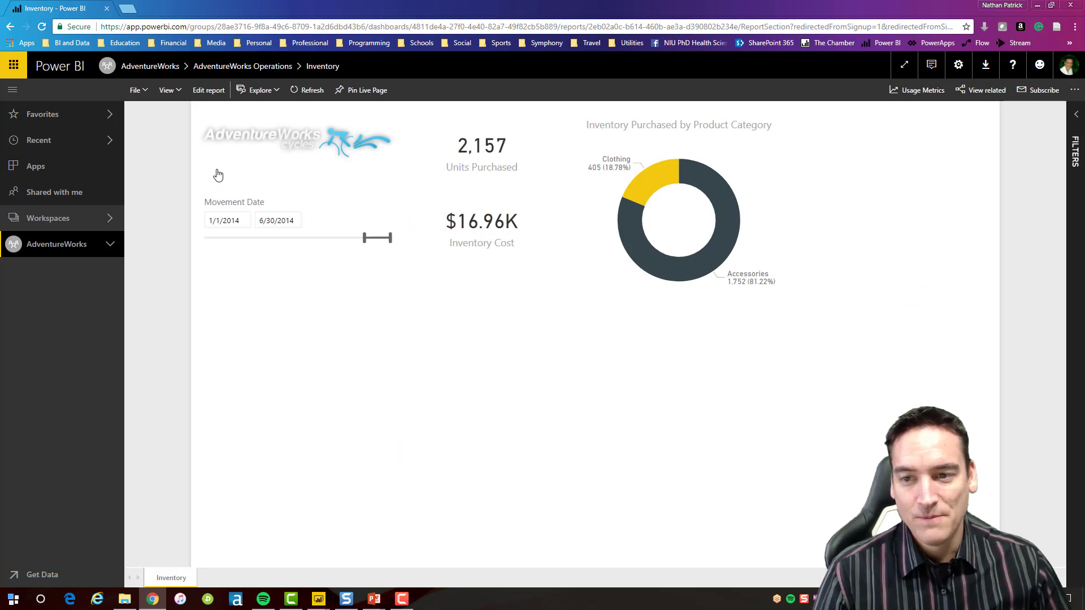
mouse_move(536, 115)
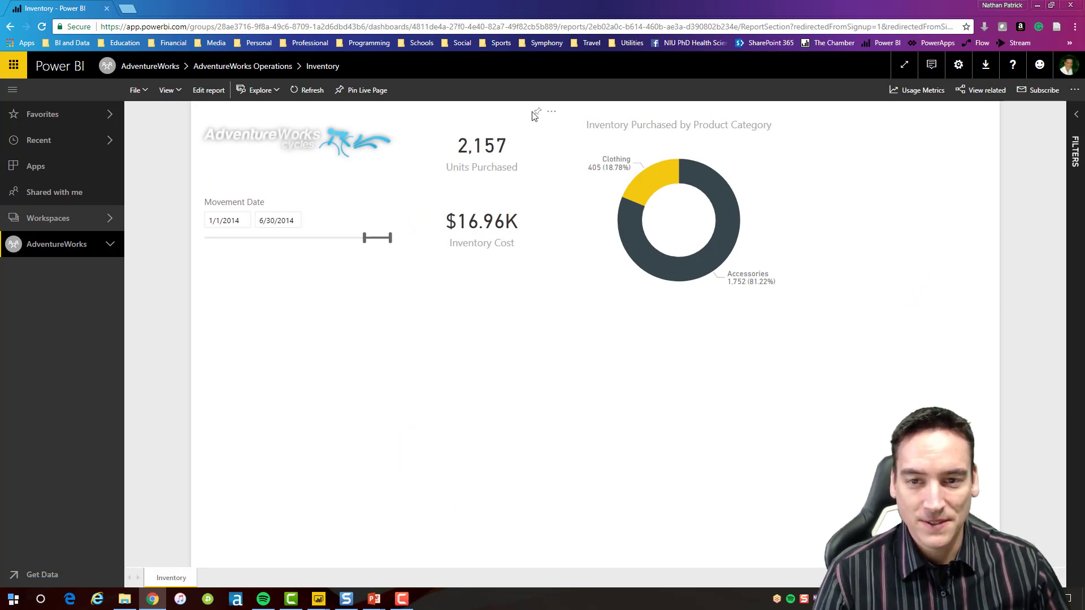
left_click(537, 112)
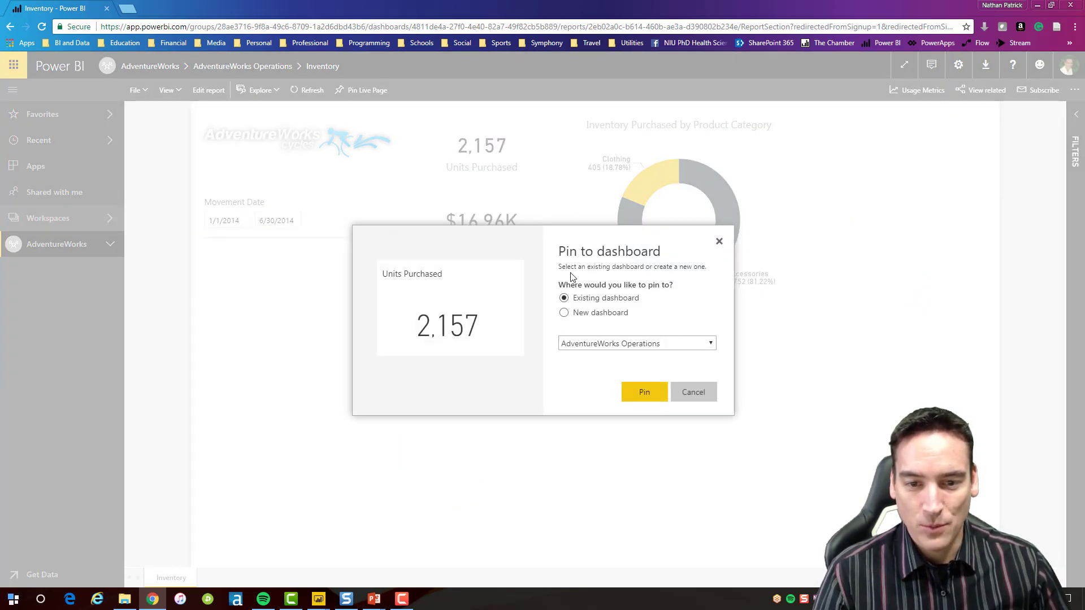
mouse_move(719, 246)
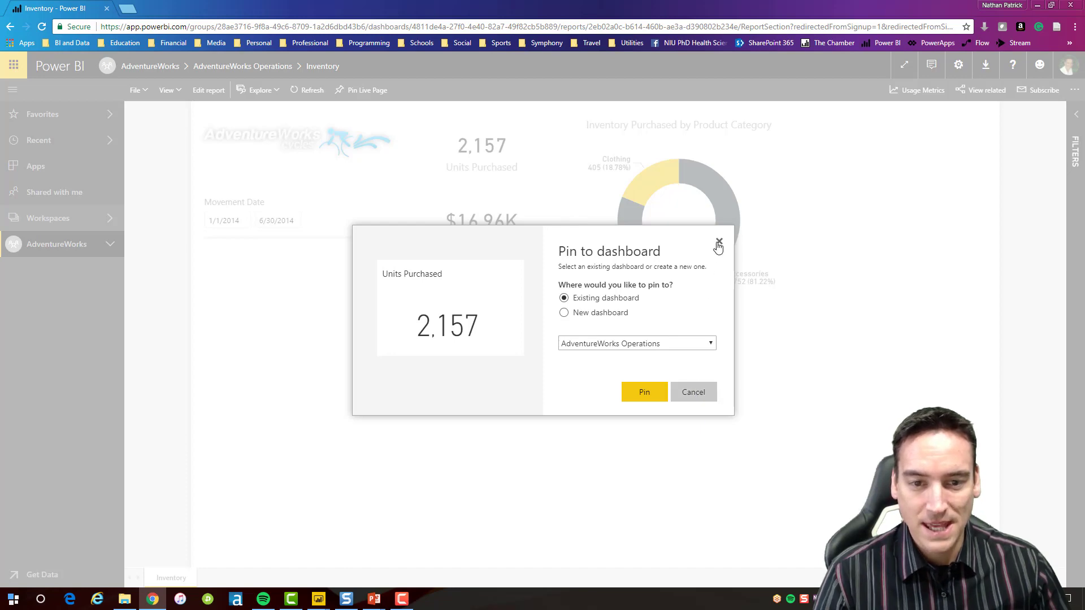
left_click(719, 245)
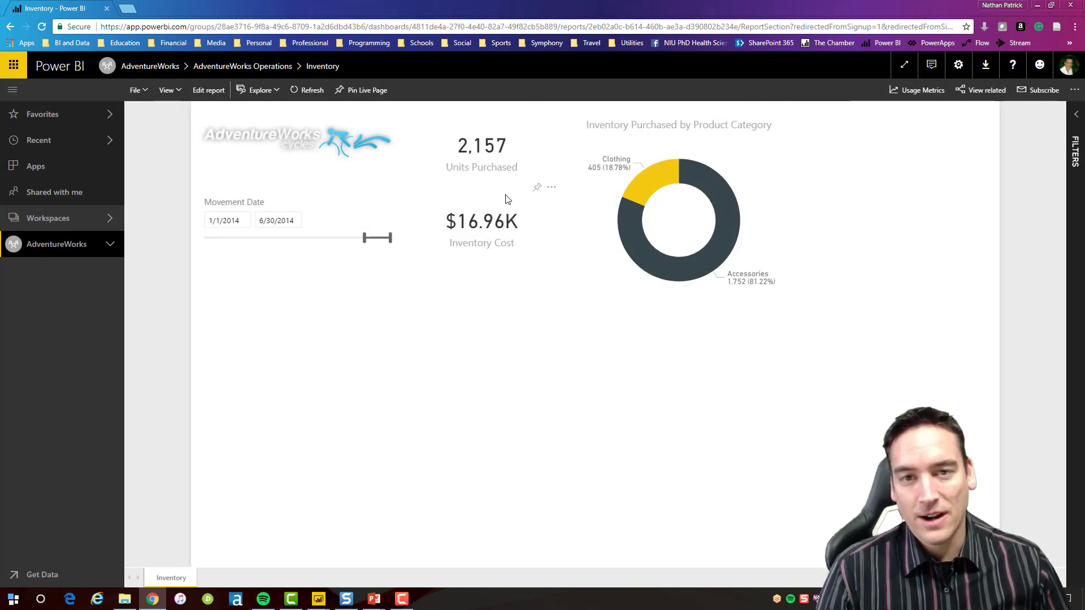
mouse_move(381, 238)
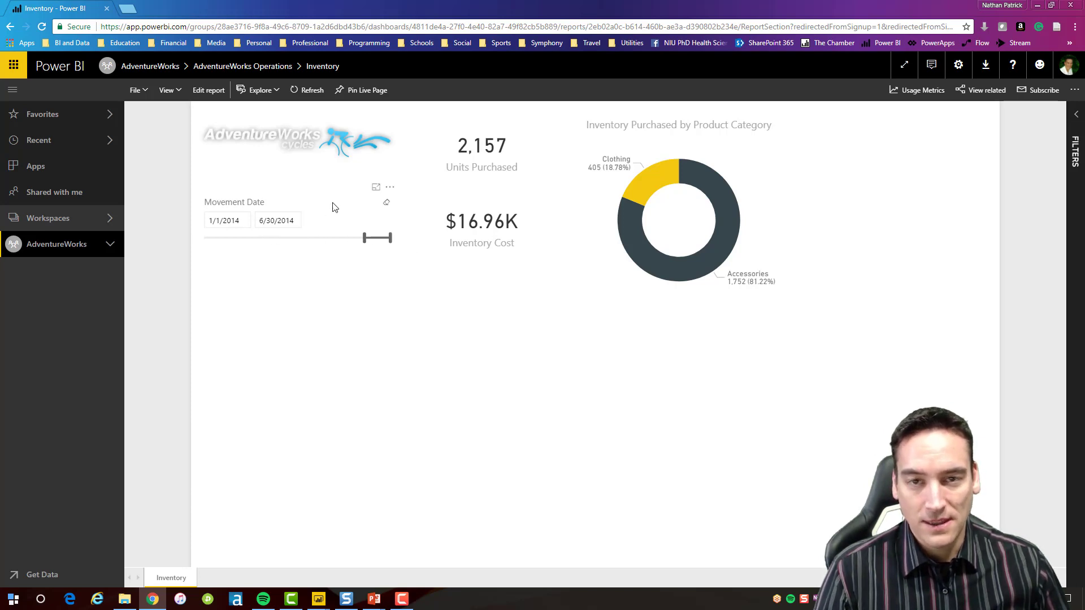
mouse_move(332, 235)
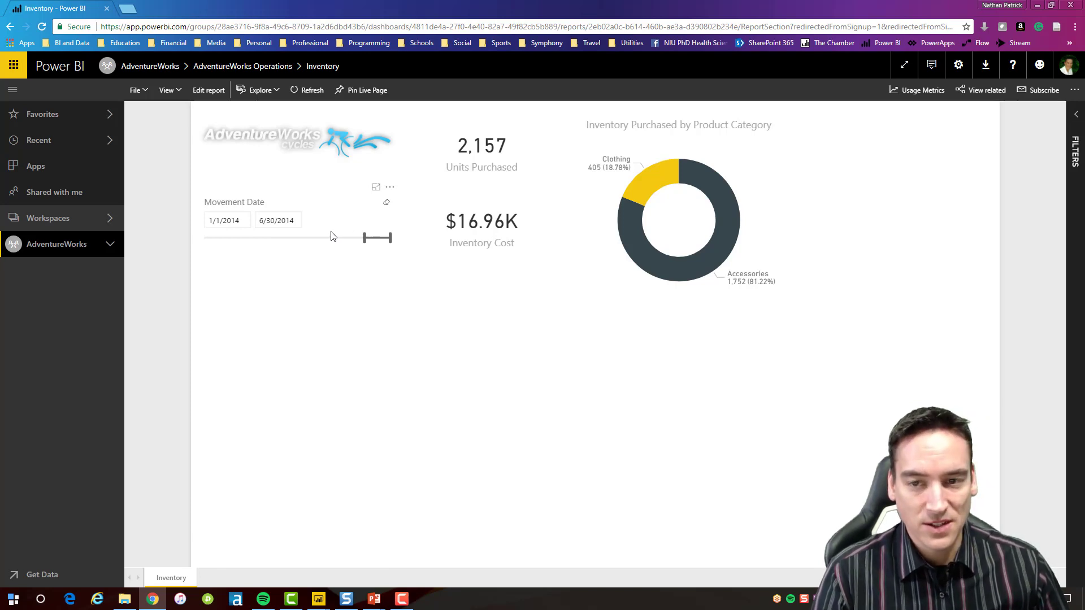
mouse_move(300, 202)
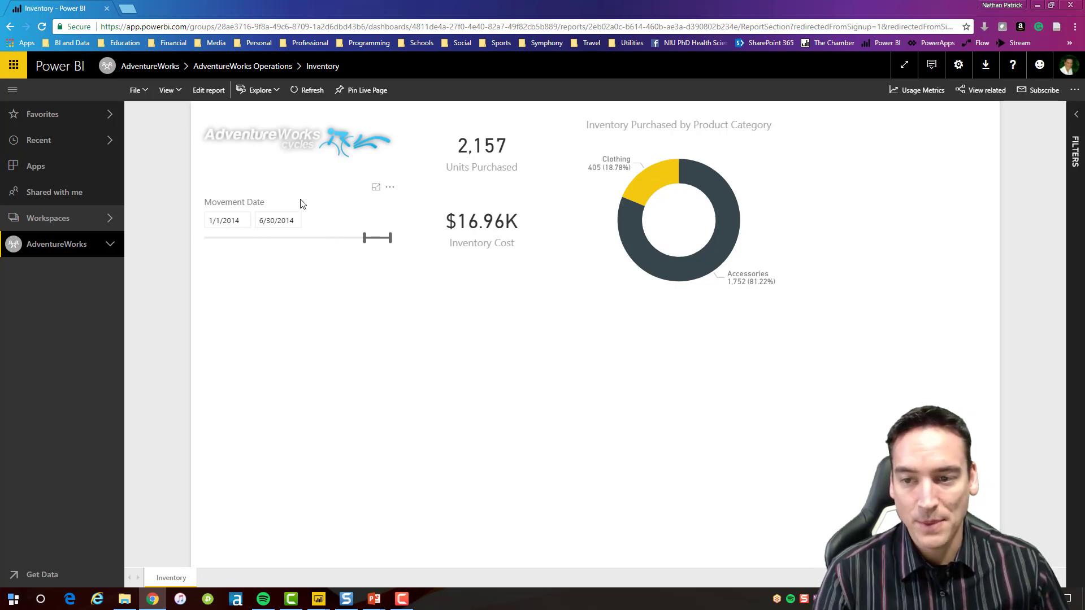
Step: Inspect the Movement Date slicer's end-date calendar without changing the 1/1/2014–6/30/2014 range
left_click(276, 221)
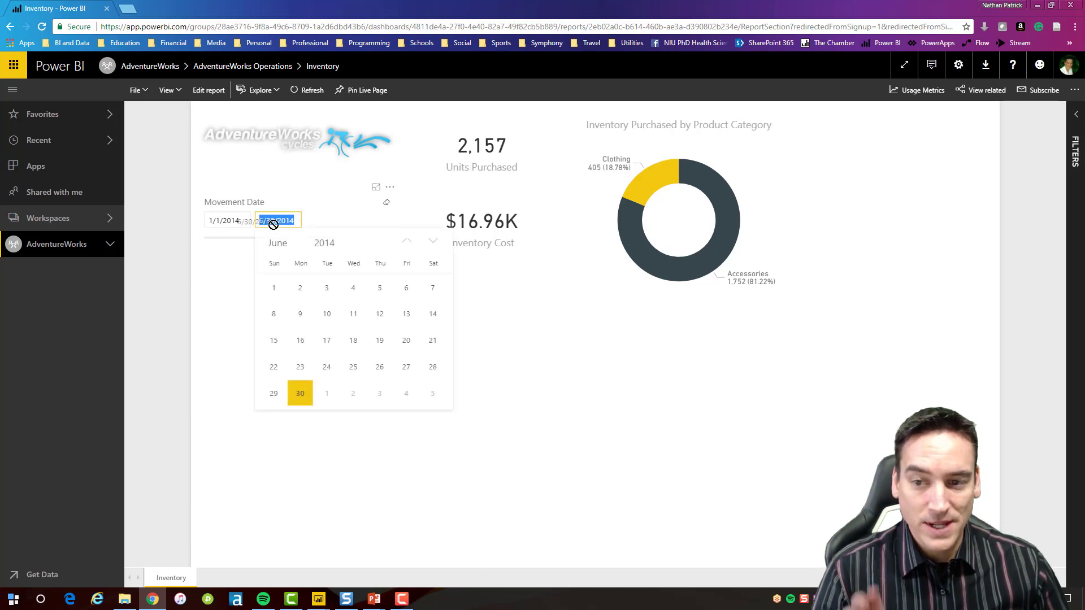
left_click(299, 393)
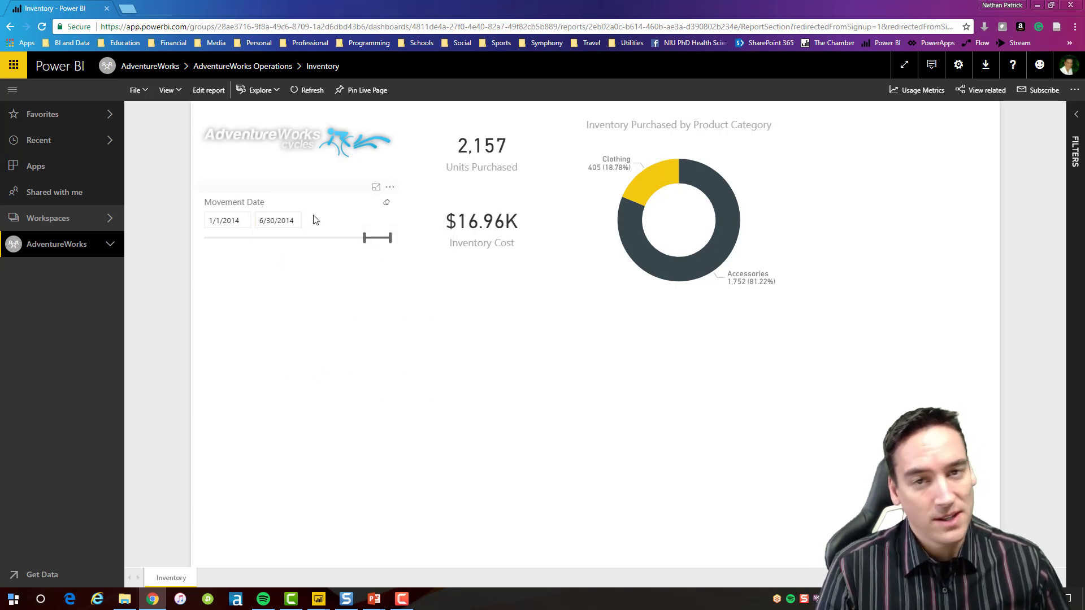
mouse_move(312, 252)
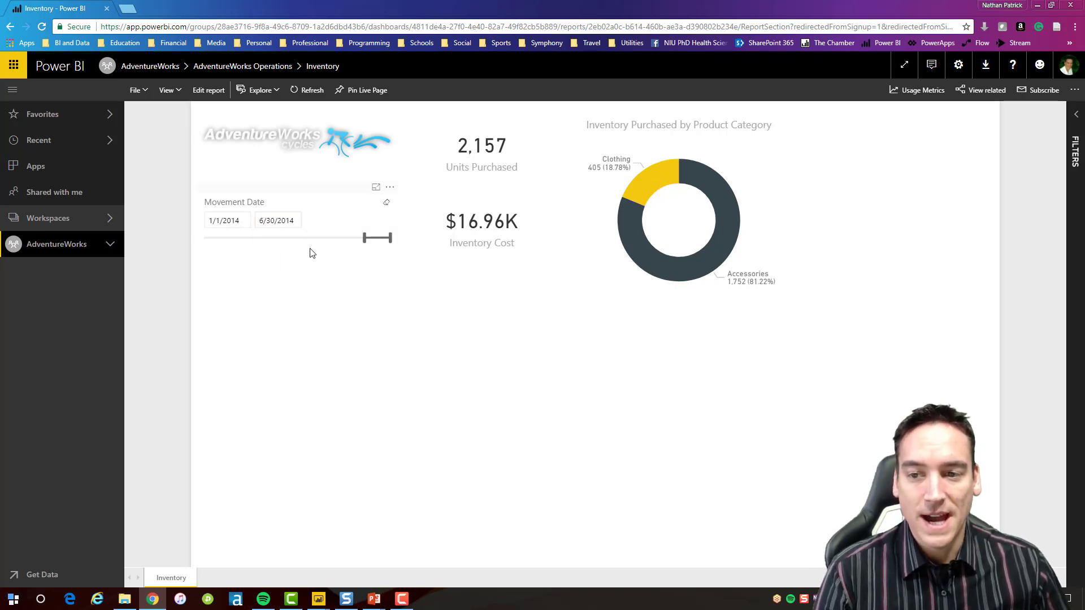
mouse_move(359, 286)
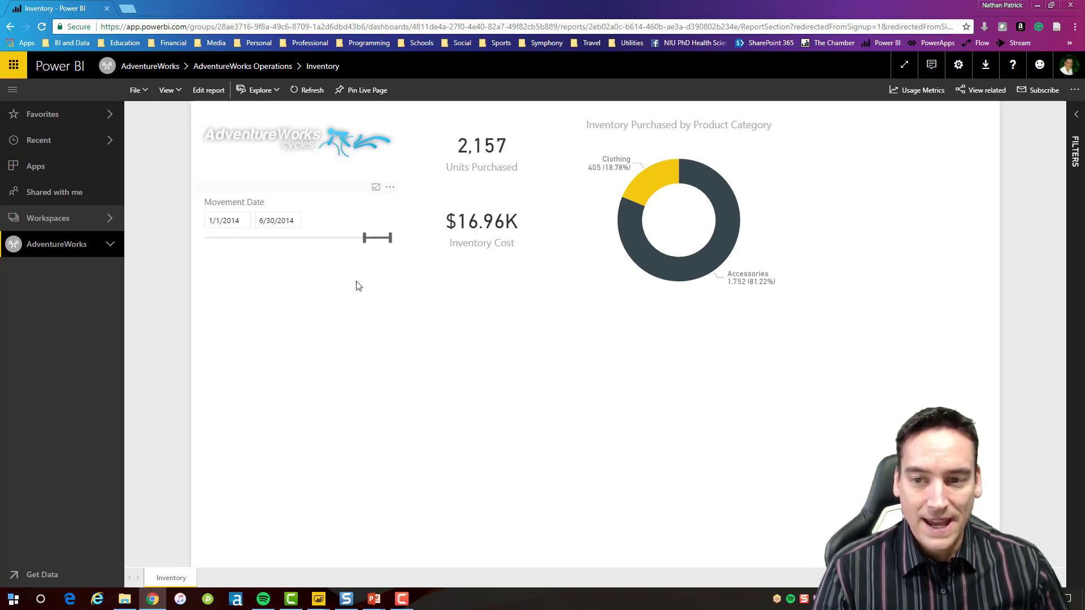
mouse_move(482, 222)
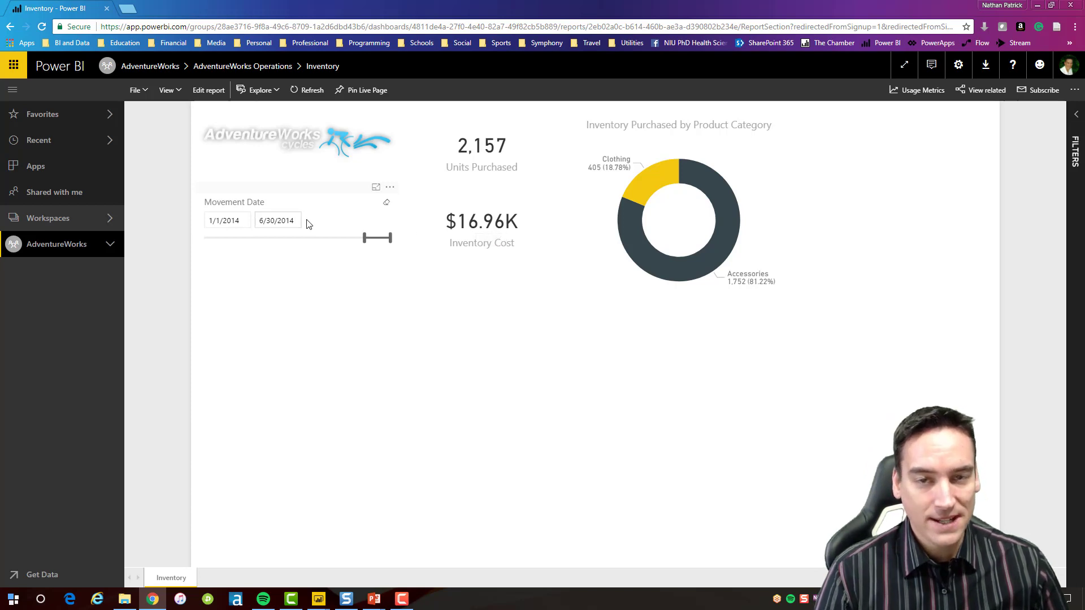
mouse_move(387, 286)
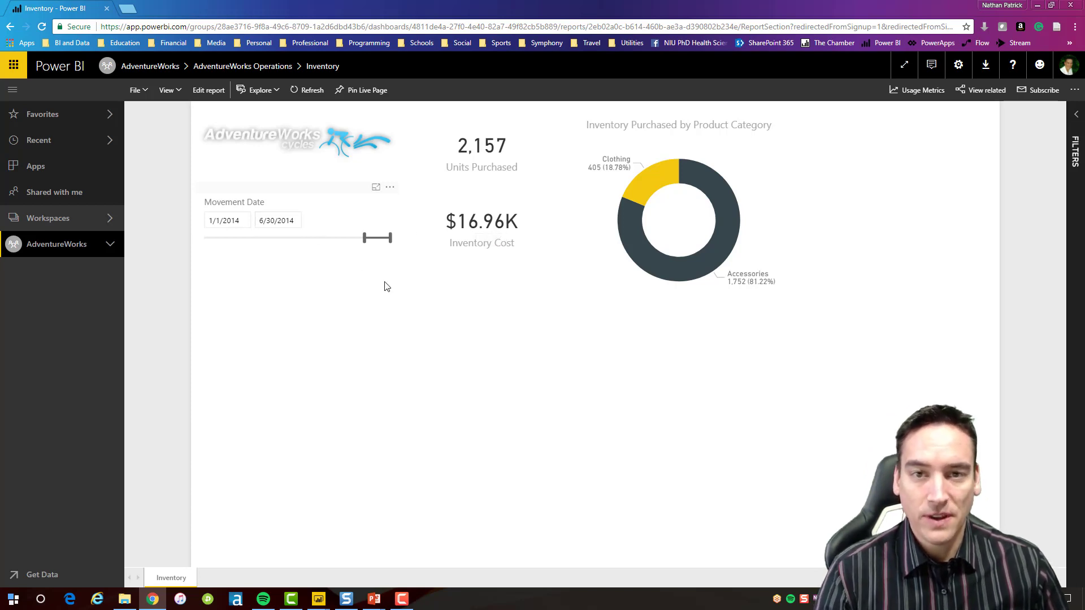
mouse_move(397, 303)
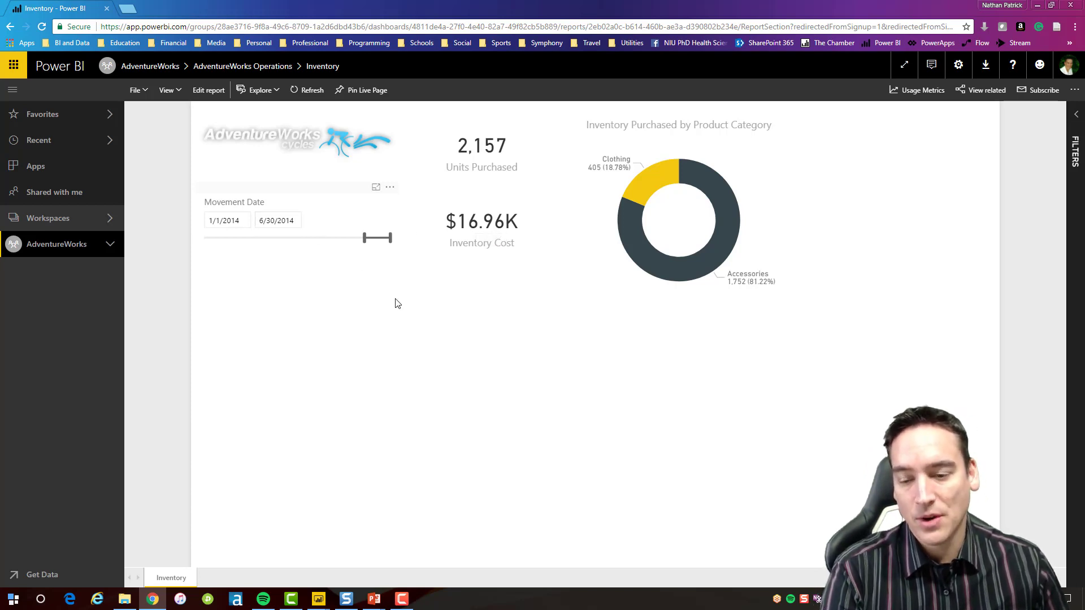
left_click(277, 221)
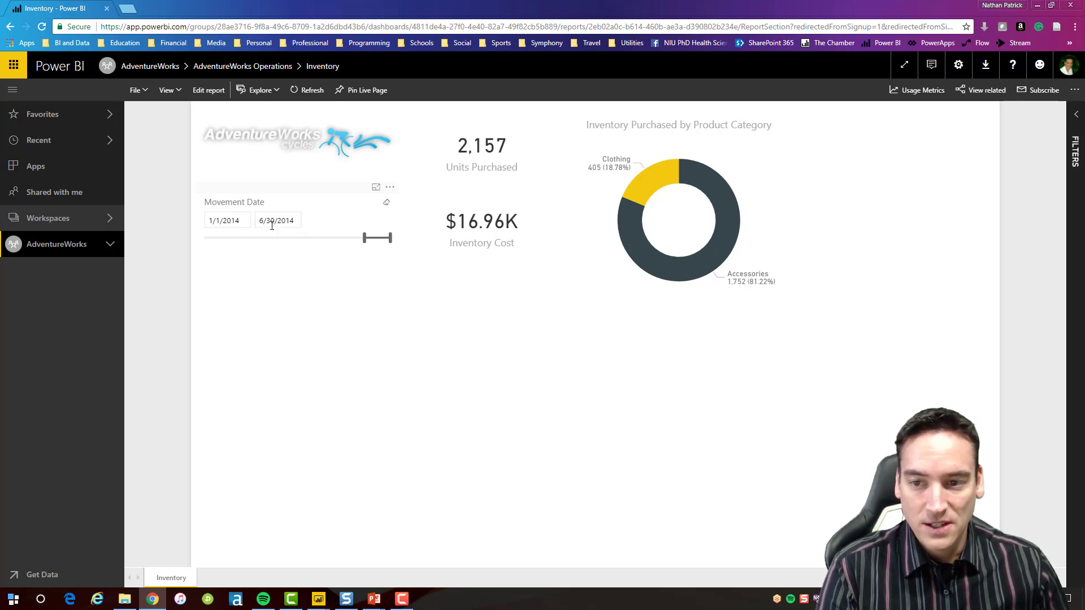
mouse_move(322, 231)
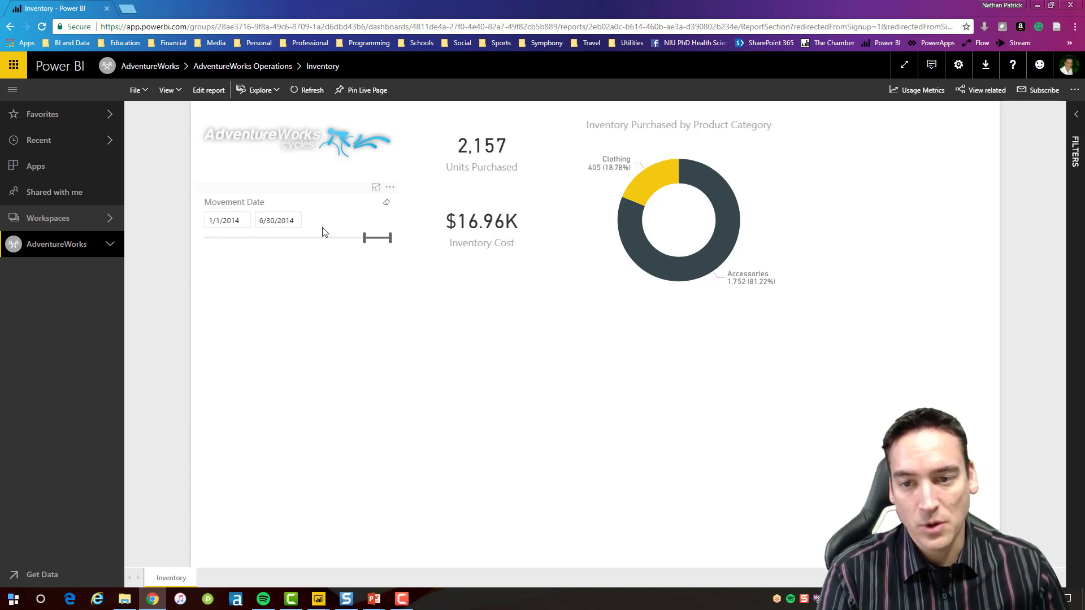
mouse_move(480, 162)
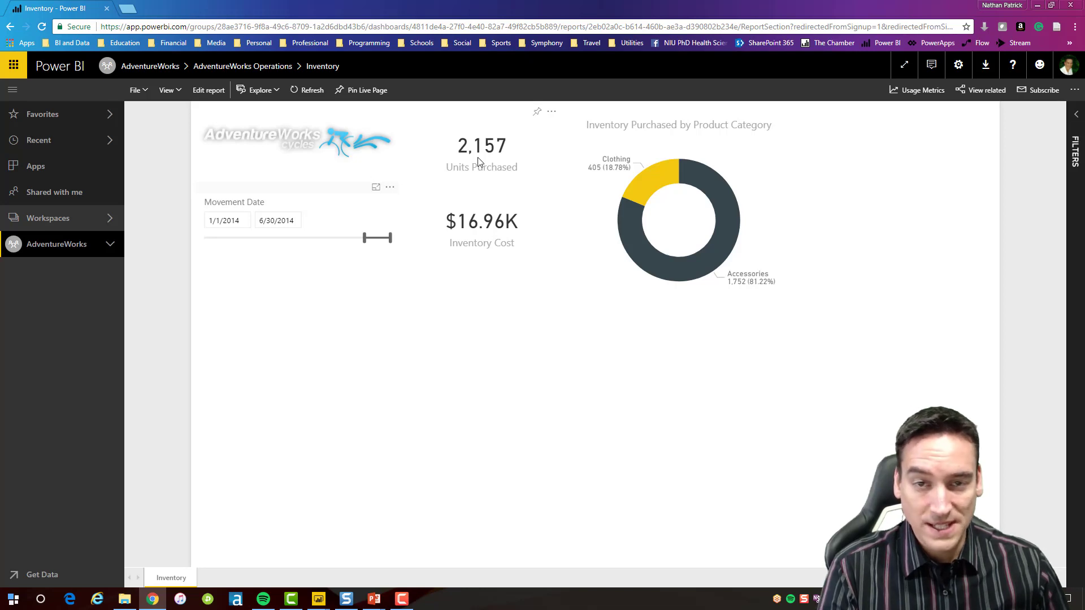
mouse_move(91, 215)
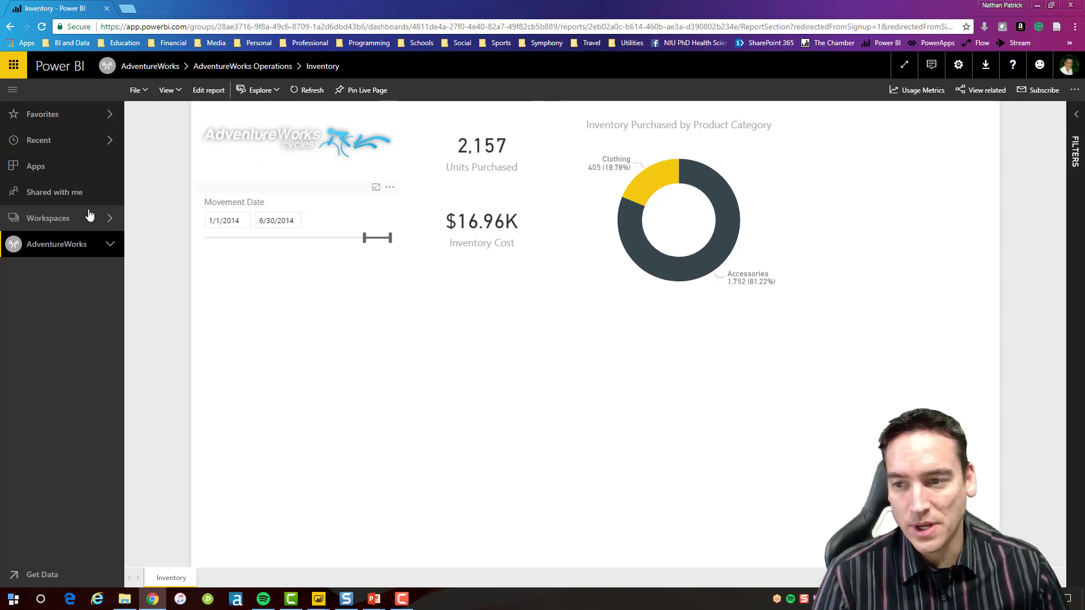
Step: Open the AdventureWorks Operations dashboard from the AdventureWorks workspace
left_click(57, 244)
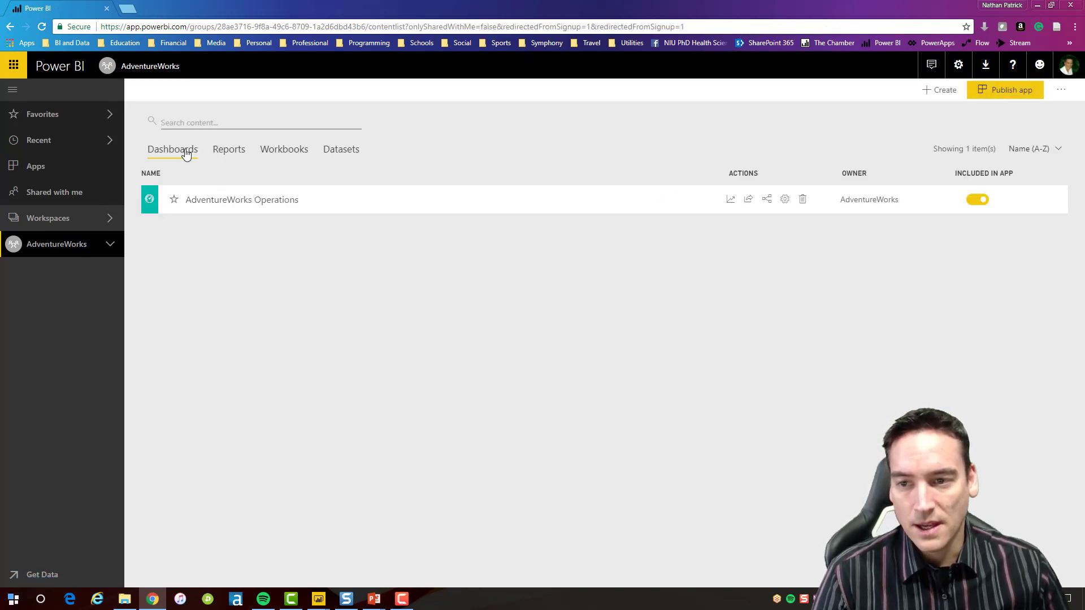
left_click(242, 198)
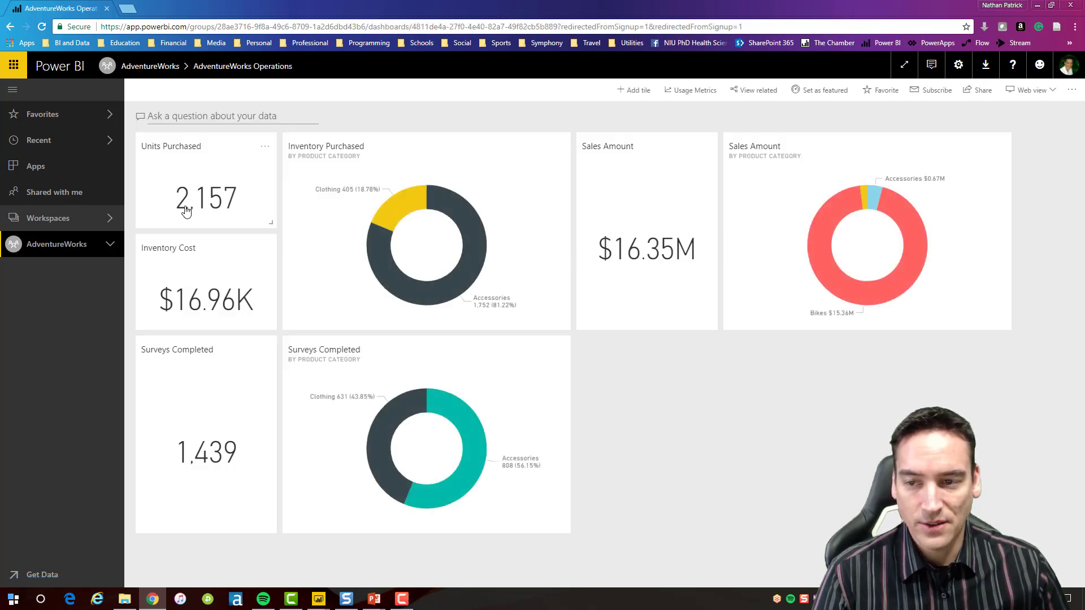
mouse_move(275, 208)
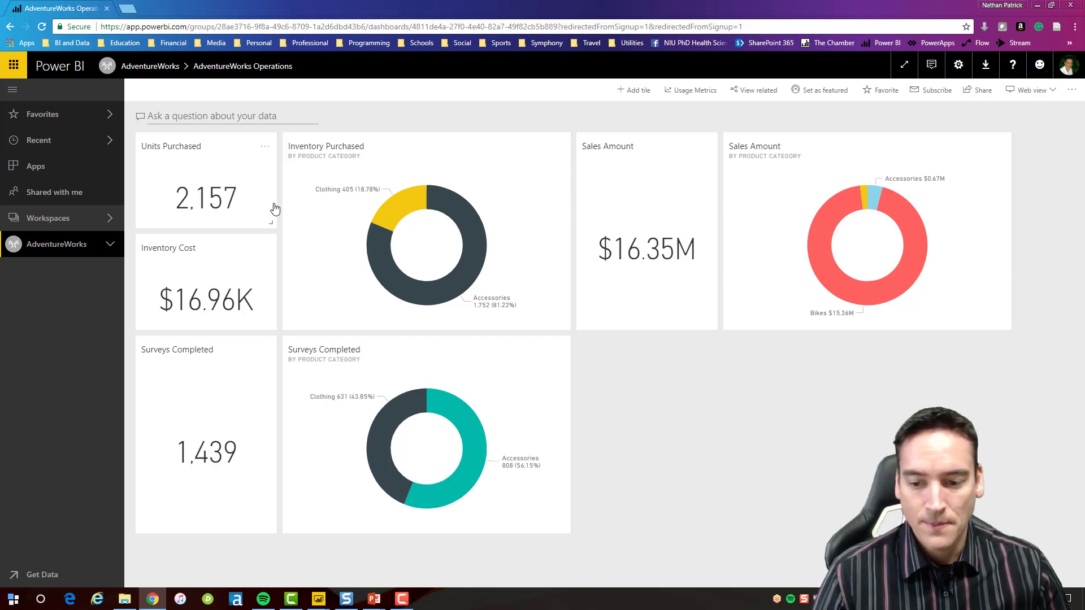
mouse_move(319, 599)
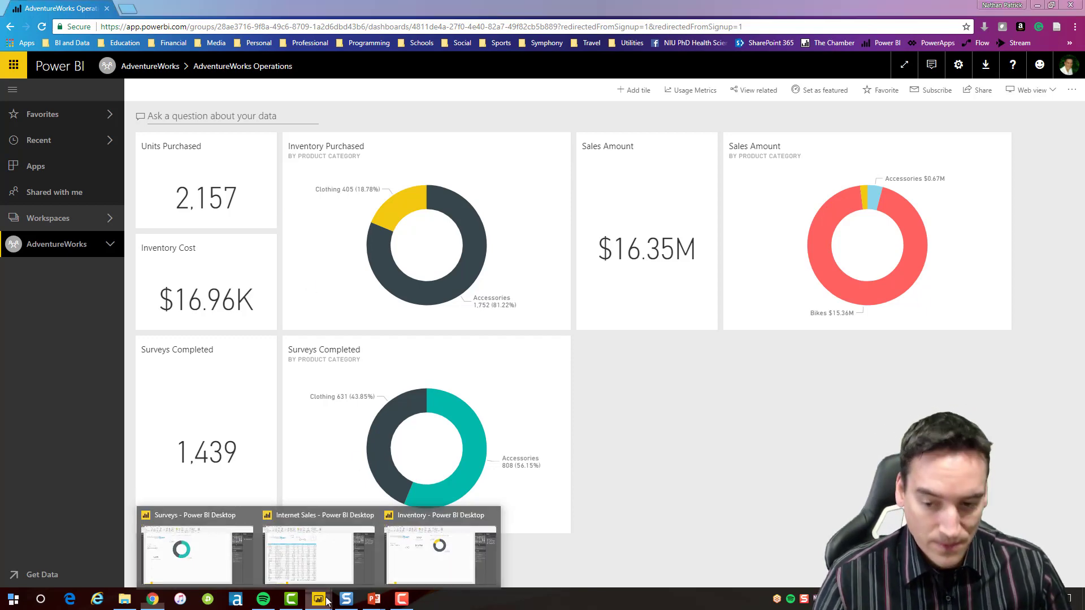
mouse_move(318, 554)
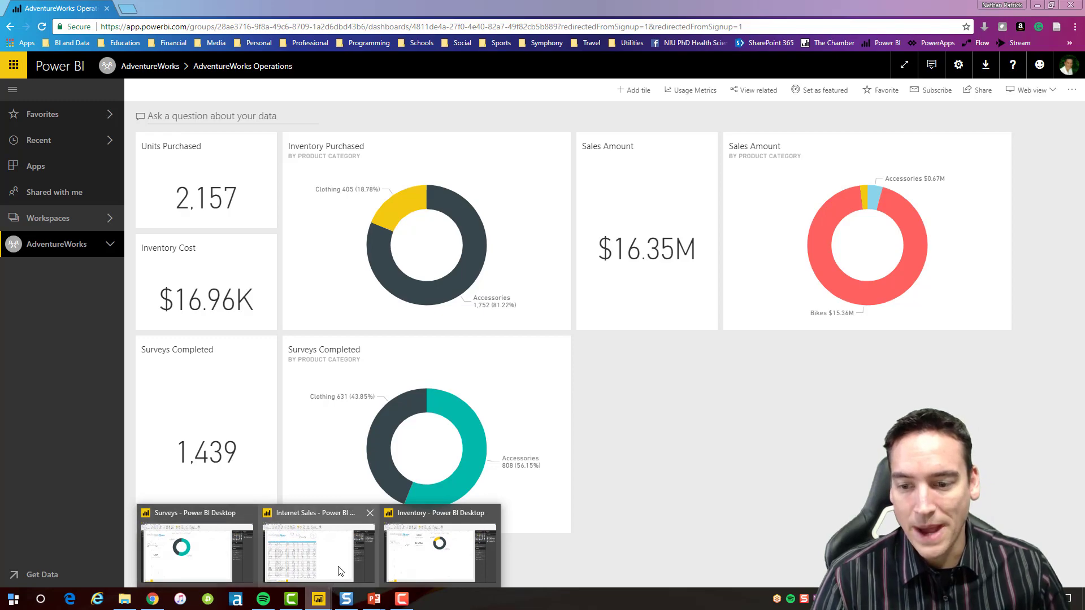
Step: On Internet Sales Summary, make the Order Date slicer relative for the last 1 month
left_click(318, 550)
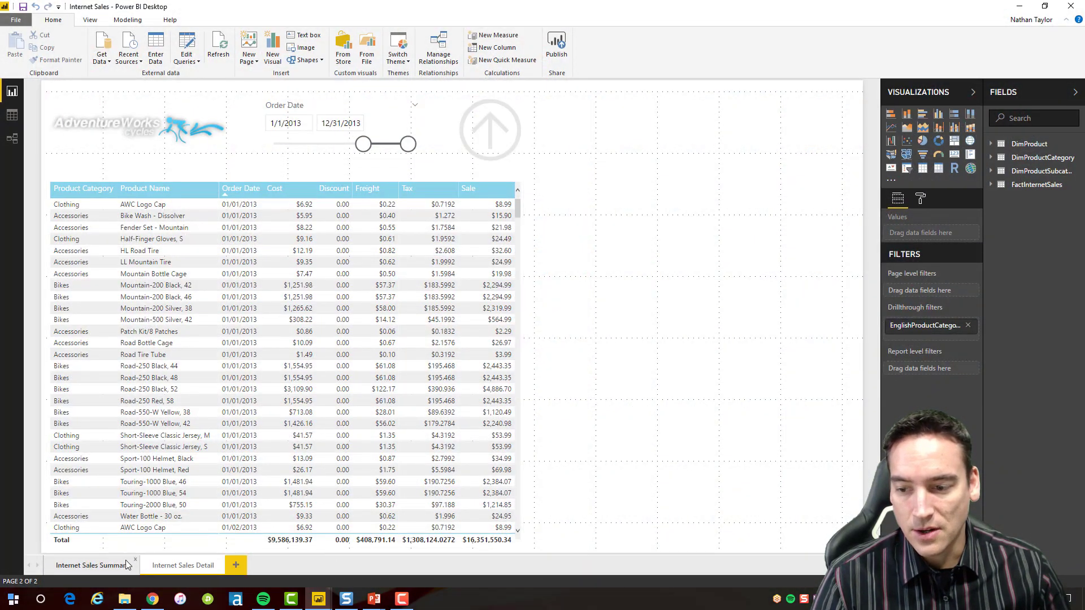
left_click(92, 565)
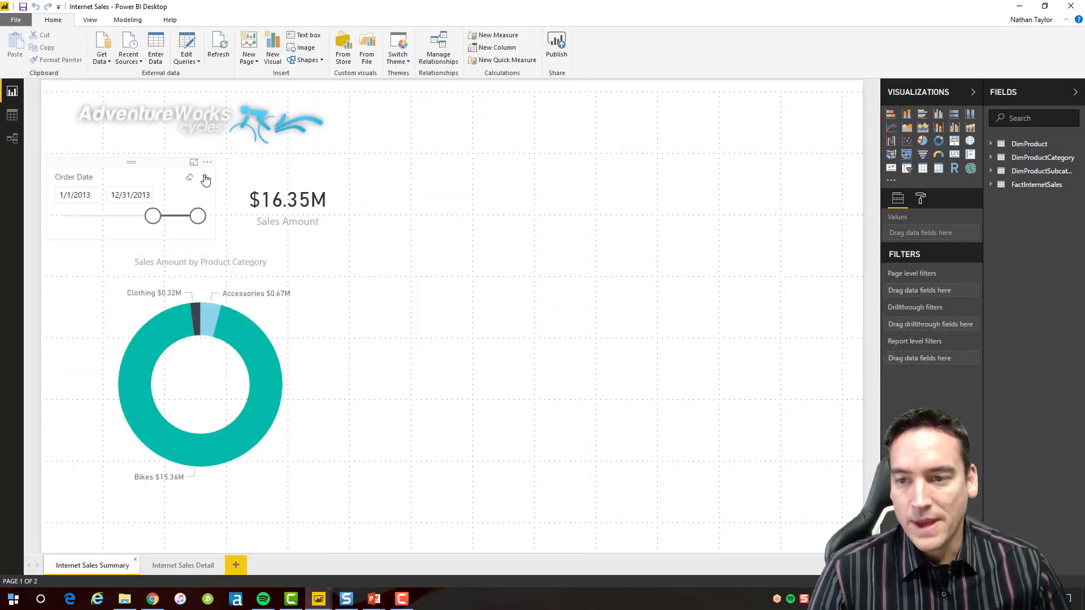
left_click(206, 179)
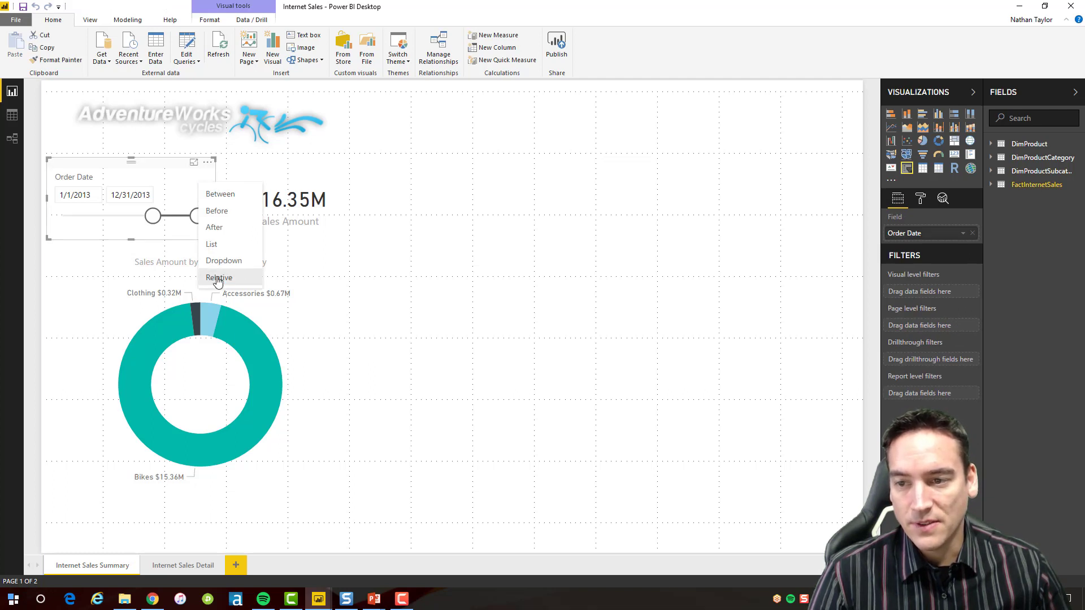
left_click(218, 278)
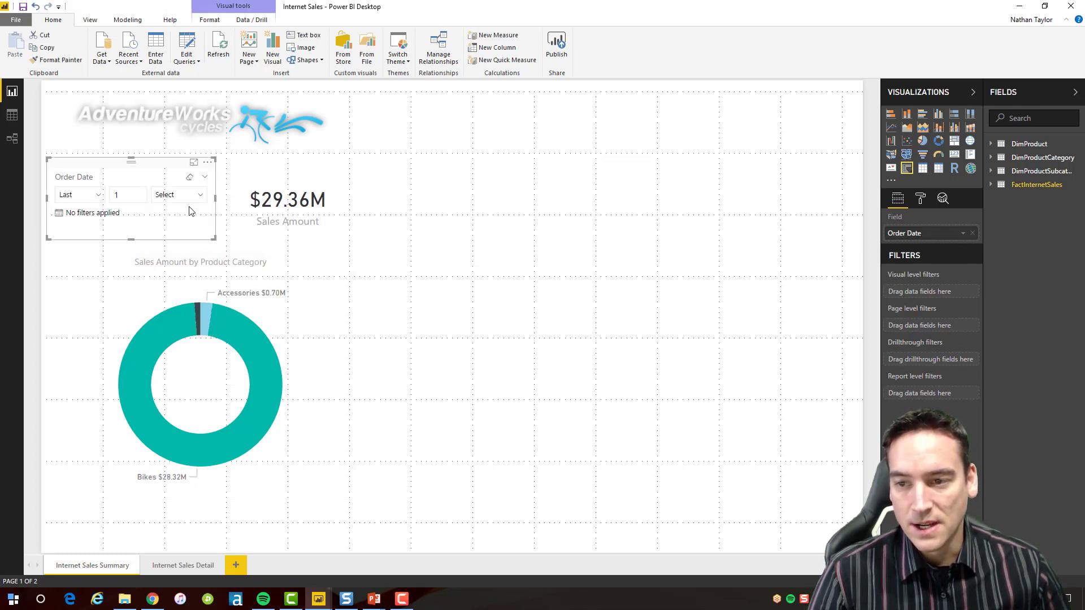
left_click(179, 194)
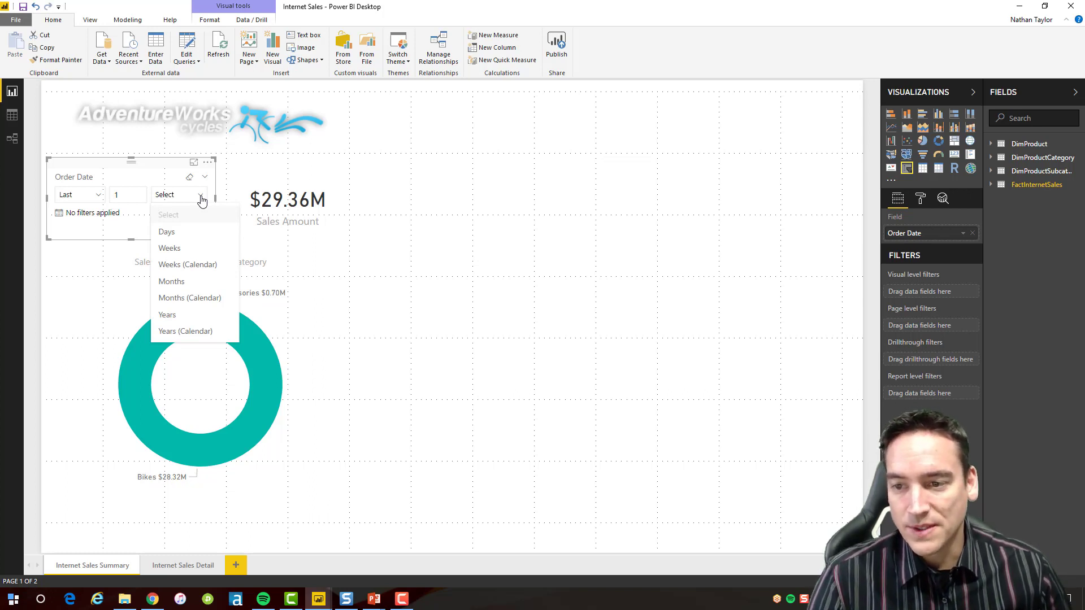
mouse_move(197, 282)
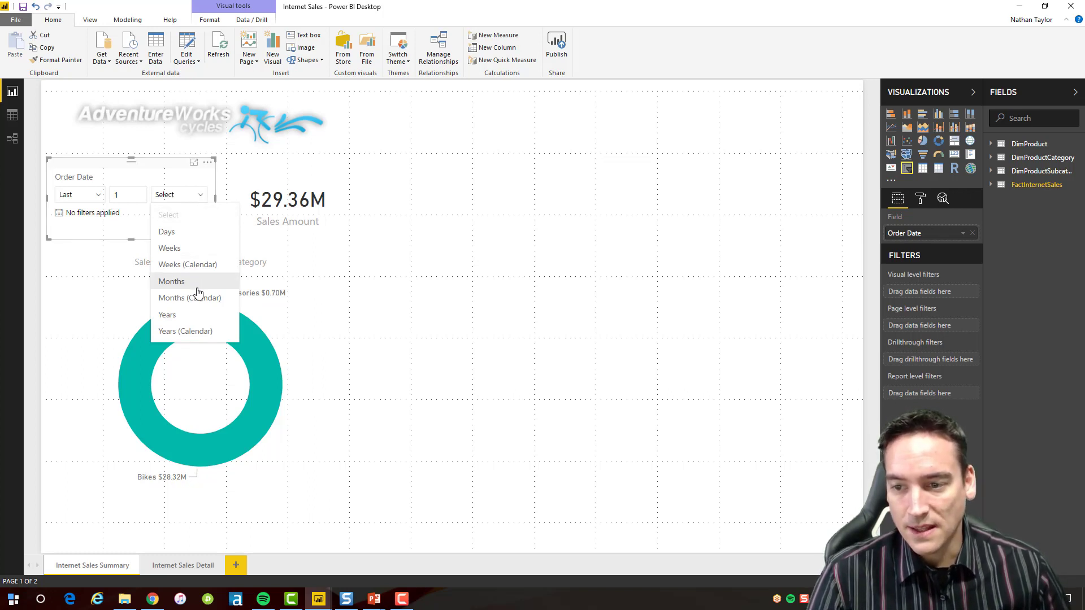
left_click(170, 281)
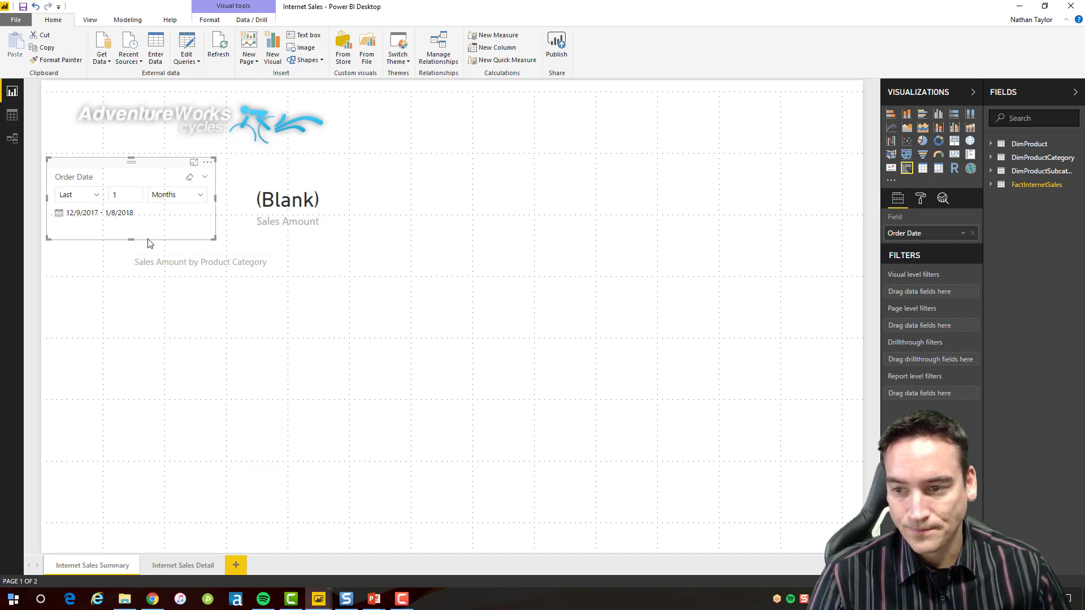
mouse_move(85, 229)
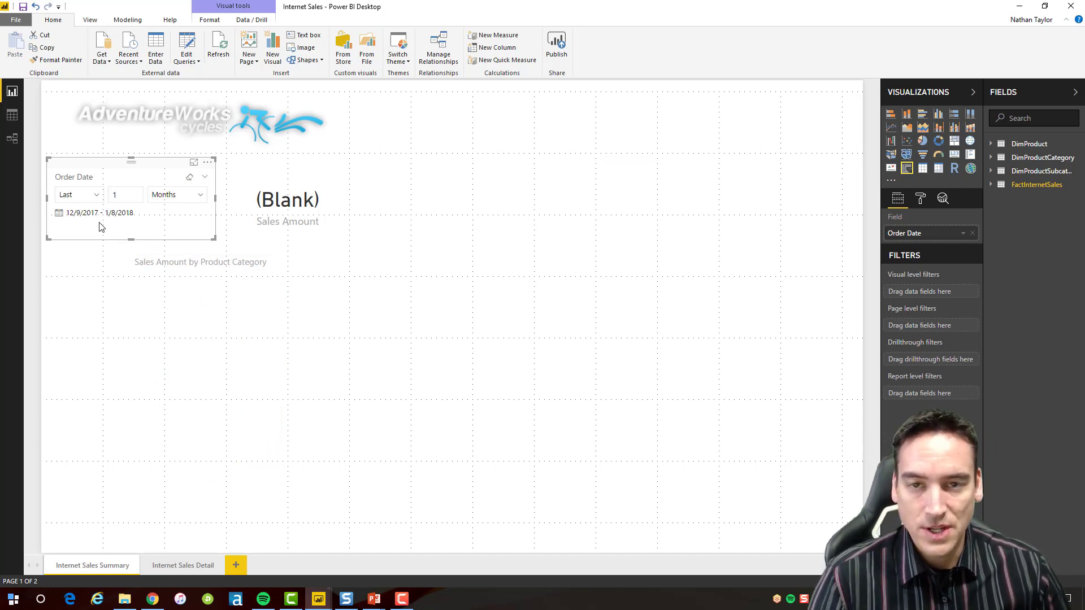
mouse_move(130, 225)
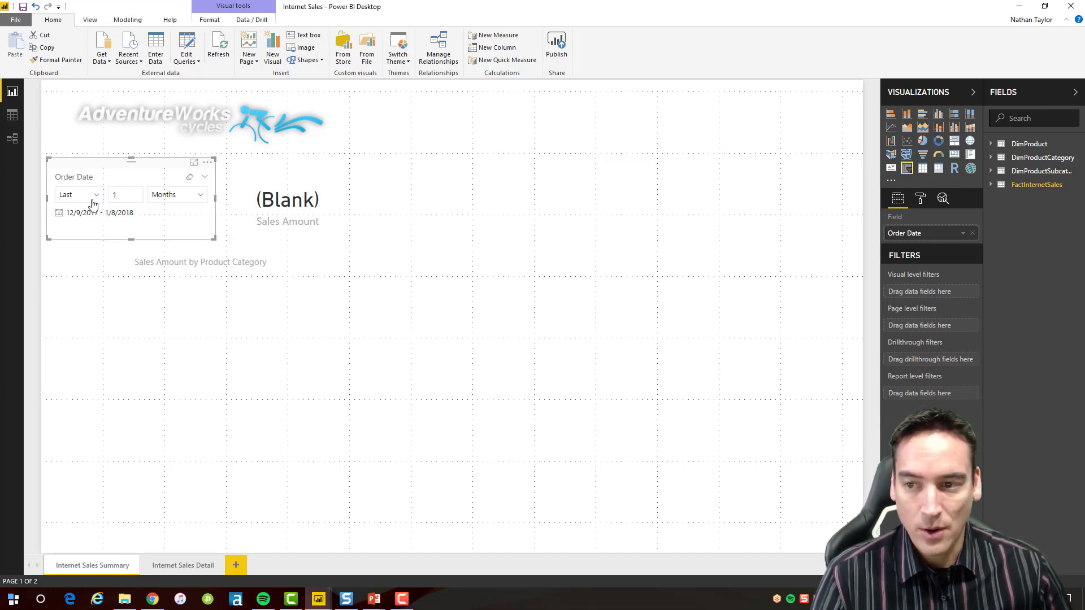
mouse_move(167, 221)
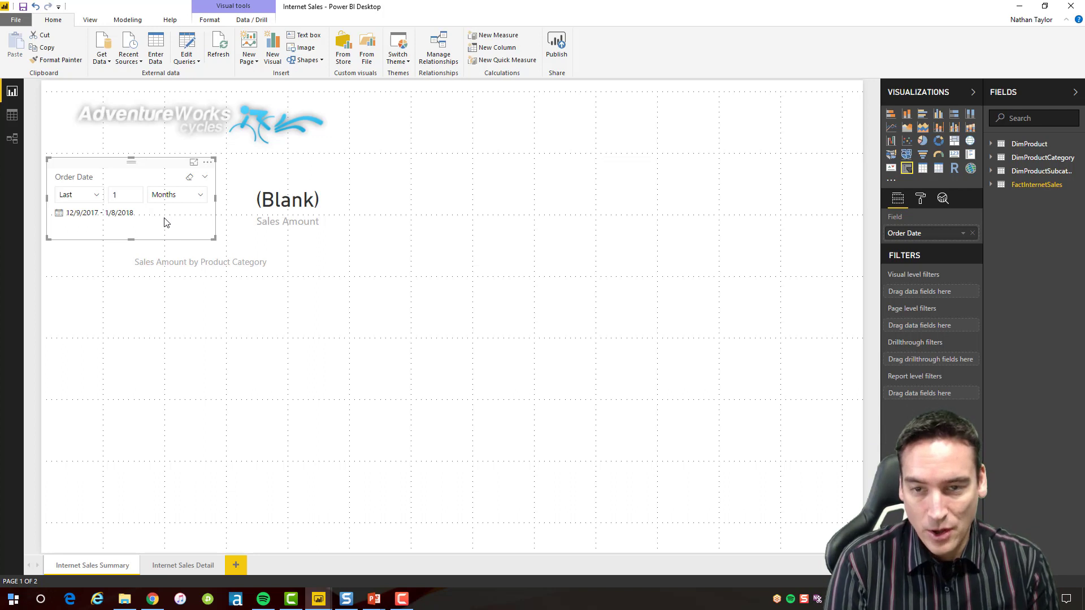
mouse_move(183, 201)
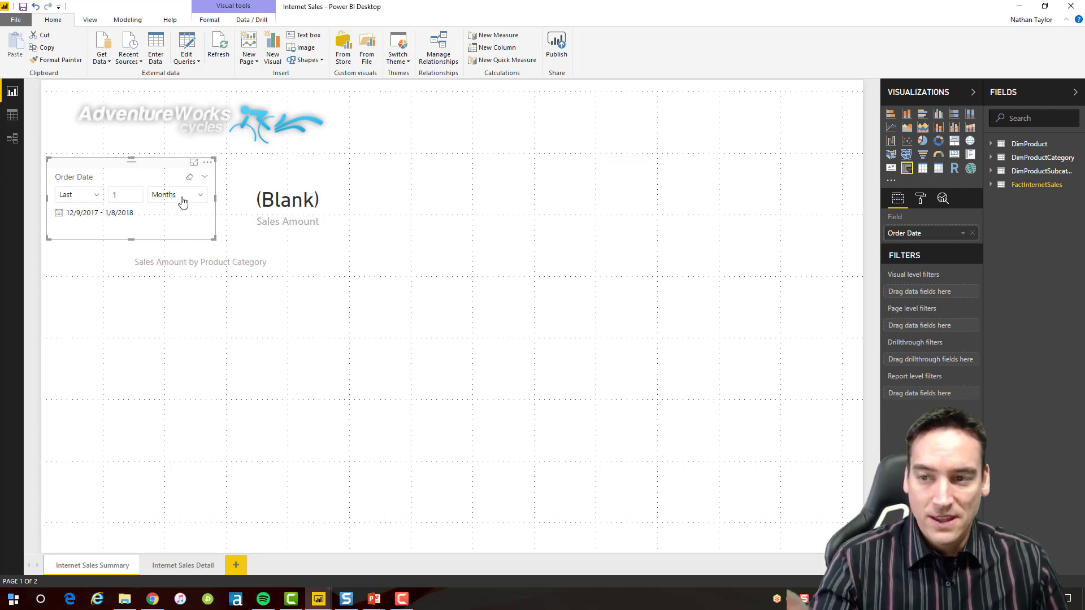
mouse_move(178, 186)
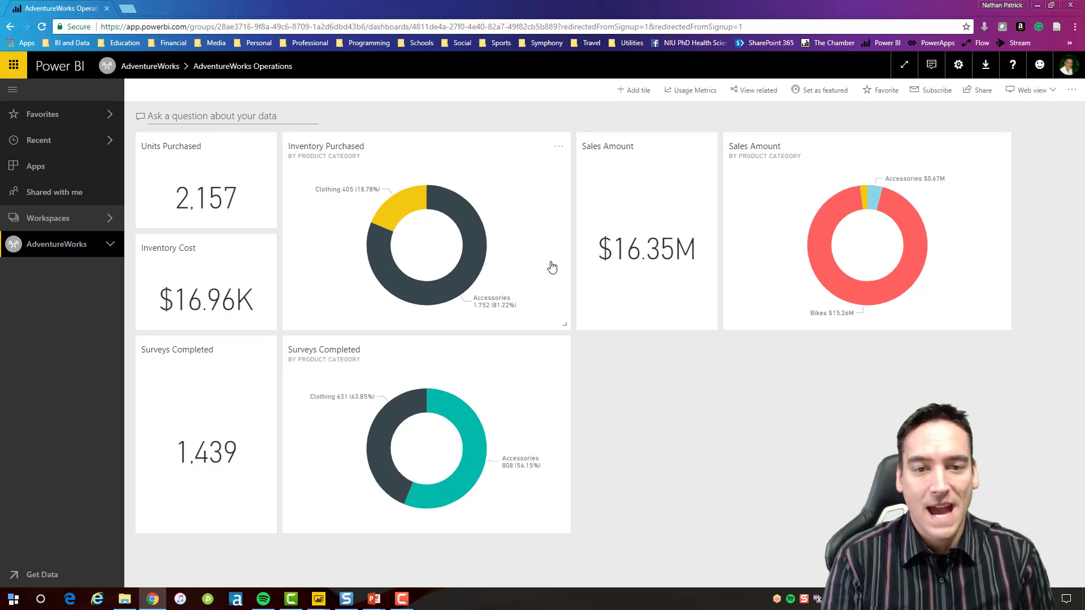
mouse_move(412, 415)
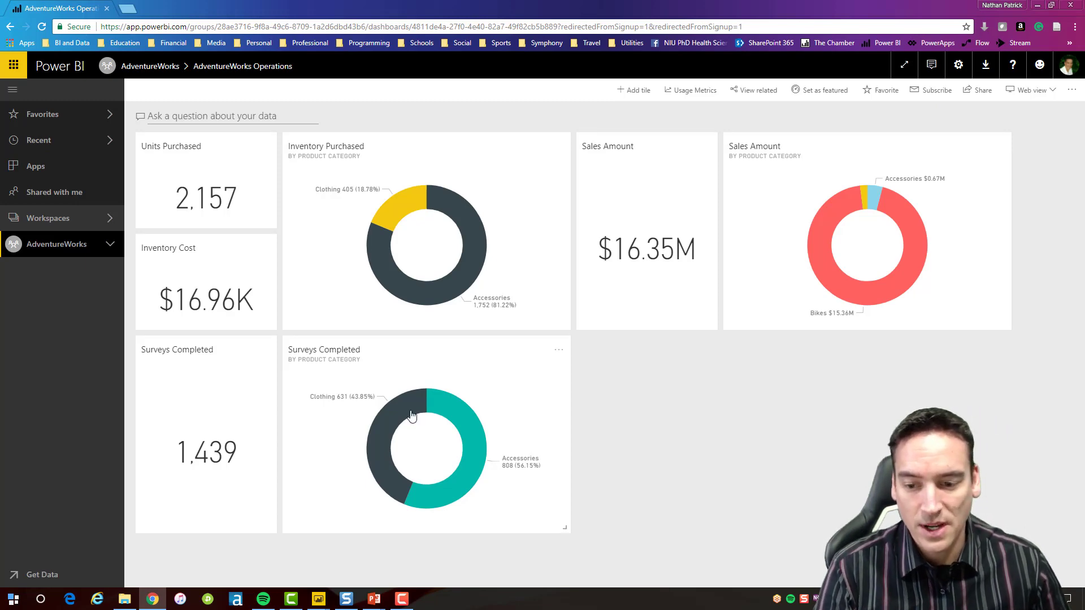
mouse_move(318, 599)
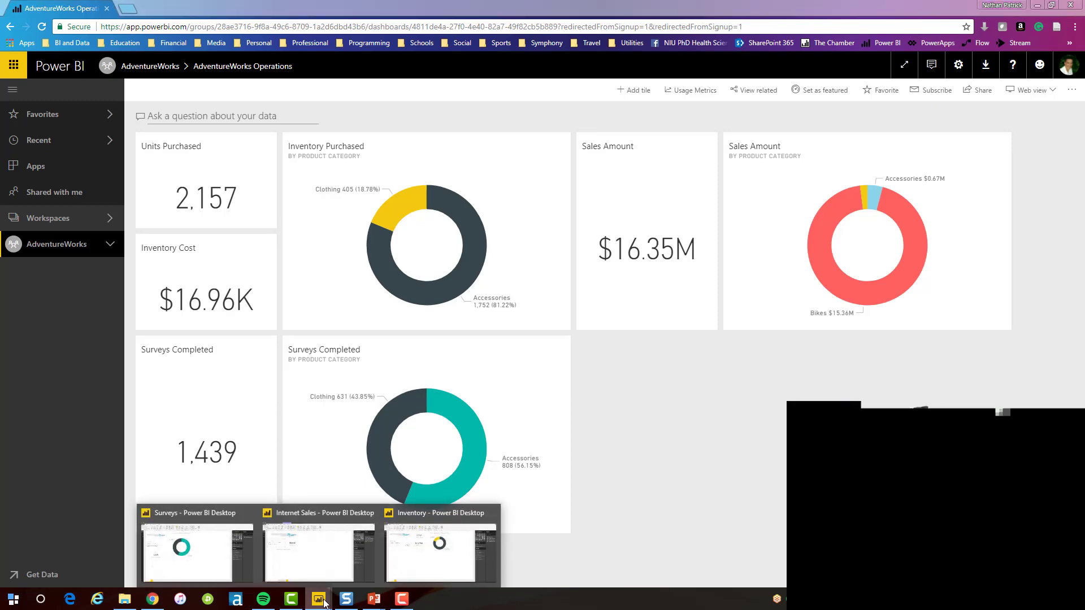
Step: Switch to the Inventory report window in Power BI Desktop
left_click(429, 553)
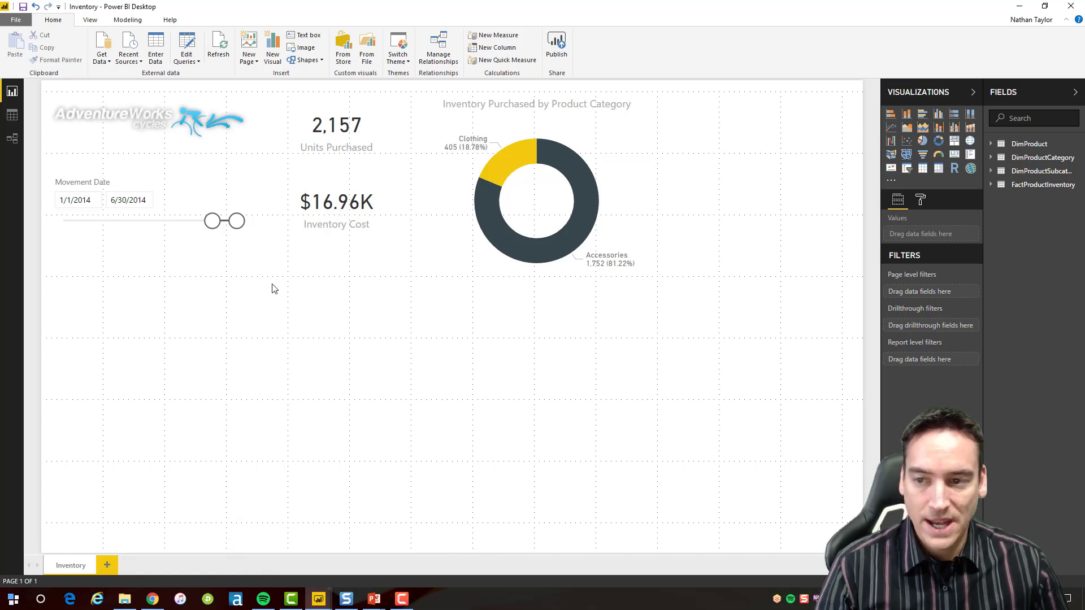
mouse_move(329, 283)
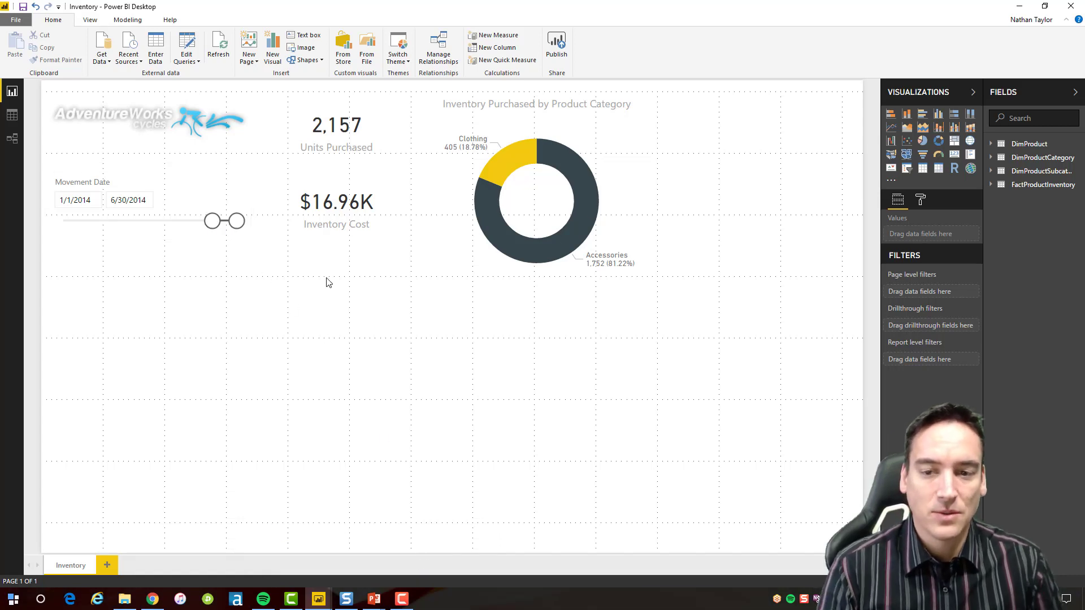